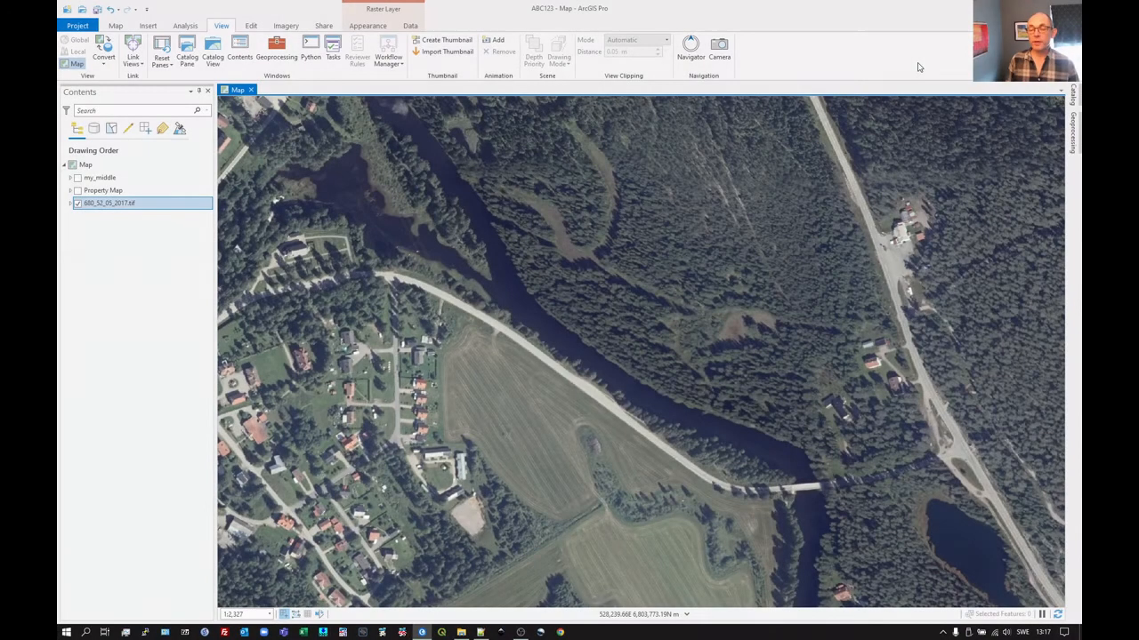
mouse_move(964, 49)
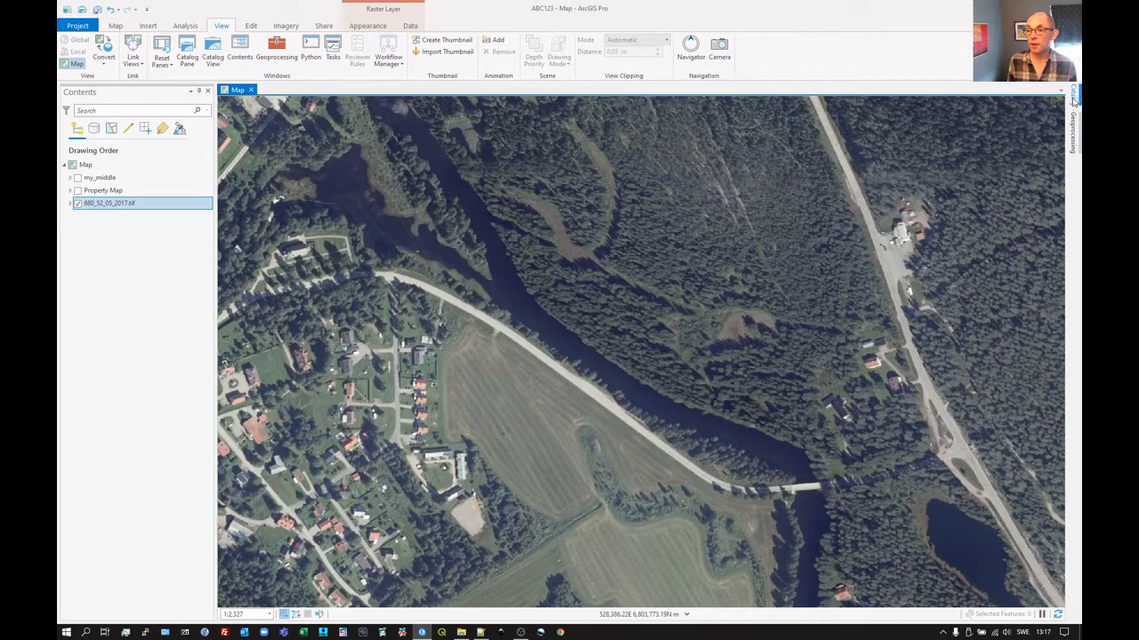
- Show the Catalog pane and select ABC123.gdb inside the ABC123 project folder
left_click(1072, 98)
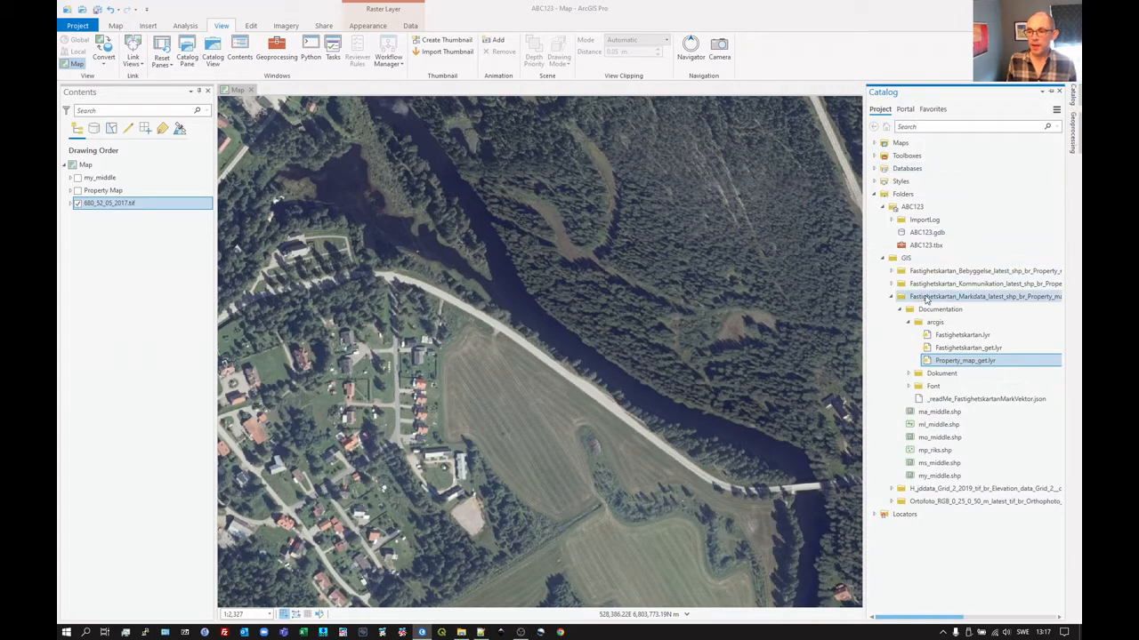
left_click(889, 295)
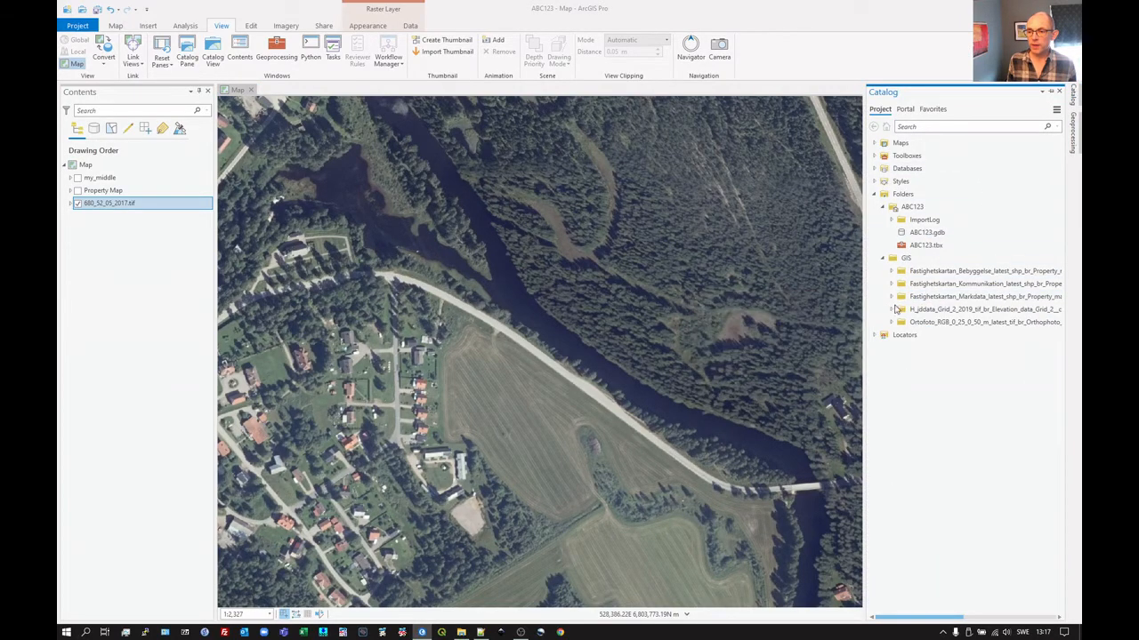
left_click(925, 245)
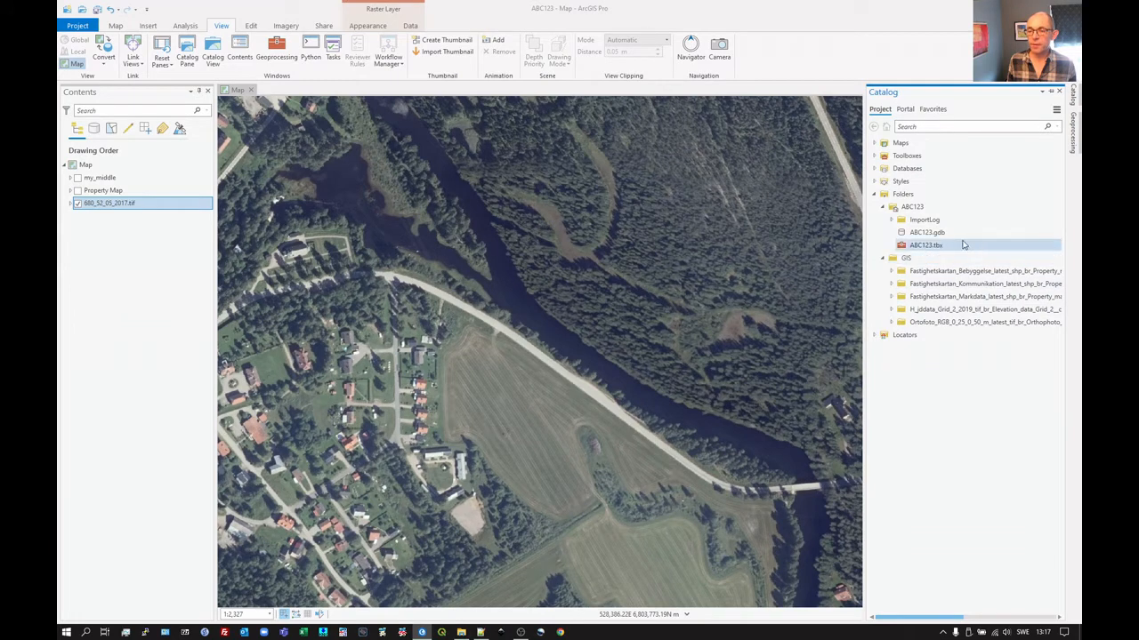
mouse_move(927, 232)
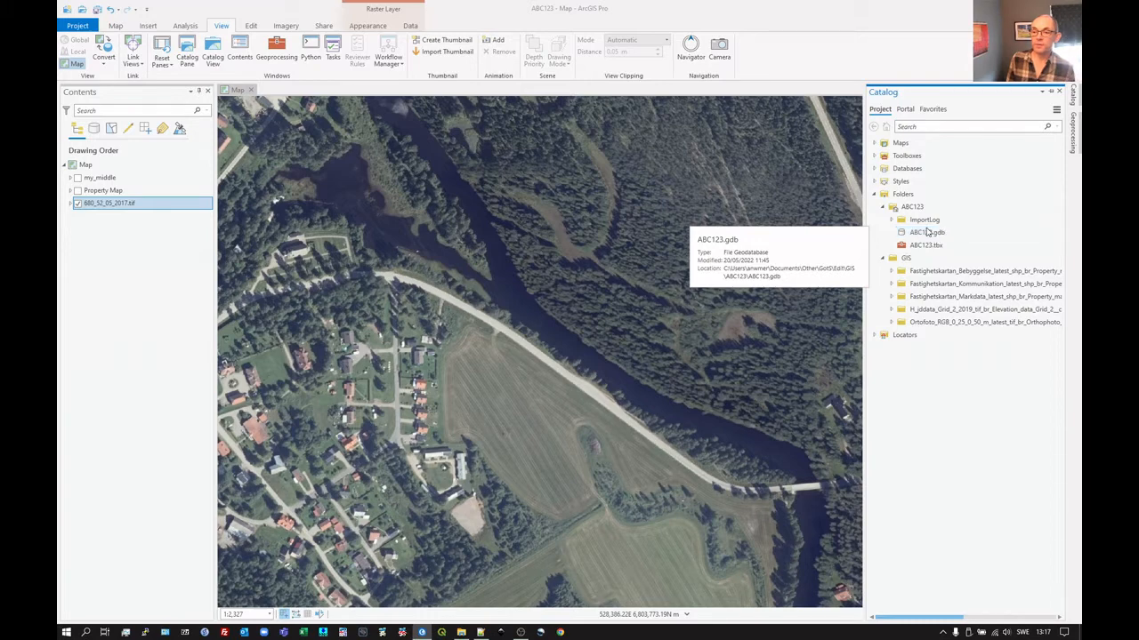
left_click(928, 231)
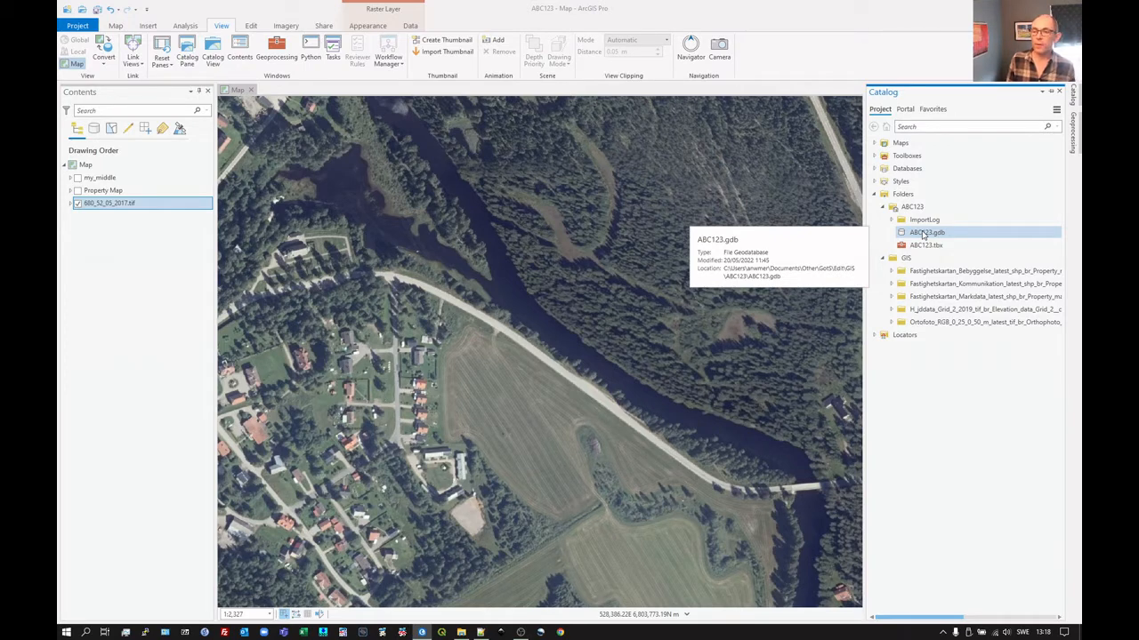
- Bring up the context menu of ABC123.gdb with its New submenu
right_click(929, 231)
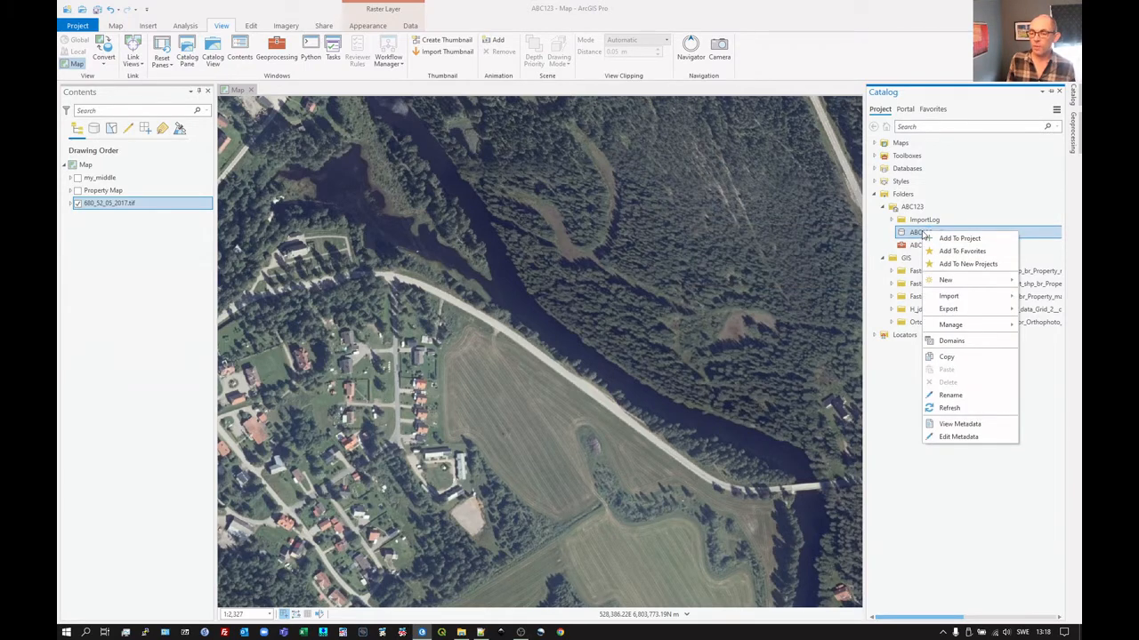
mouse_move(950, 324)
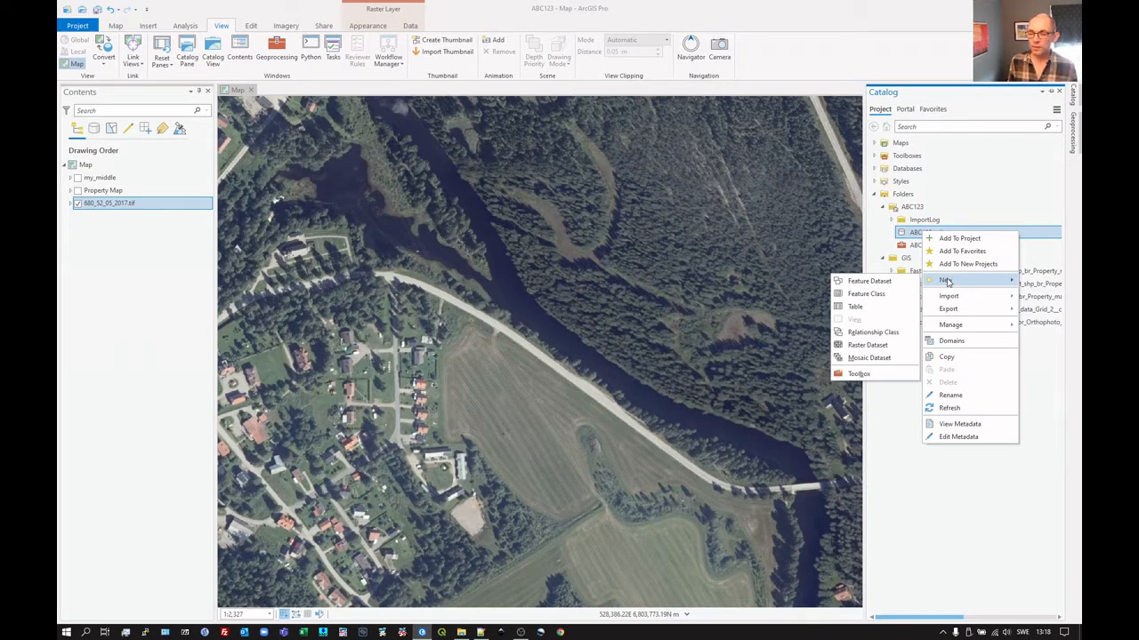
mouse_move(864, 294)
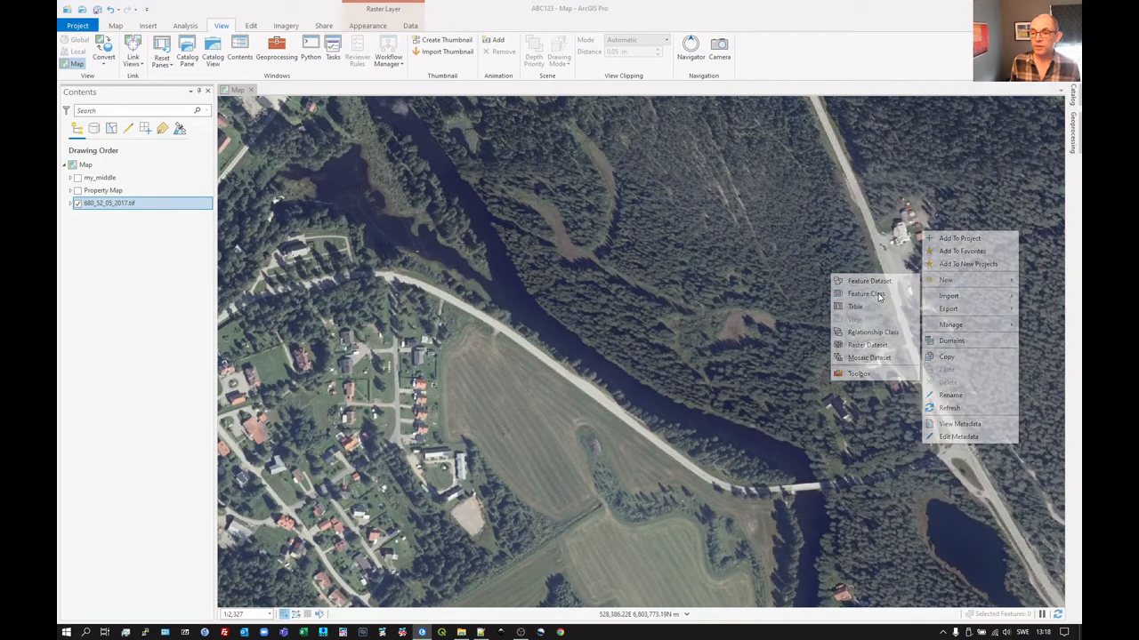
- Start a new Polygon feature class named Landcover with Z values unchecked
left_click(864, 293)
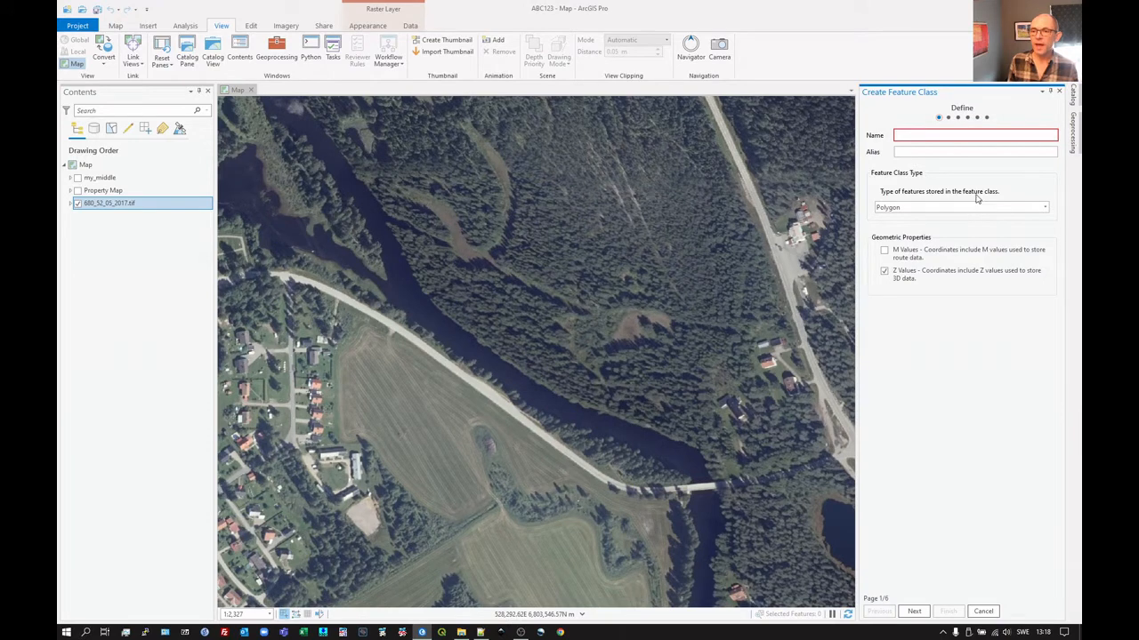
mouse_move(904, 222)
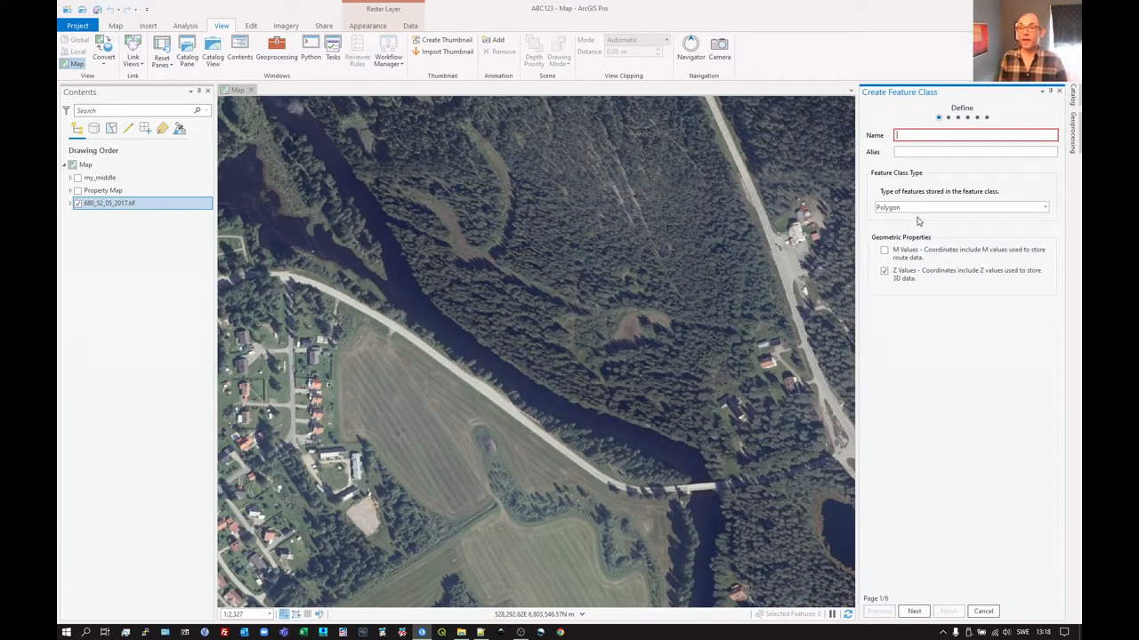
mouse_move(986, 178)
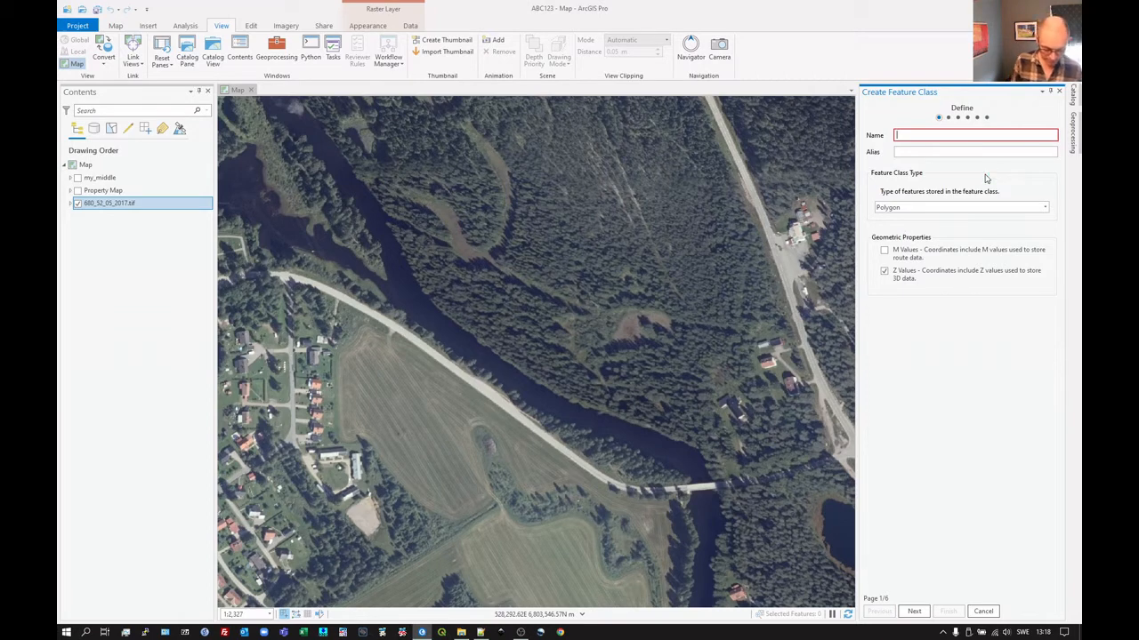
type("Li")
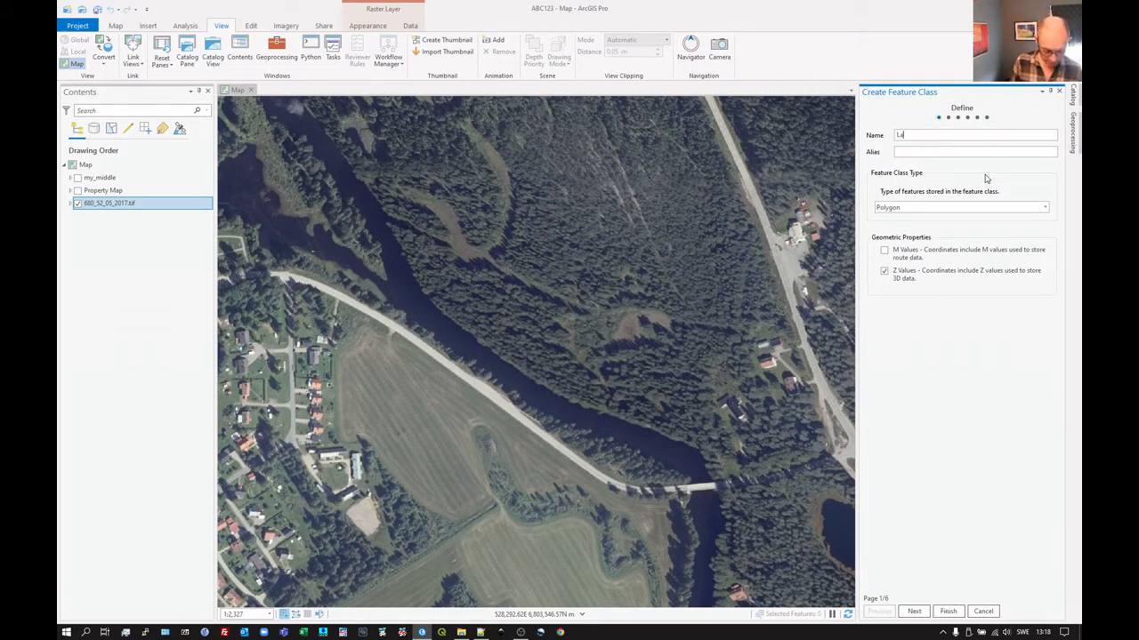
type("Landcover")
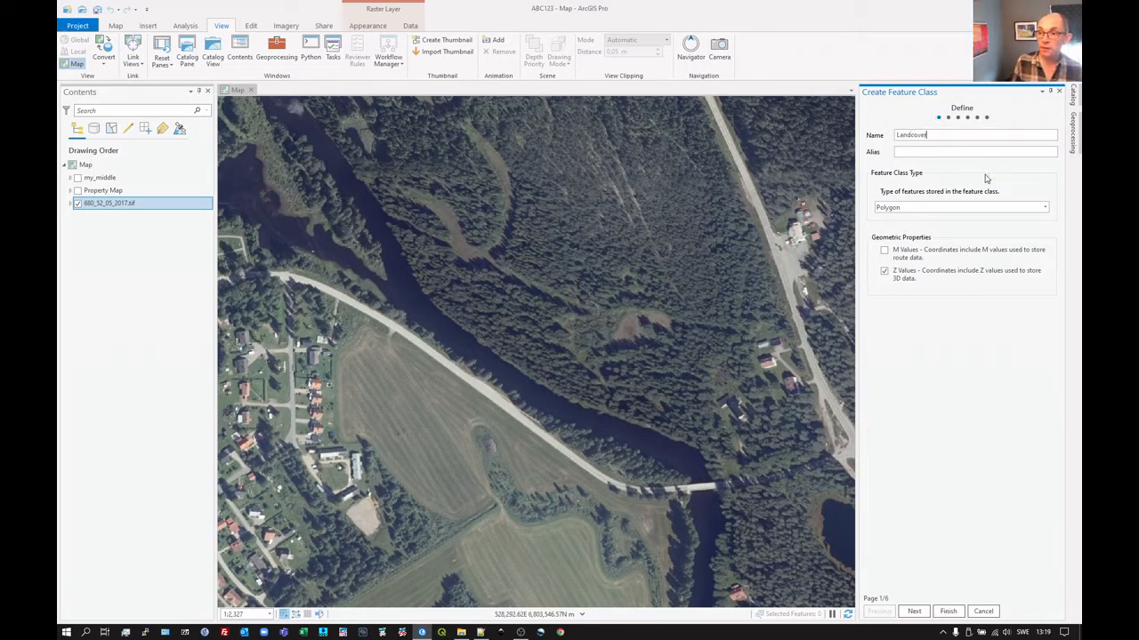
mouse_move(959, 267)
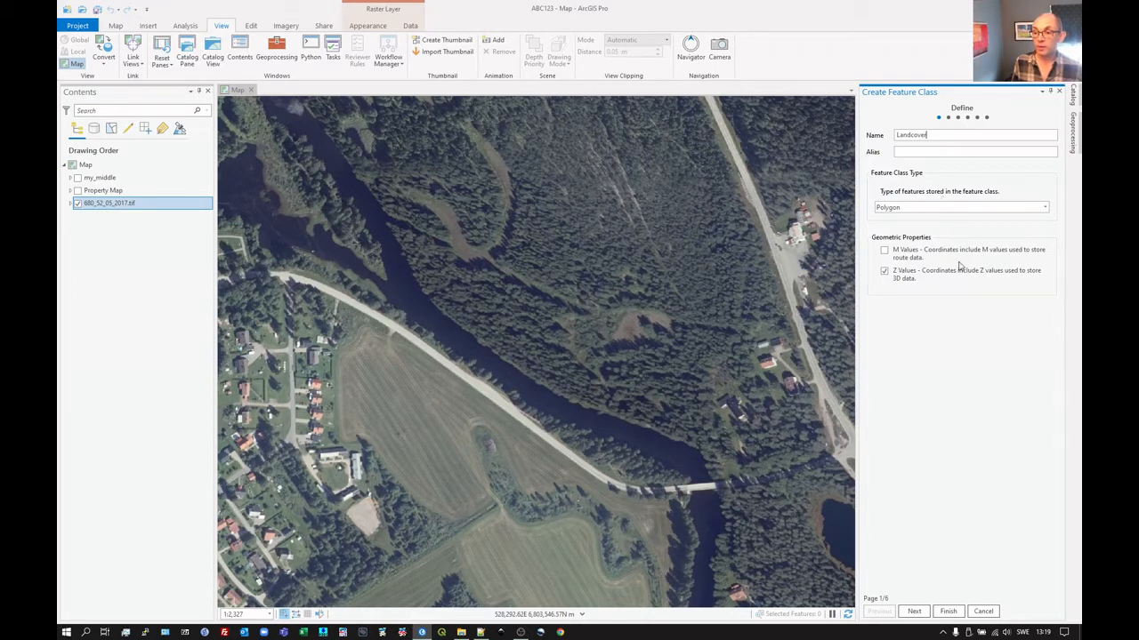
mouse_move(936, 299)
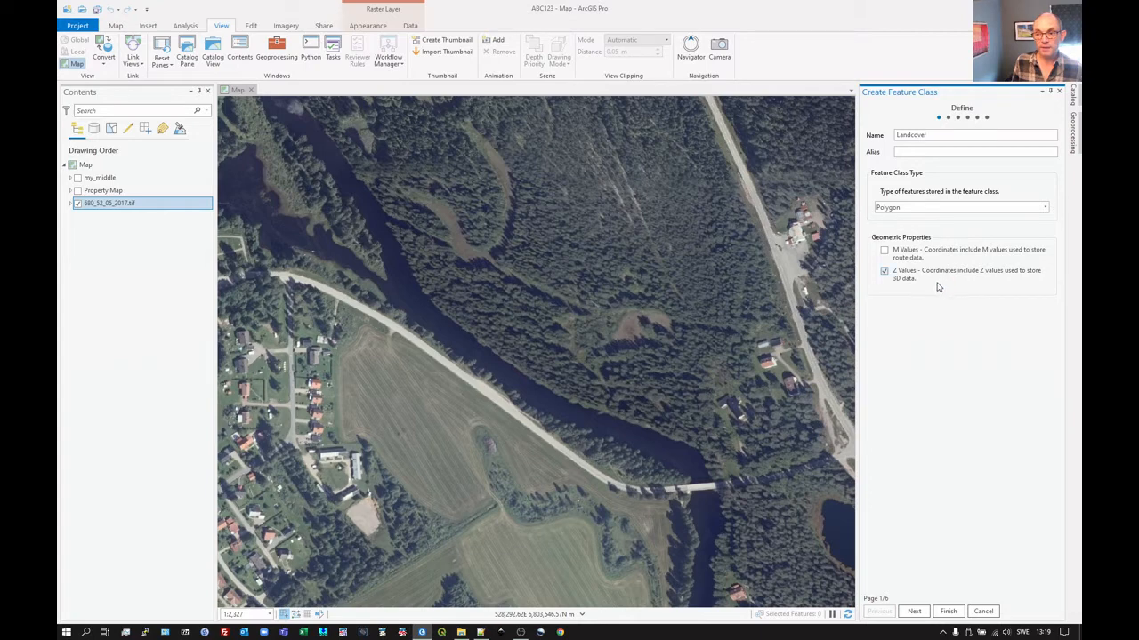
mouse_move(939, 283)
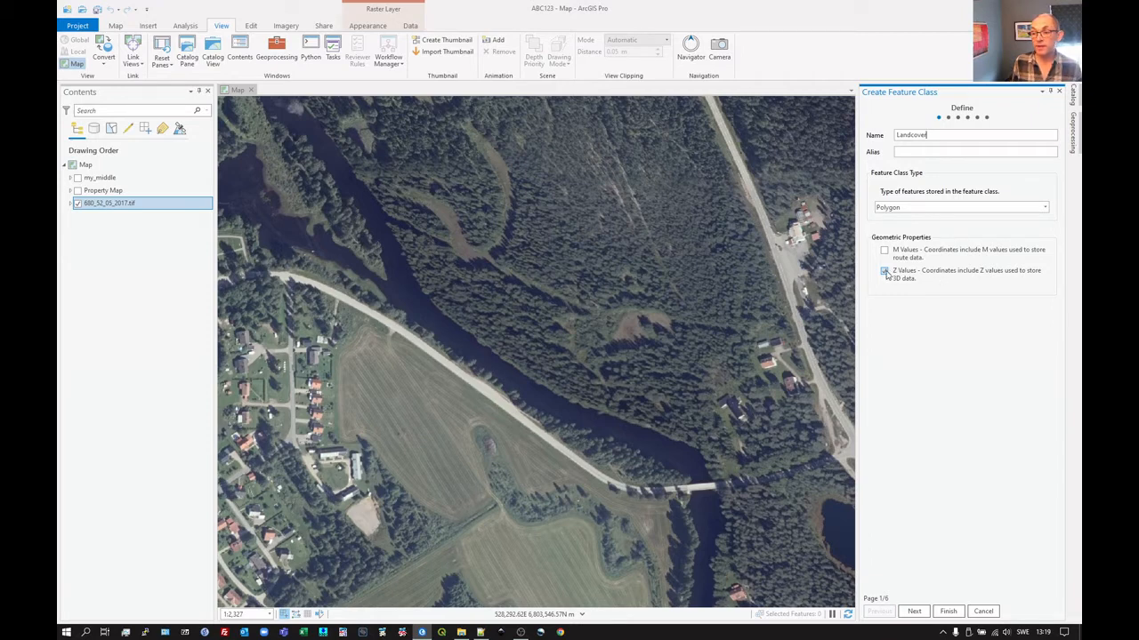
left_click(885, 270)
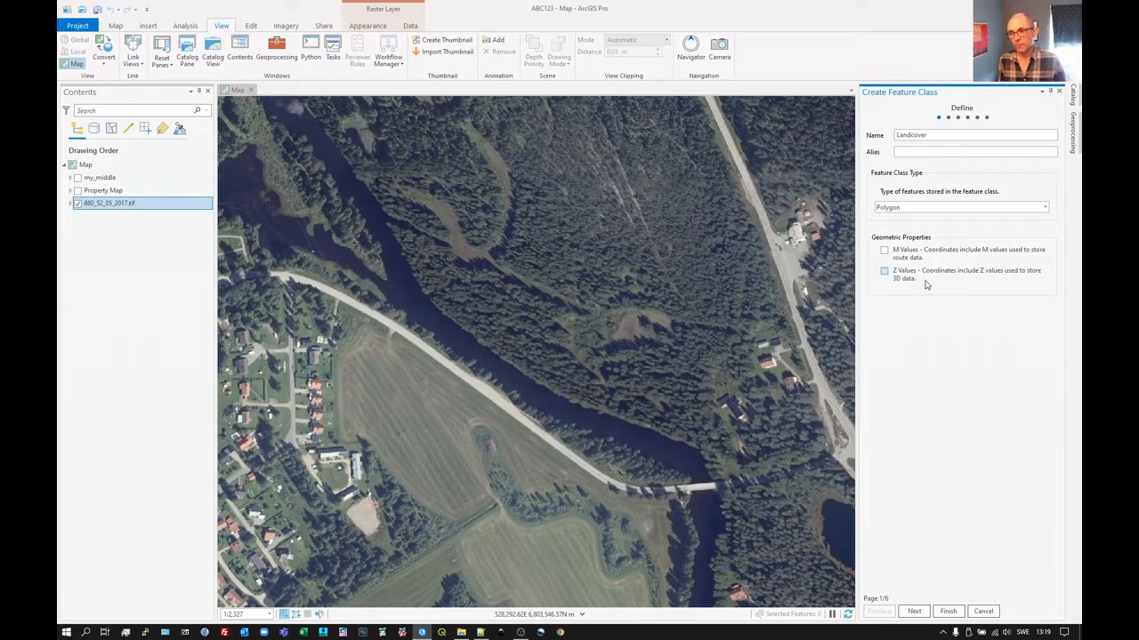
mouse_move(918, 342)
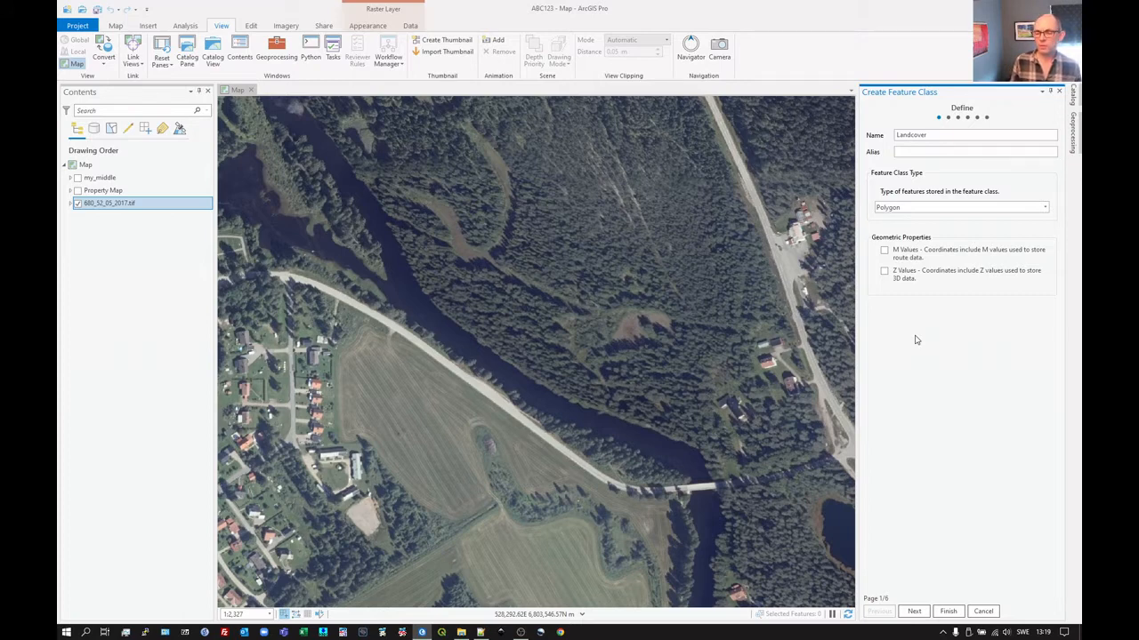
mouse_move(921, 584)
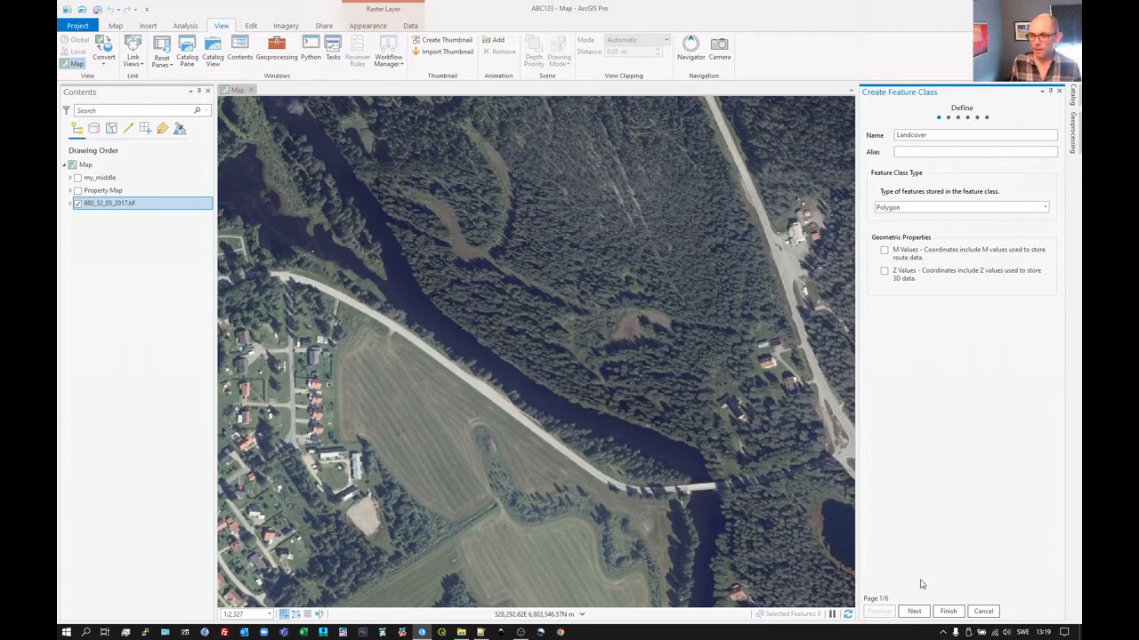
- Add a Short Integer field Type and a Text field TypeText to Landcover
left_click(914, 612)
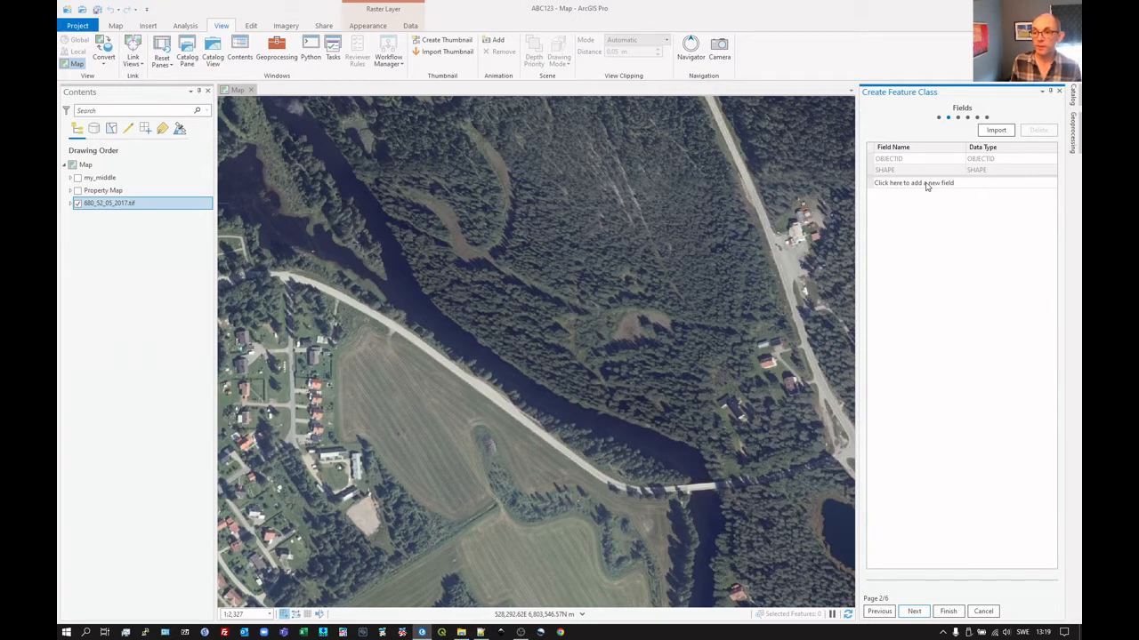
mouse_move(925, 187)
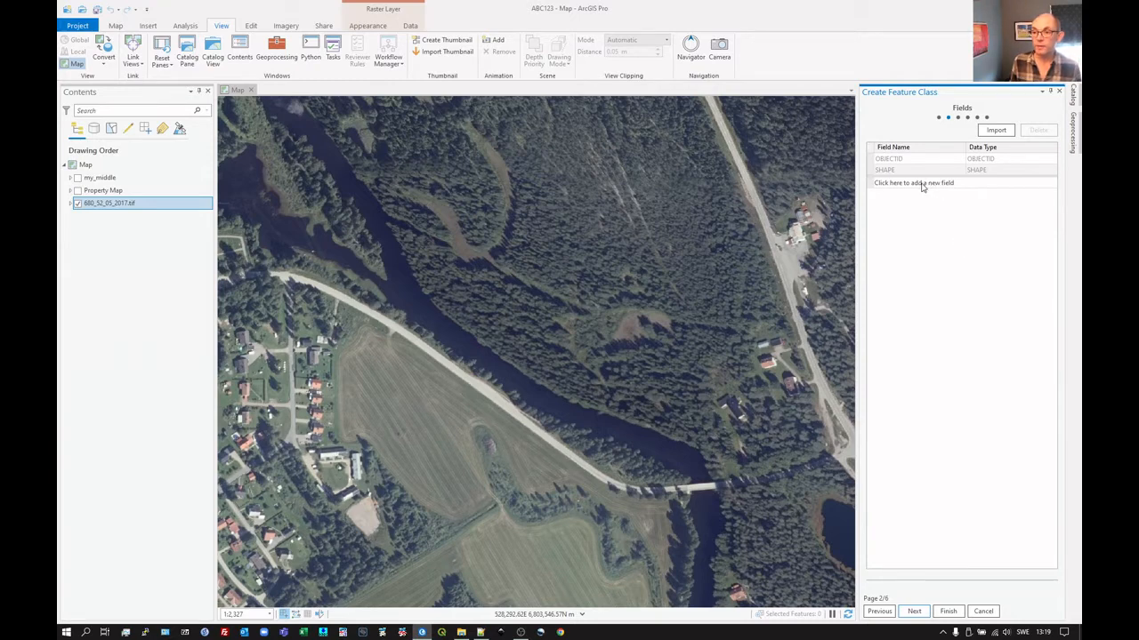
left_click(912, 181)
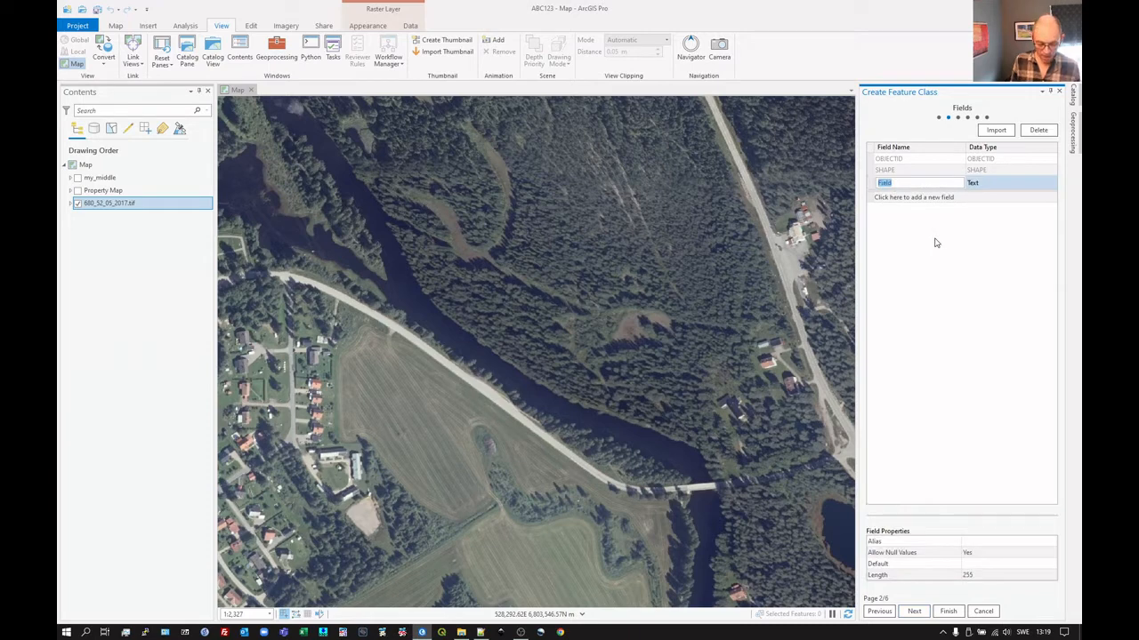
type("Type")
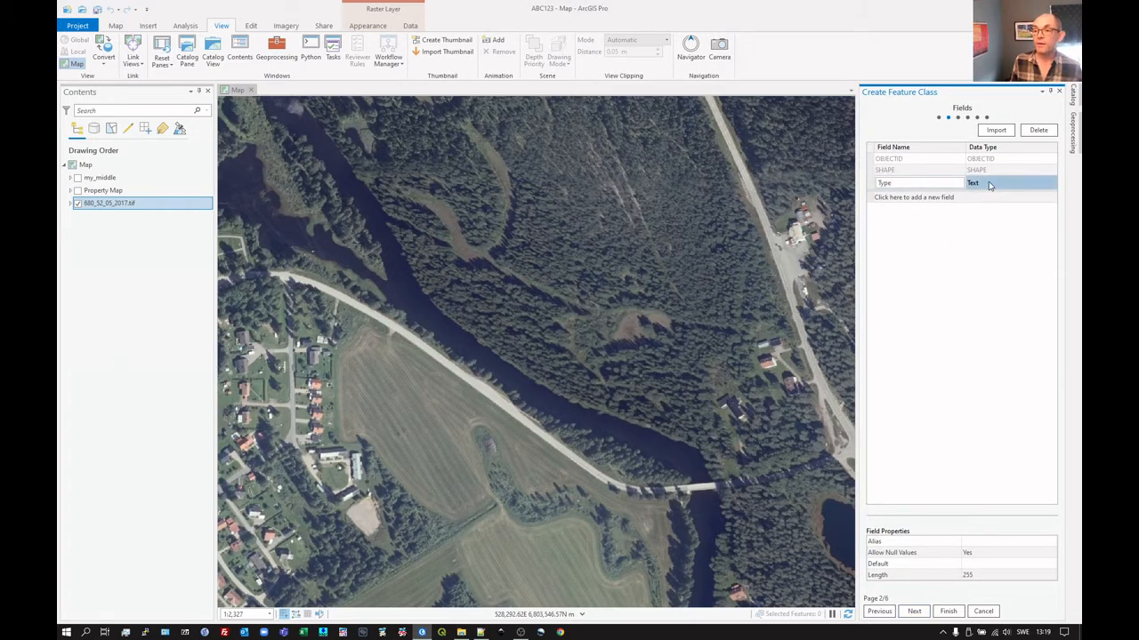
left_click(1050, 183)
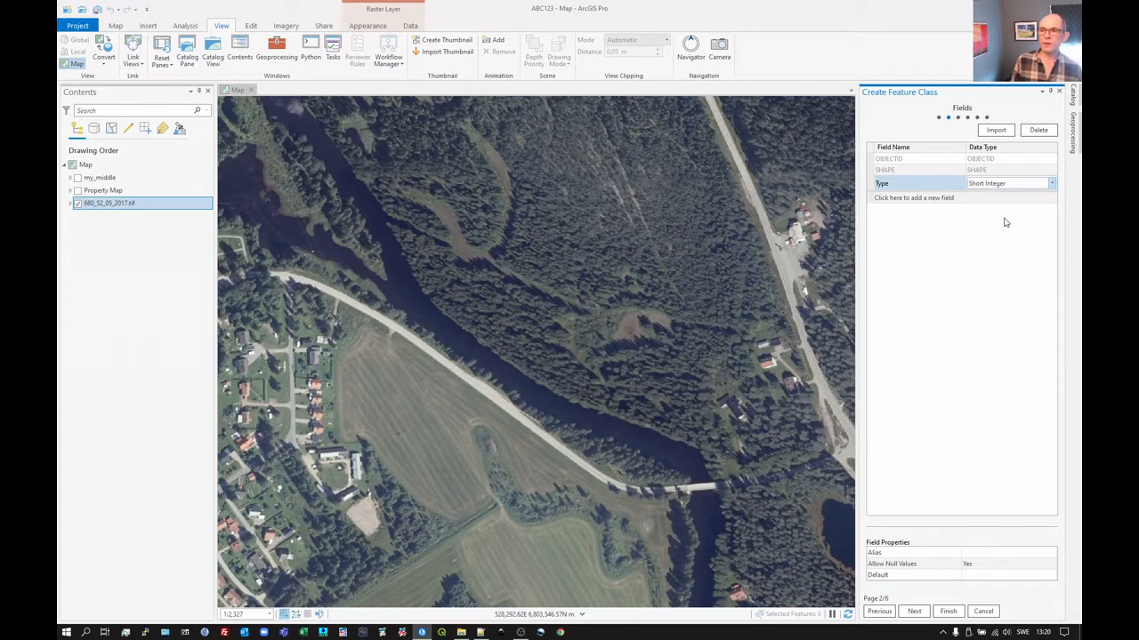
mouse_move(953, 199)
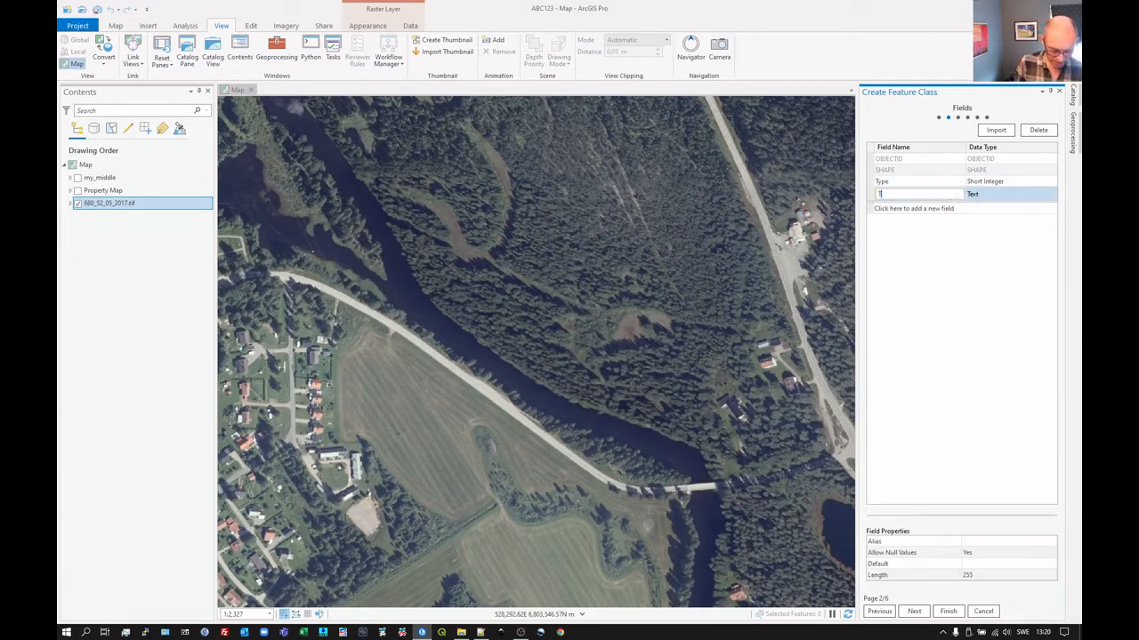
type("TypeText")
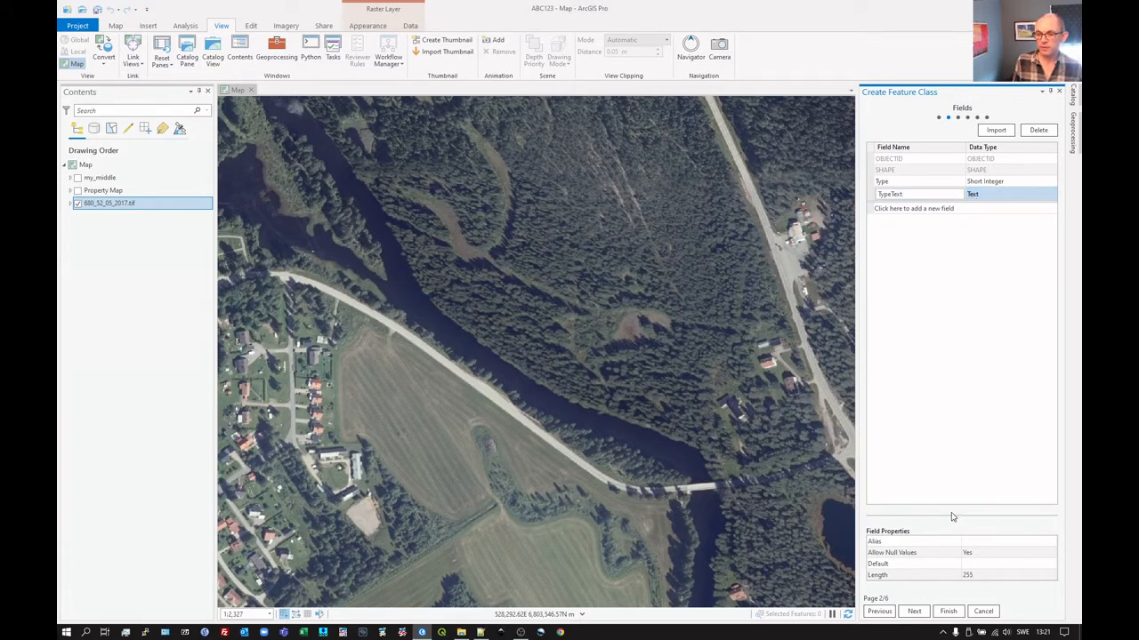
left_click(915, 612)
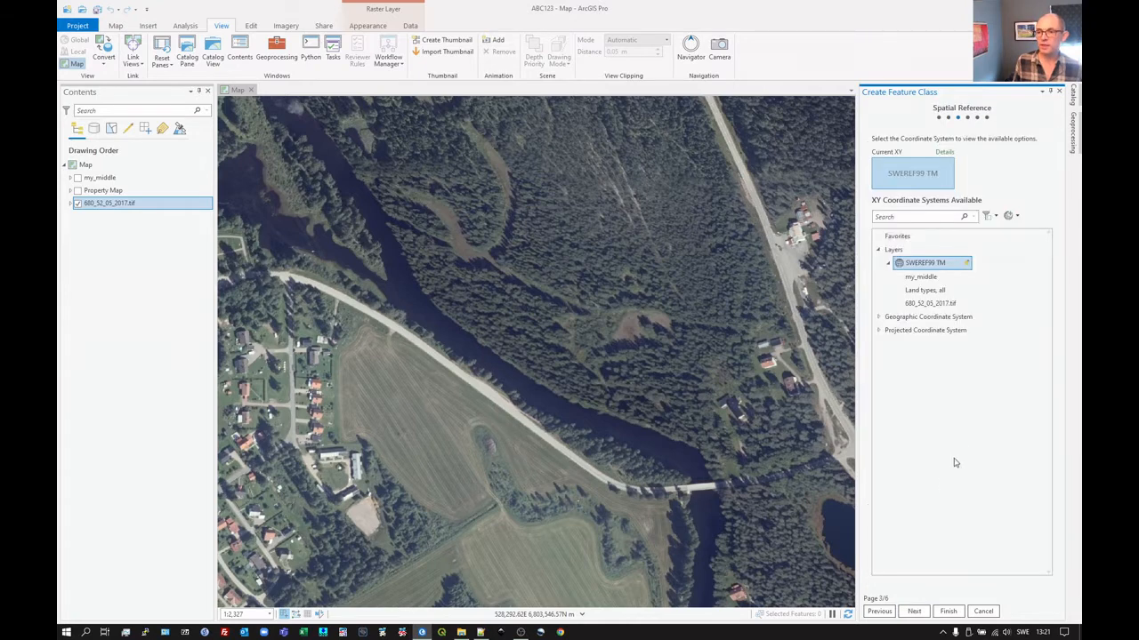
mouse_move(993, 388)
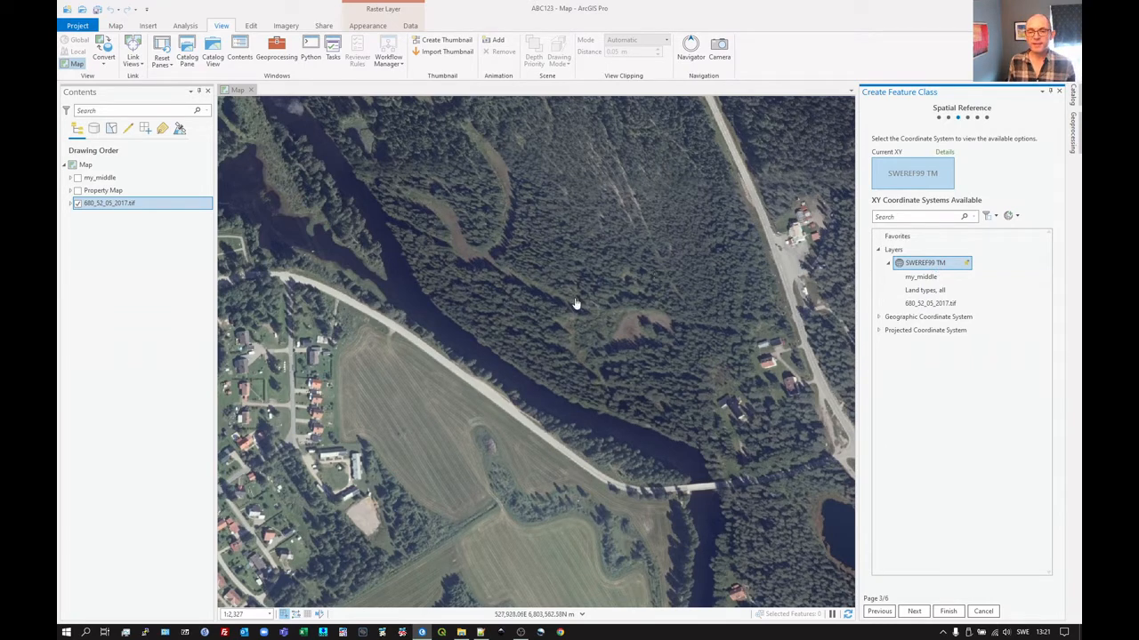
mouse_move(536, 320)
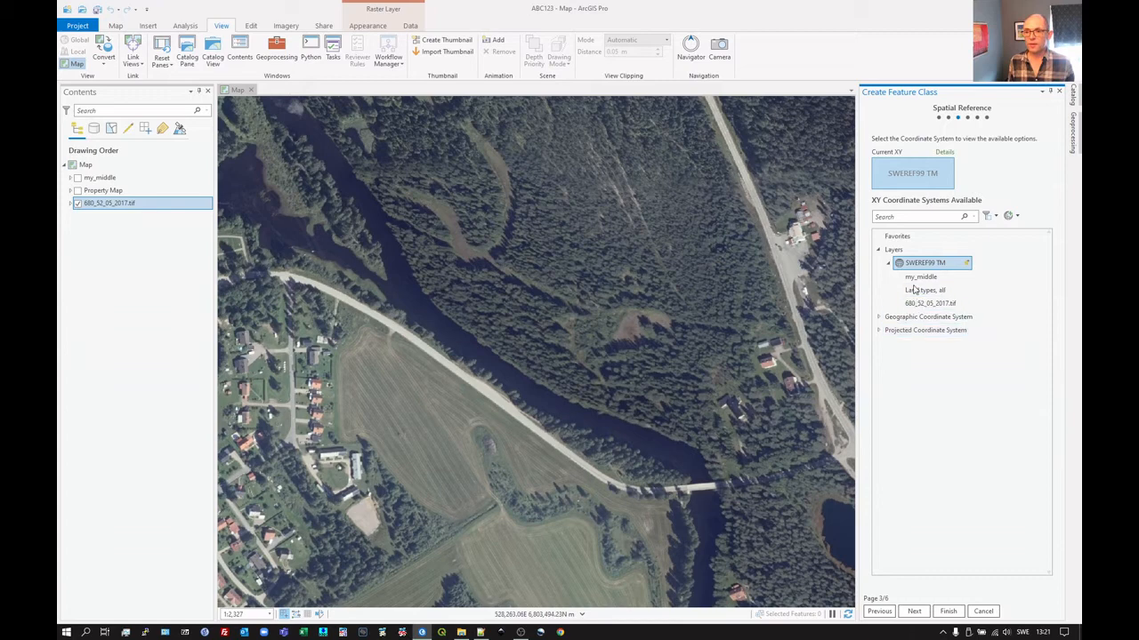
mouse_move(850, 419)
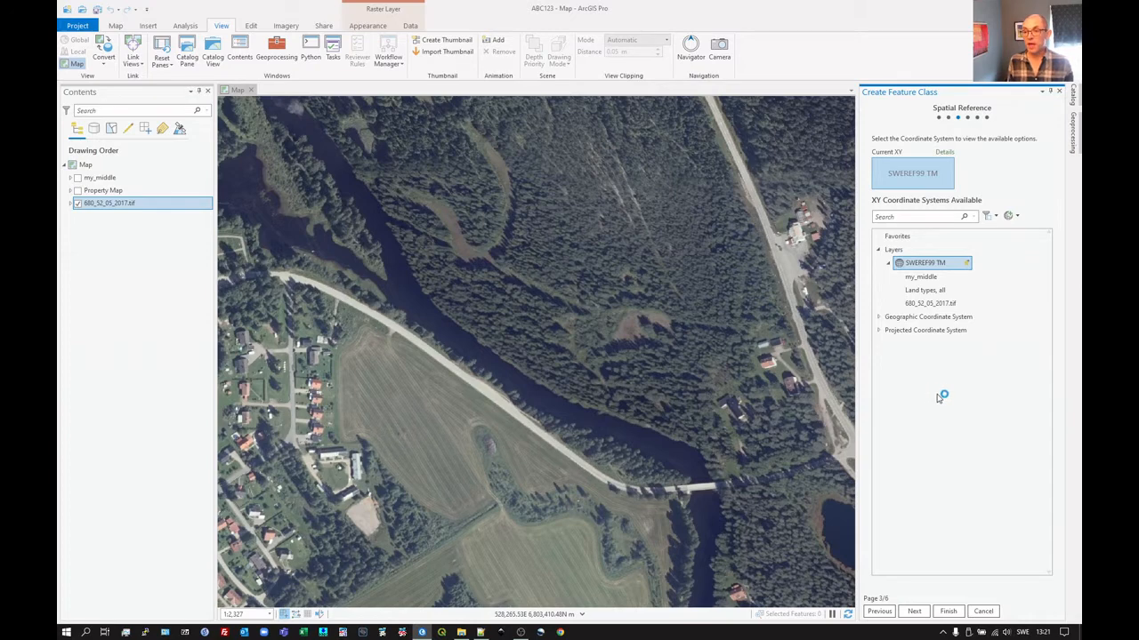
mouse_move(922, 353)
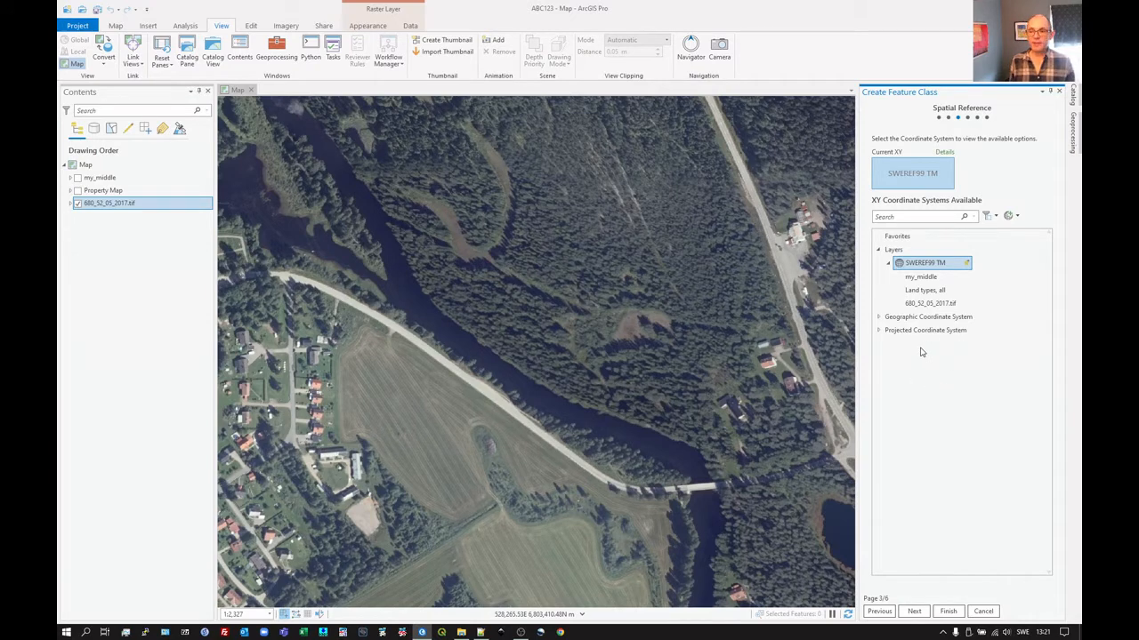
left_click(879, 330)
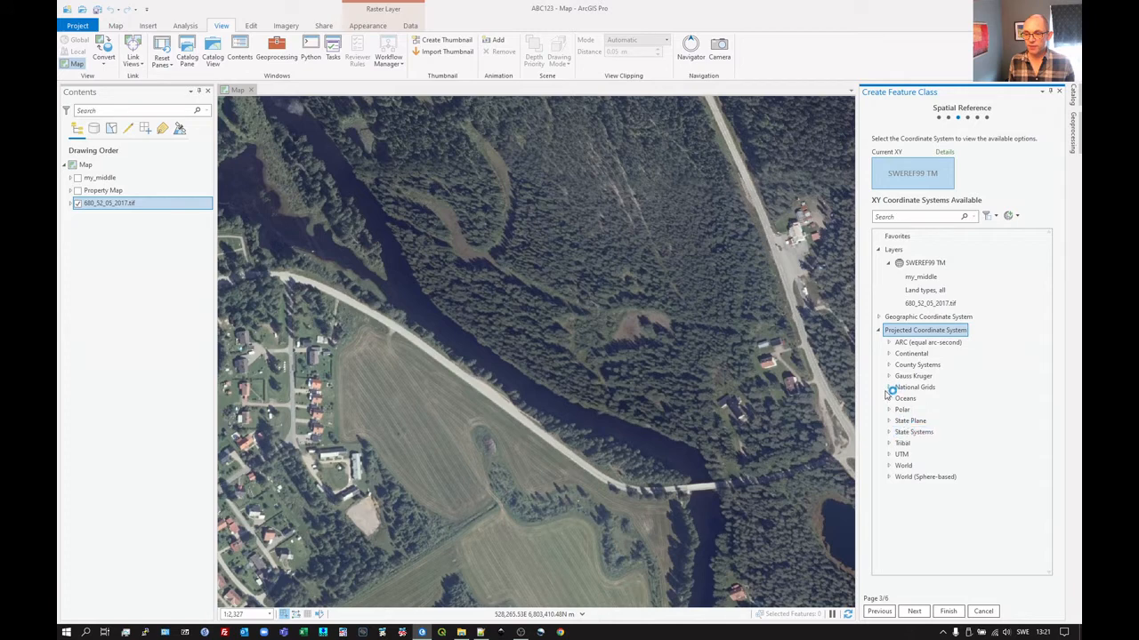
left_click(890, 388)
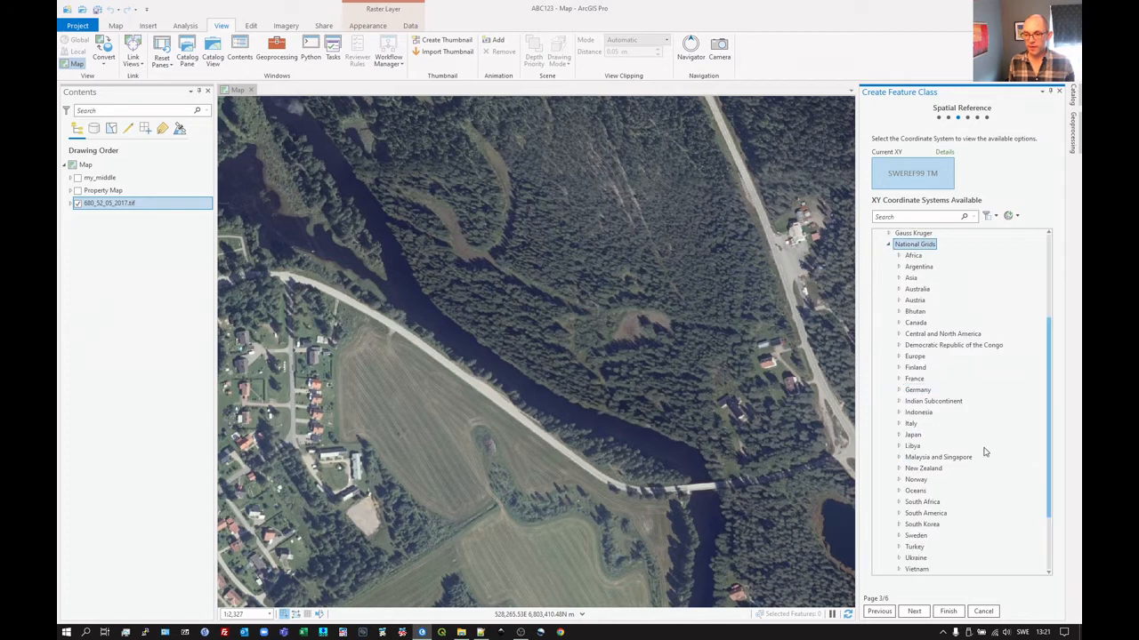
mouse_move(900, 538)
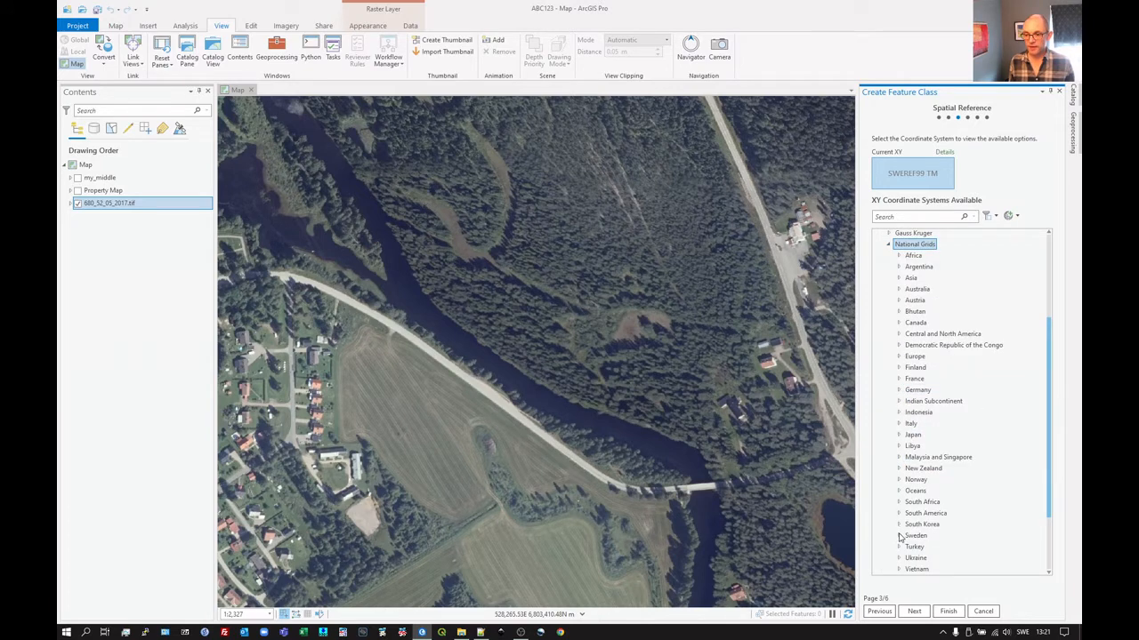
left_click(900, 535)
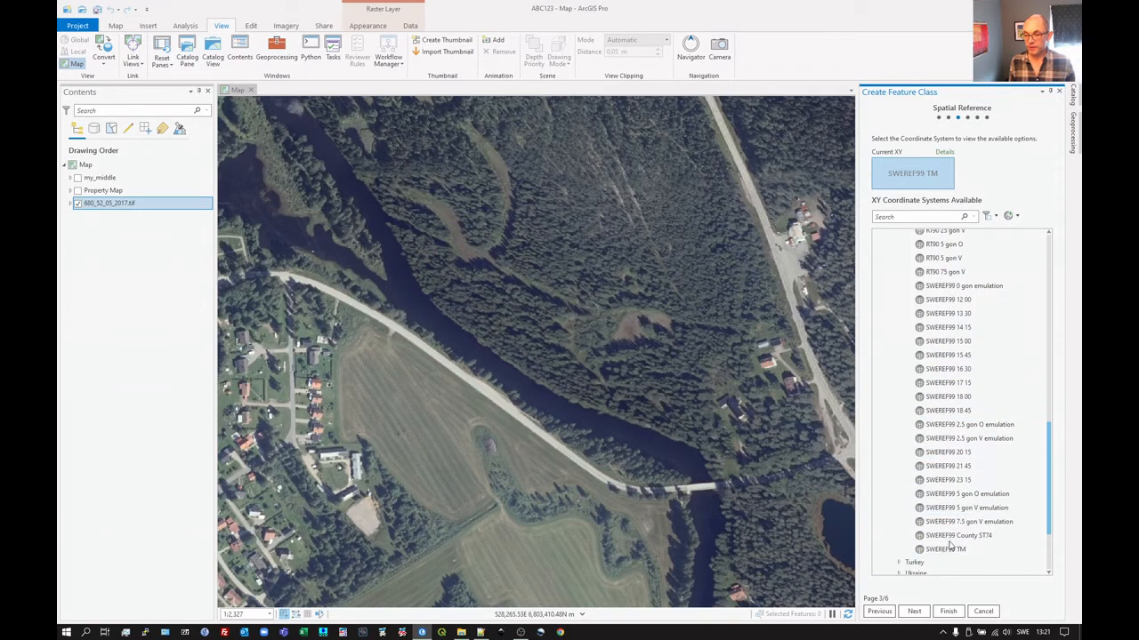
left_click(968, 494)
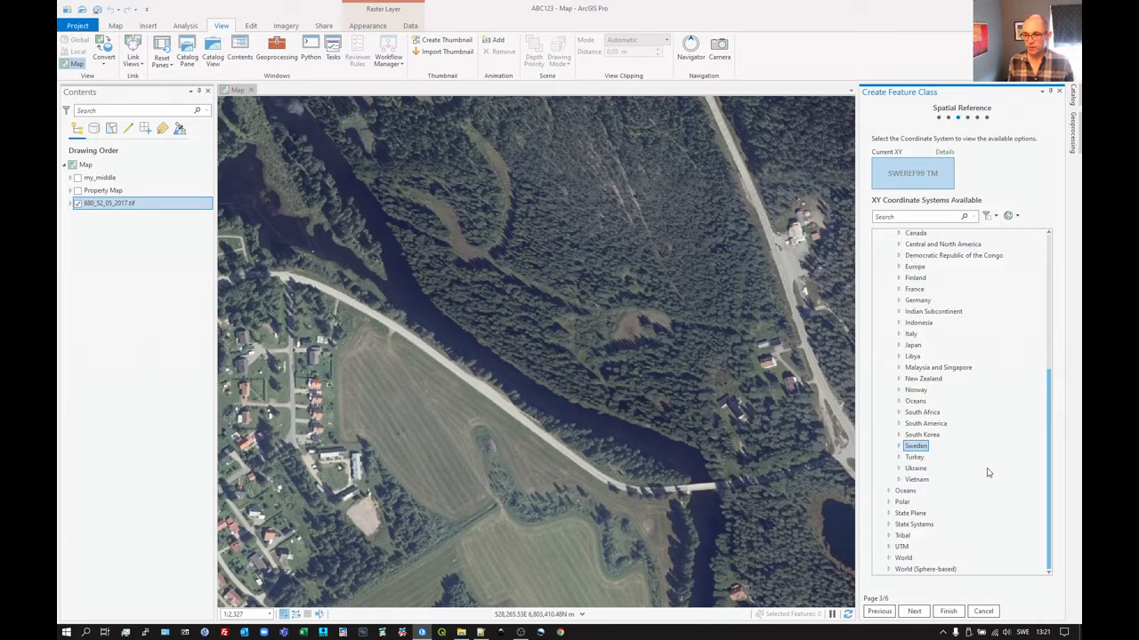
mouse_move(953, 480)
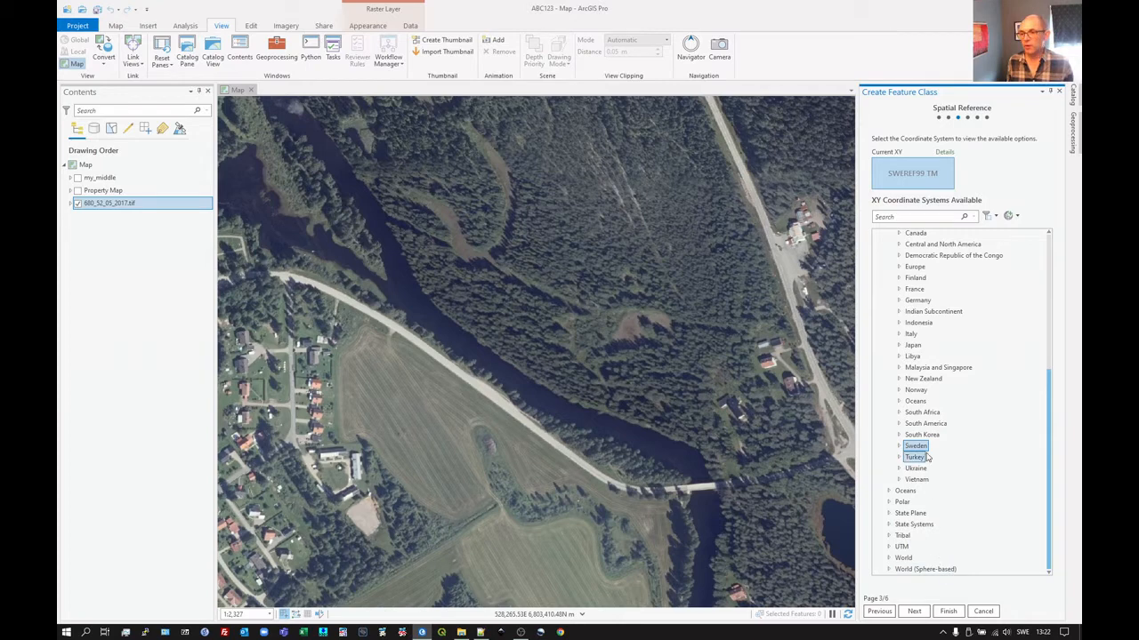
scroll("up", 3)
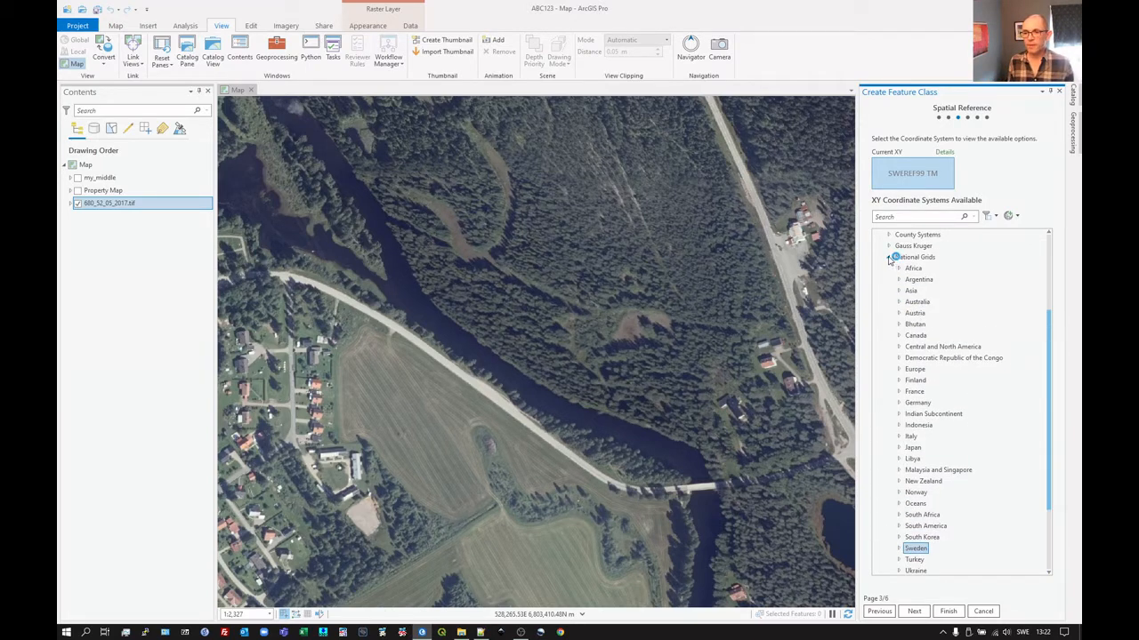
left_click(889, 256)
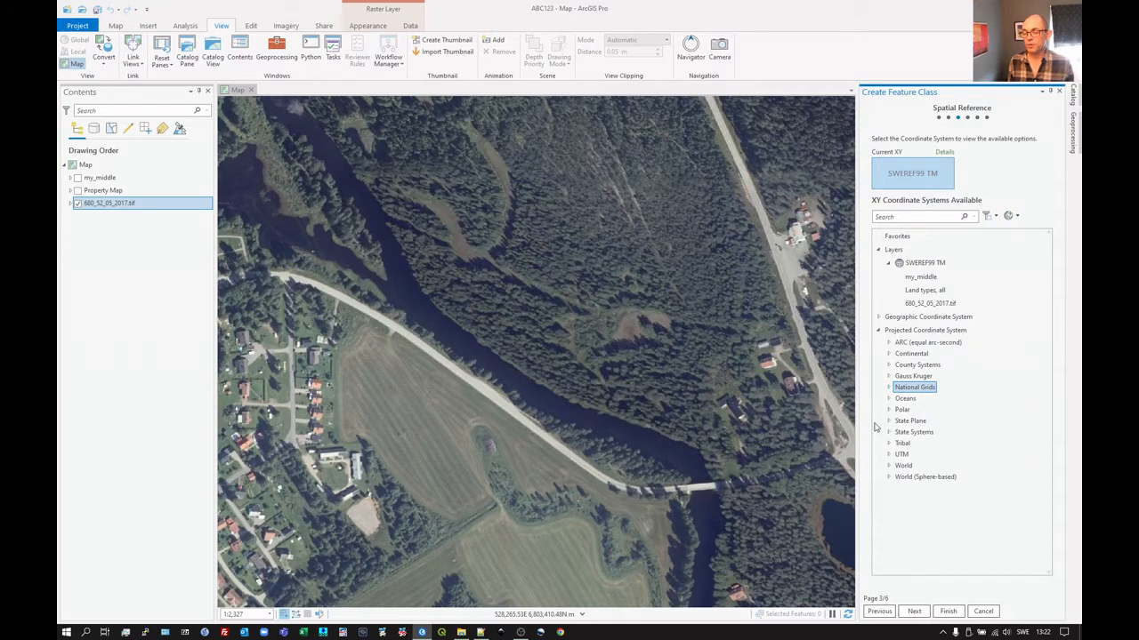
left_click(916, 365)
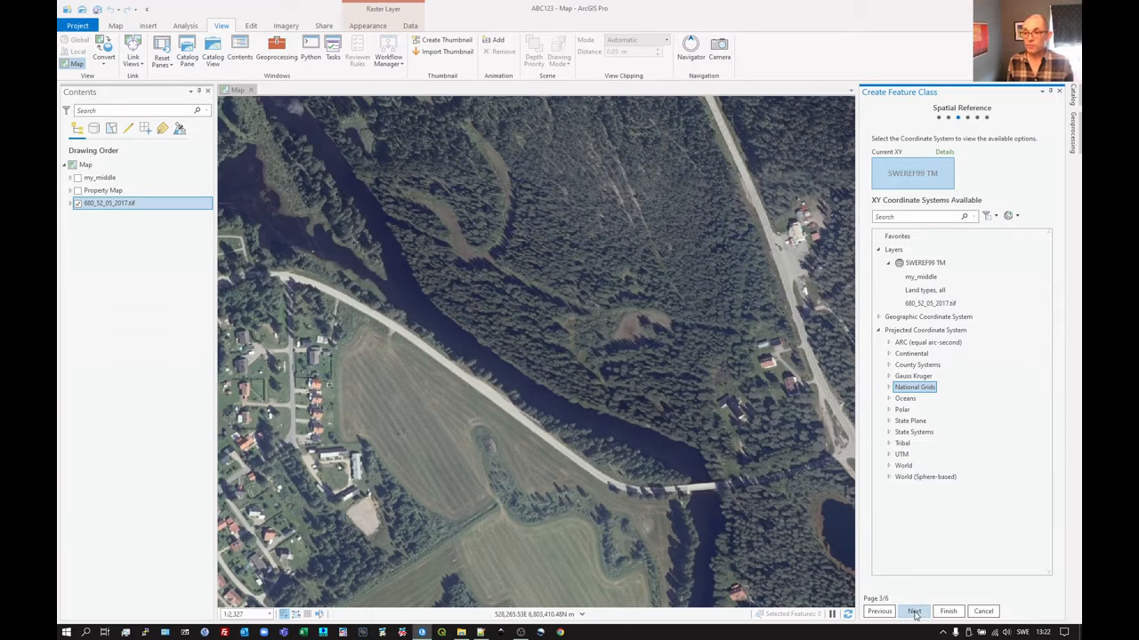
left_click(925, 263)
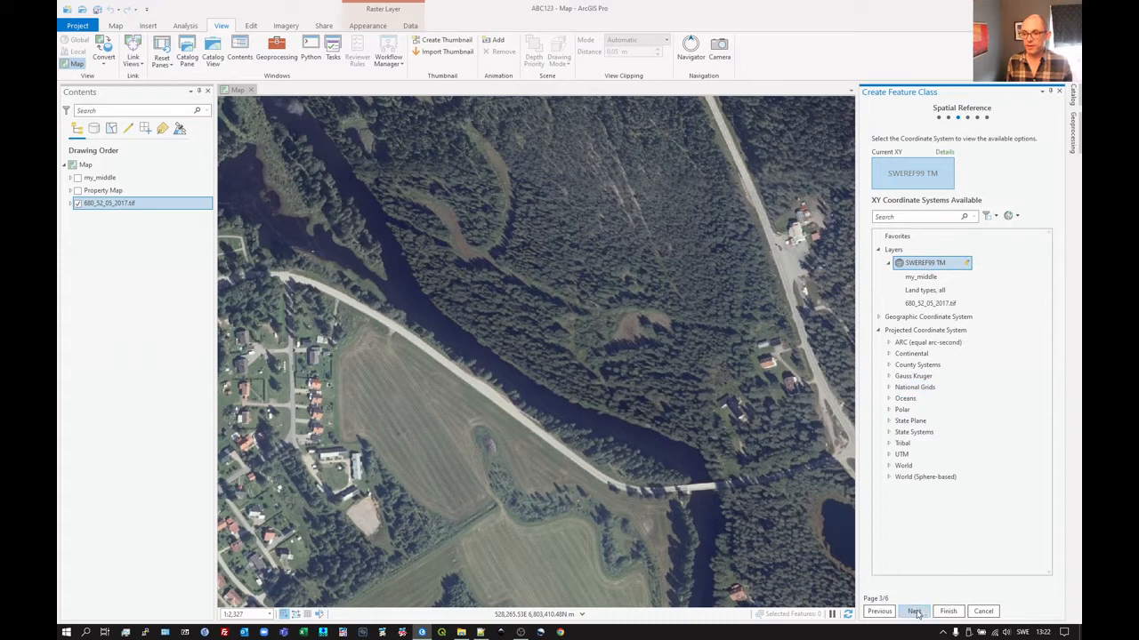
- Accept default tolerance and resolution and finish creating Landcover
left_click(914, 612)
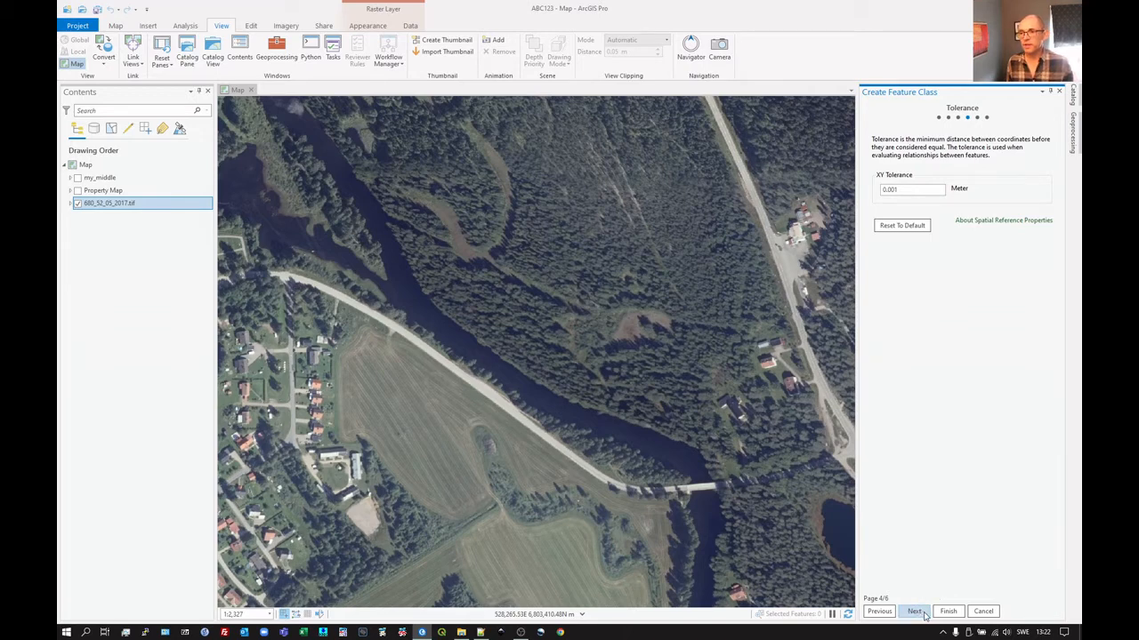
left_click(915, 612)
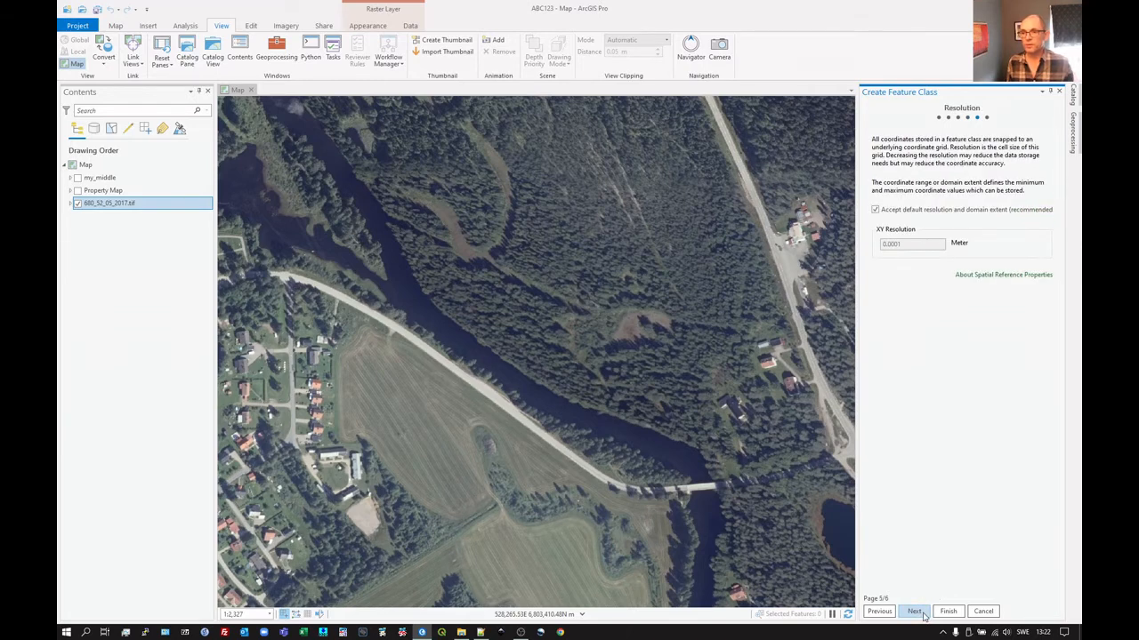
left_click(946, 612)
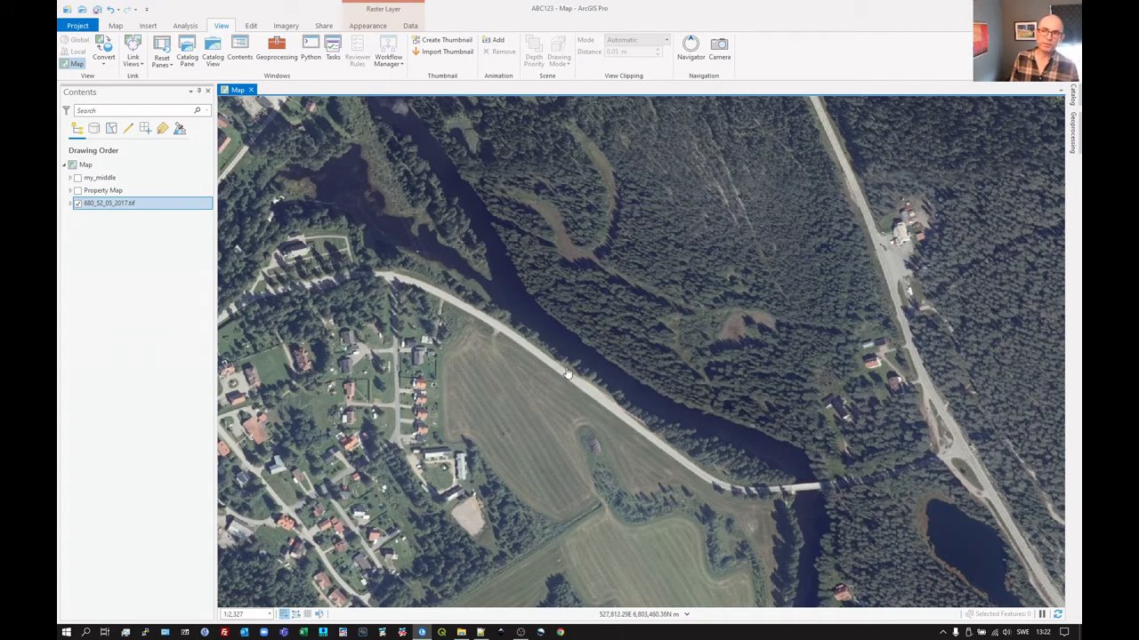
mouse_move(555, 345)
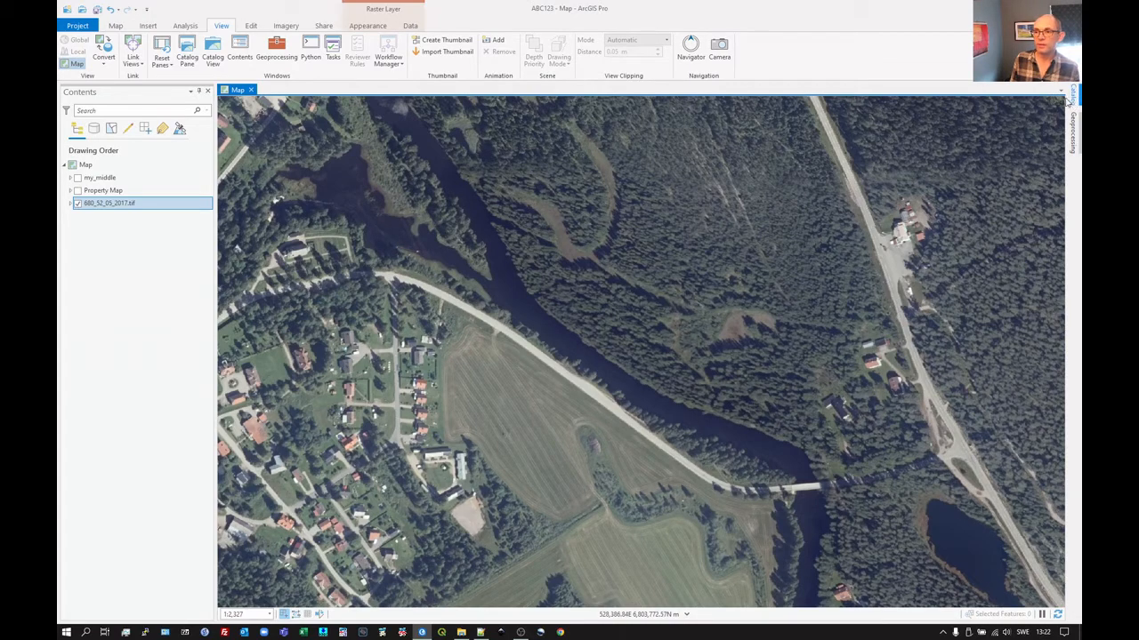
- Add Landcover from ABC123.gdb to the map and bring up its layer menu
left_click(1071, 97)
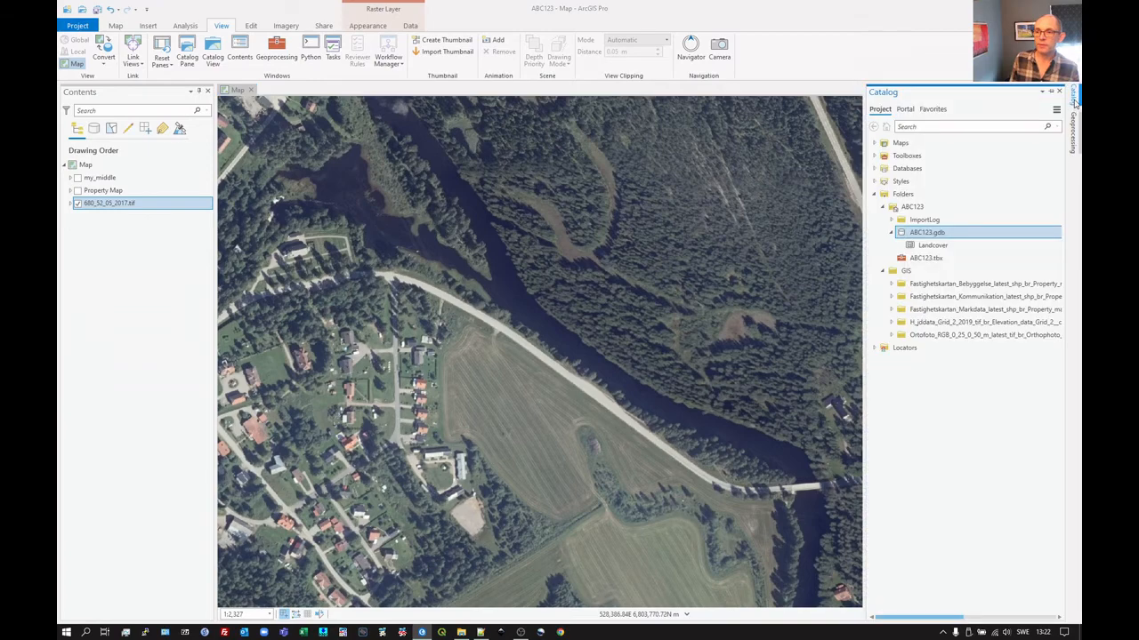
mouse_move(932, 246)
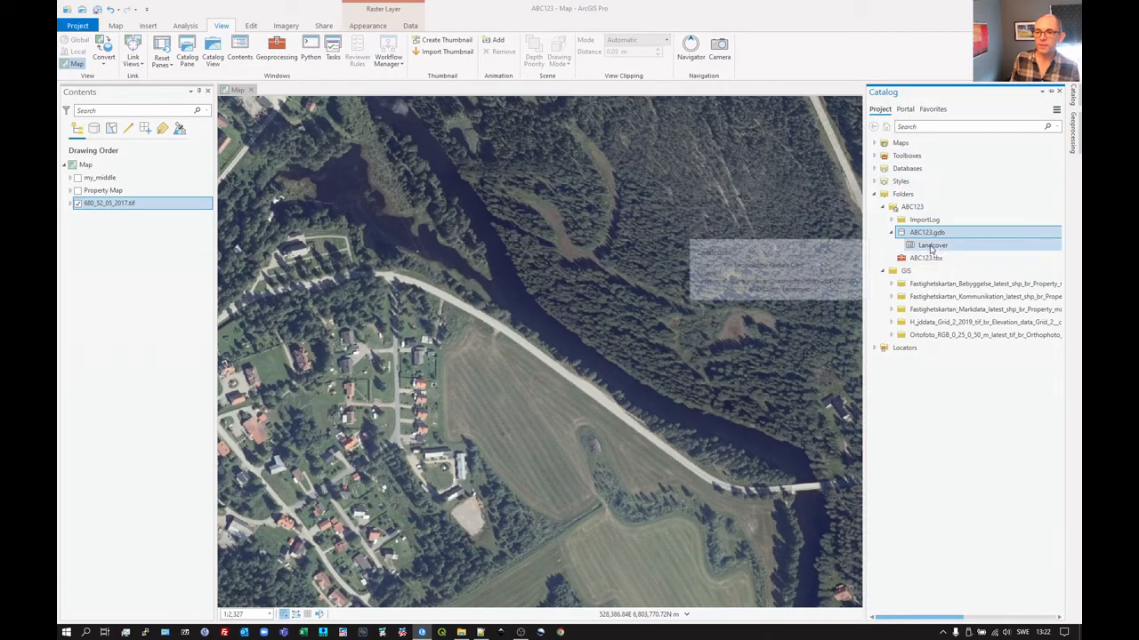
mouse_move(932, 246)
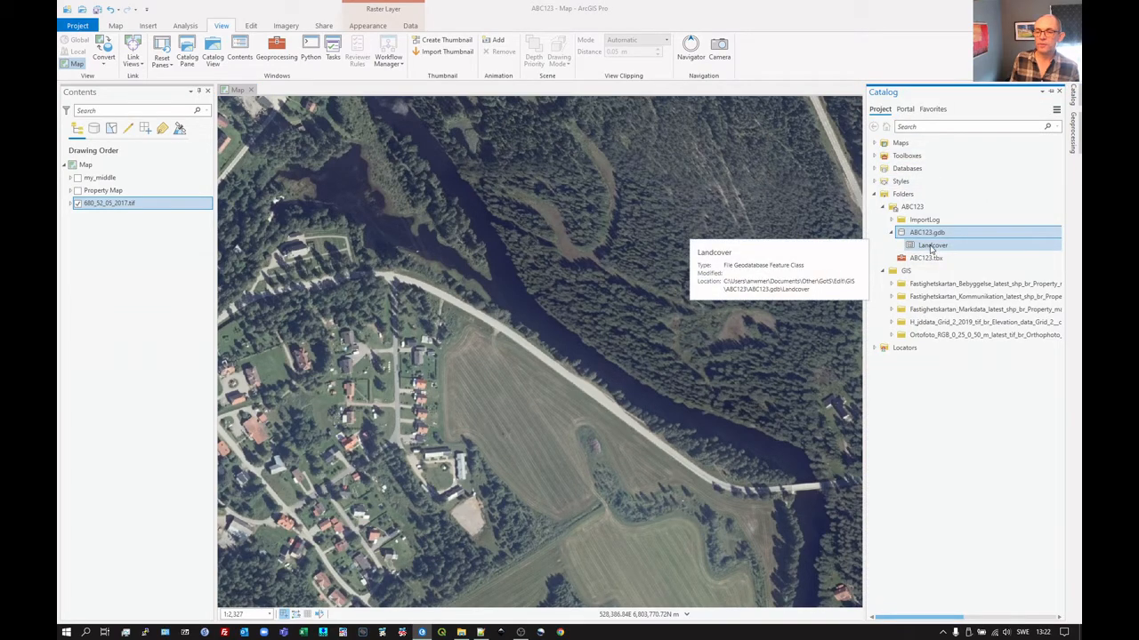
double_click(933, 245)
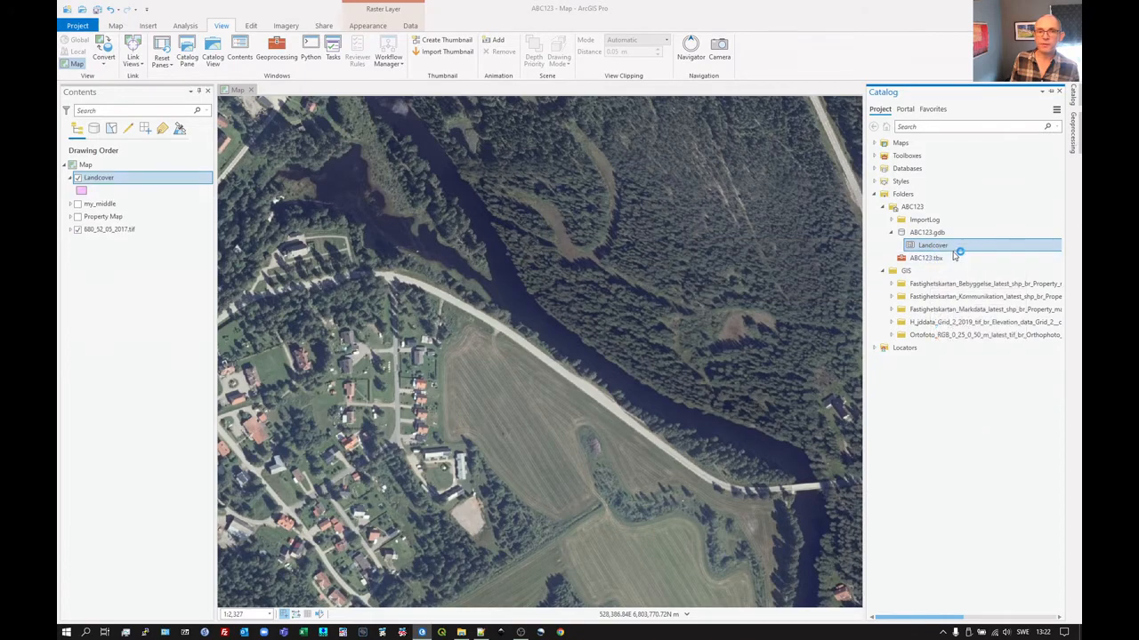
left_click(100, 178)
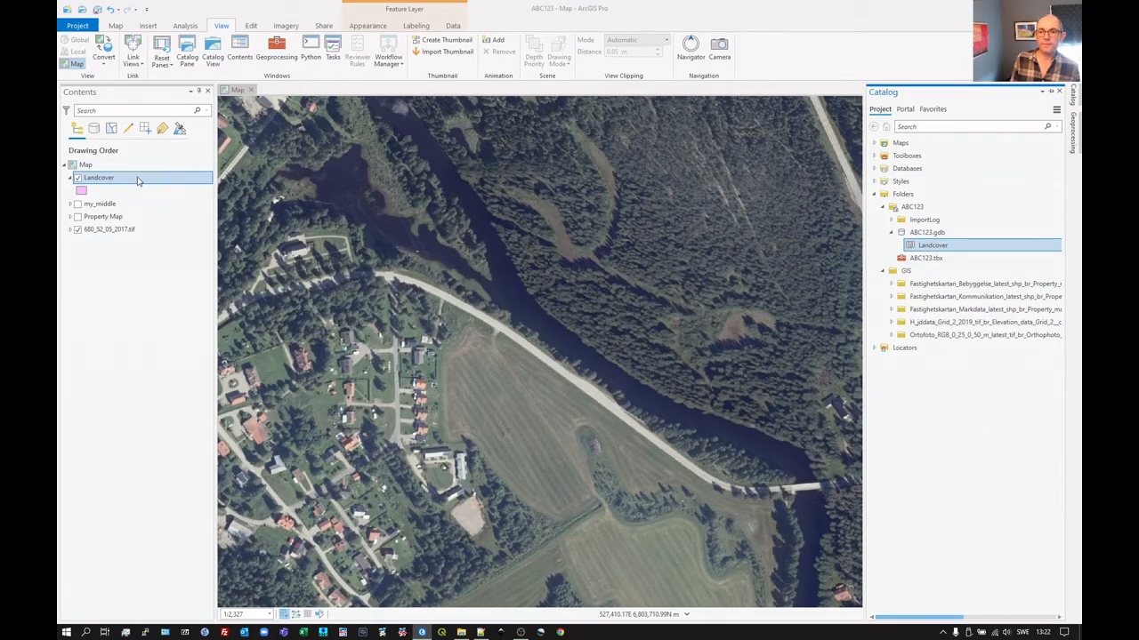
right_click(100, 178)
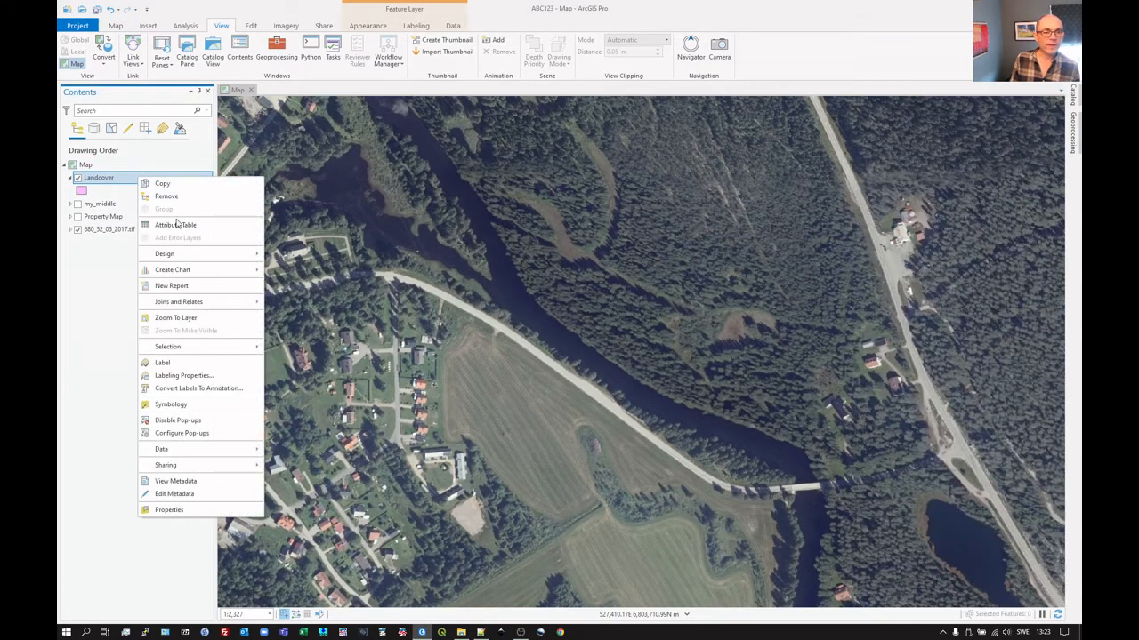
left_click(175, 224)
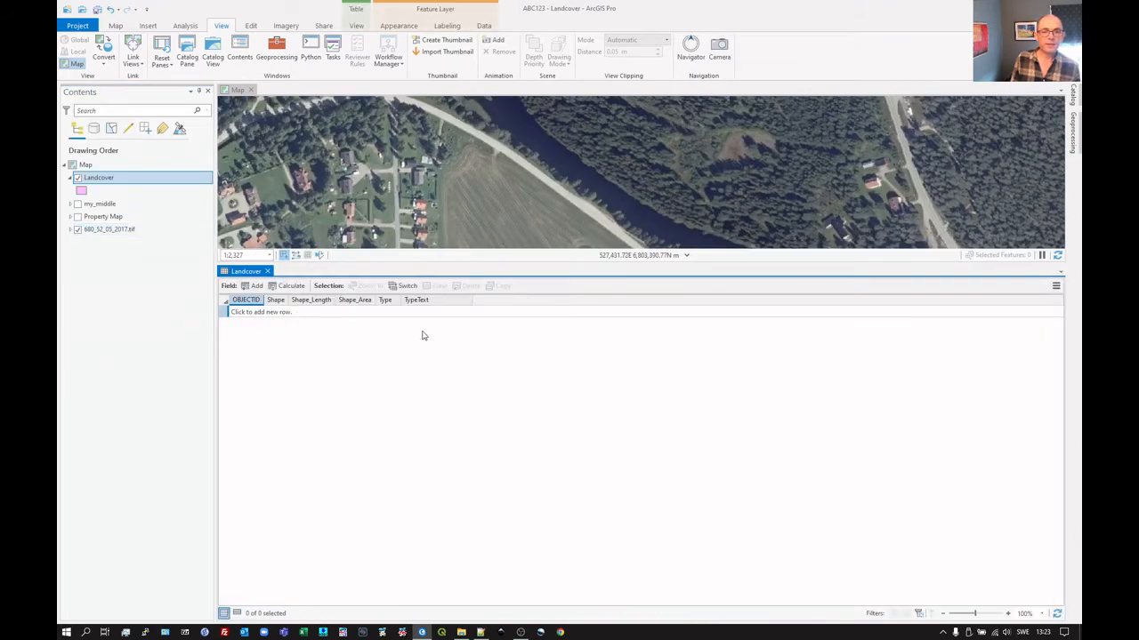
mouse_move(436, 311)
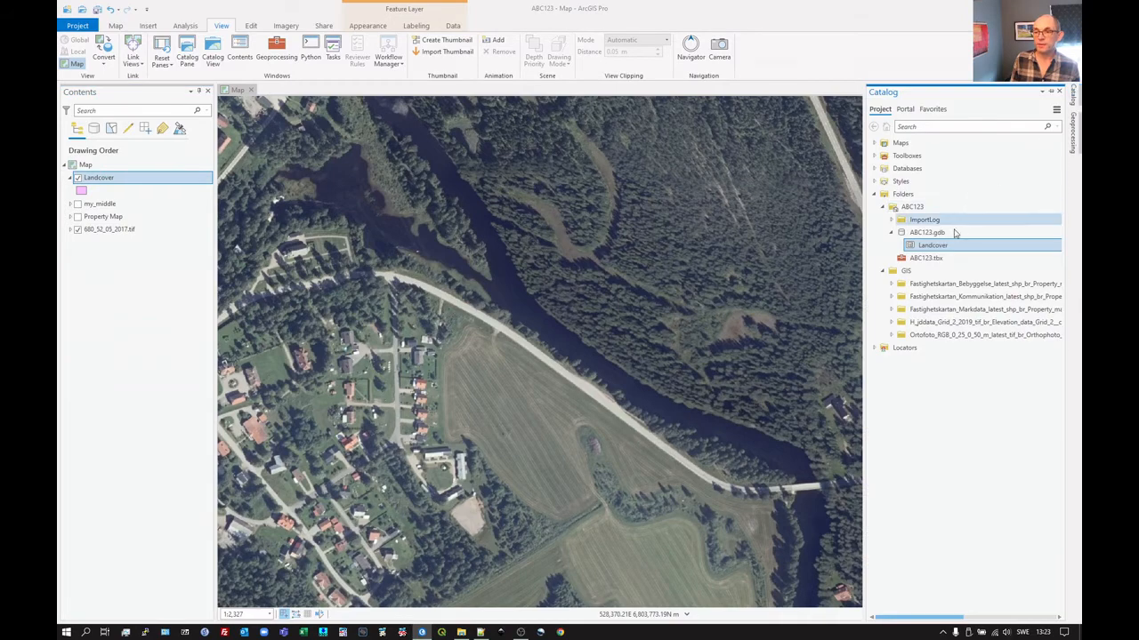
right_click(929, 232)
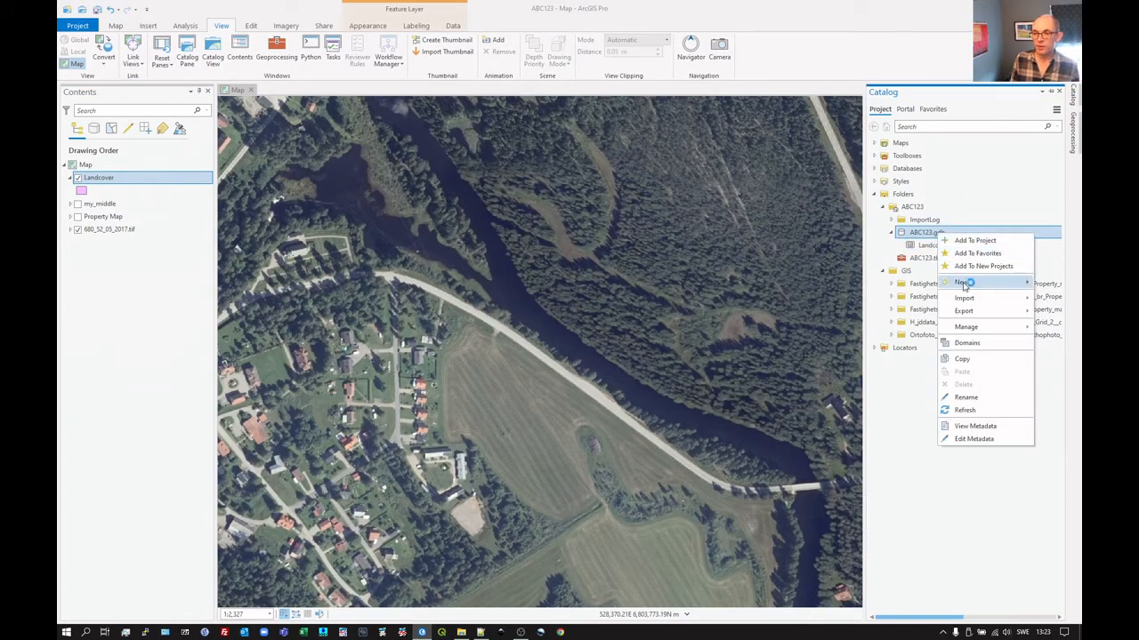
- Define a Line feature class named Roads with M values on and Z values off
left_click(964, 281)
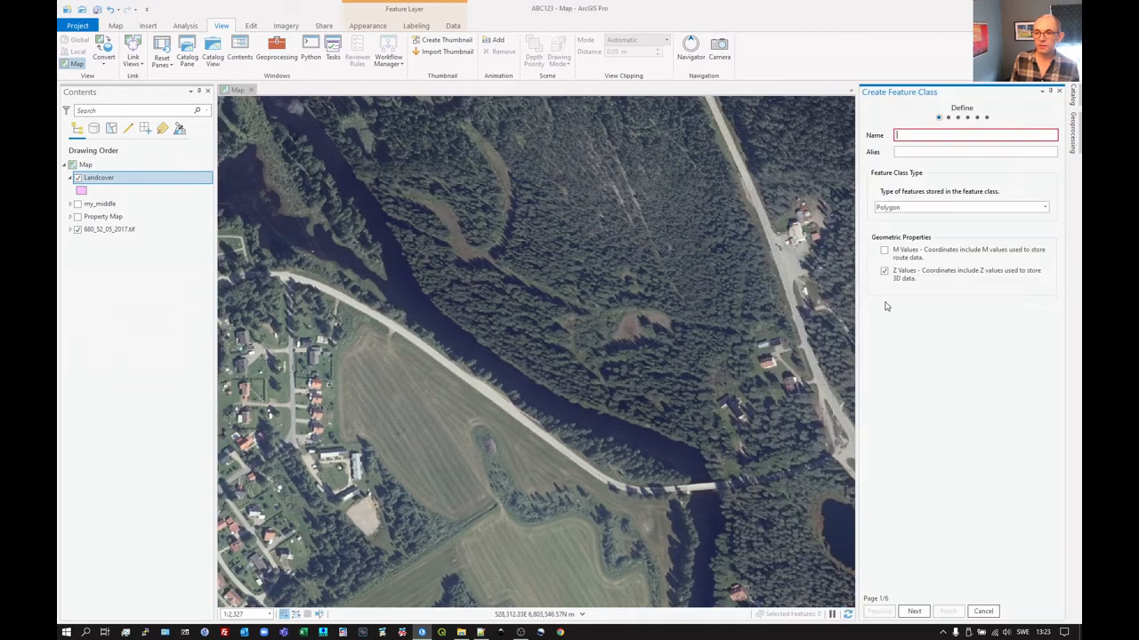
left_click(1042, 206)
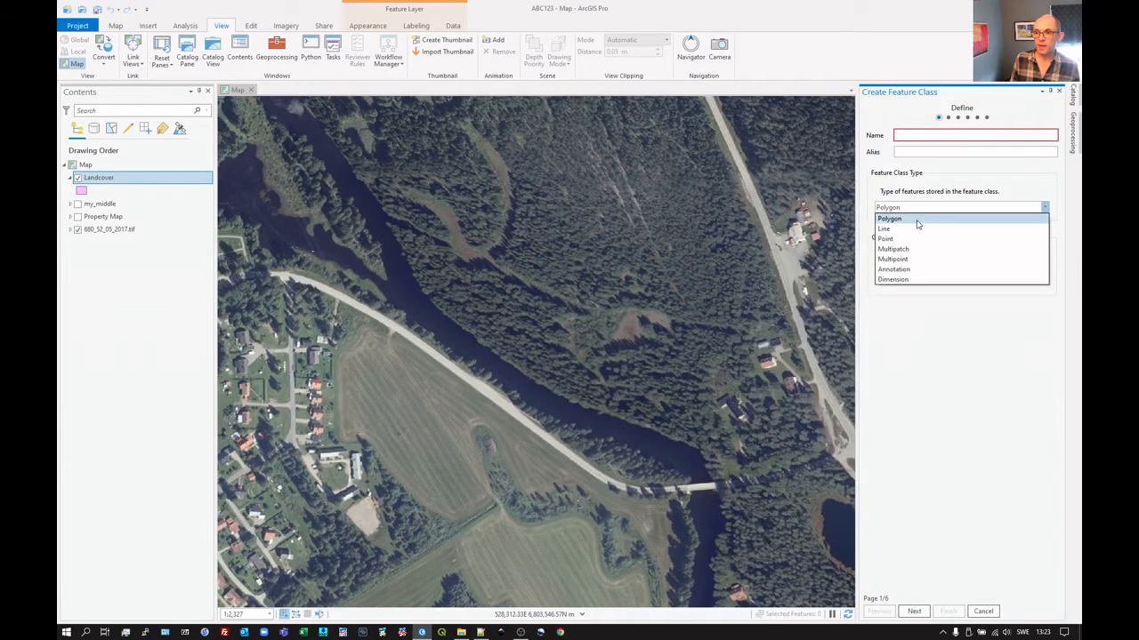
left_click(884, 228)
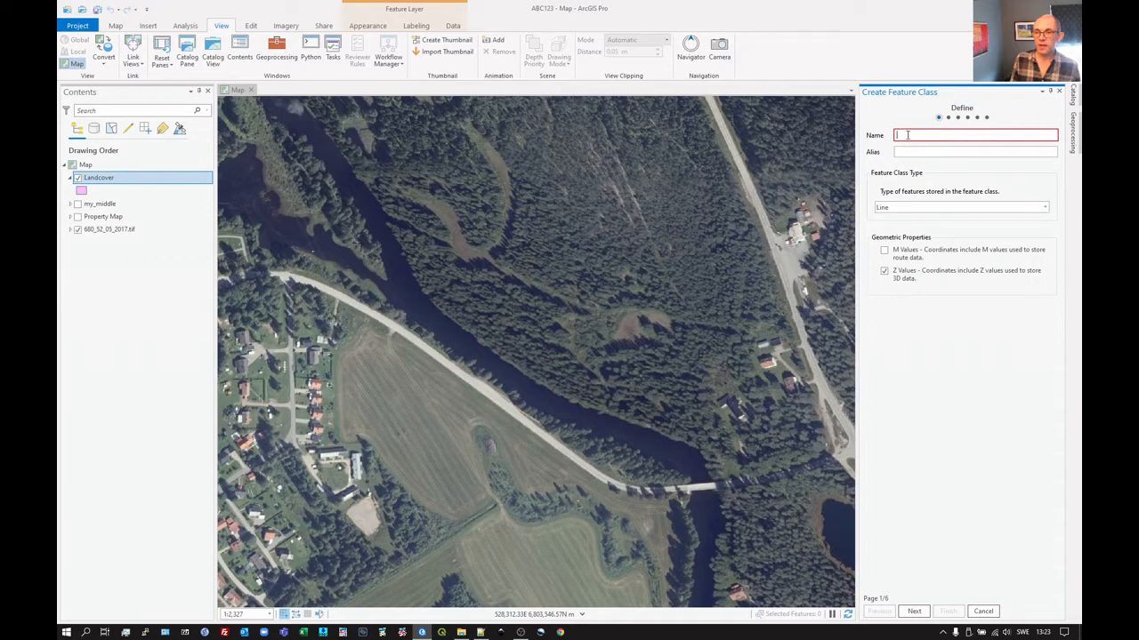
type("Roa")
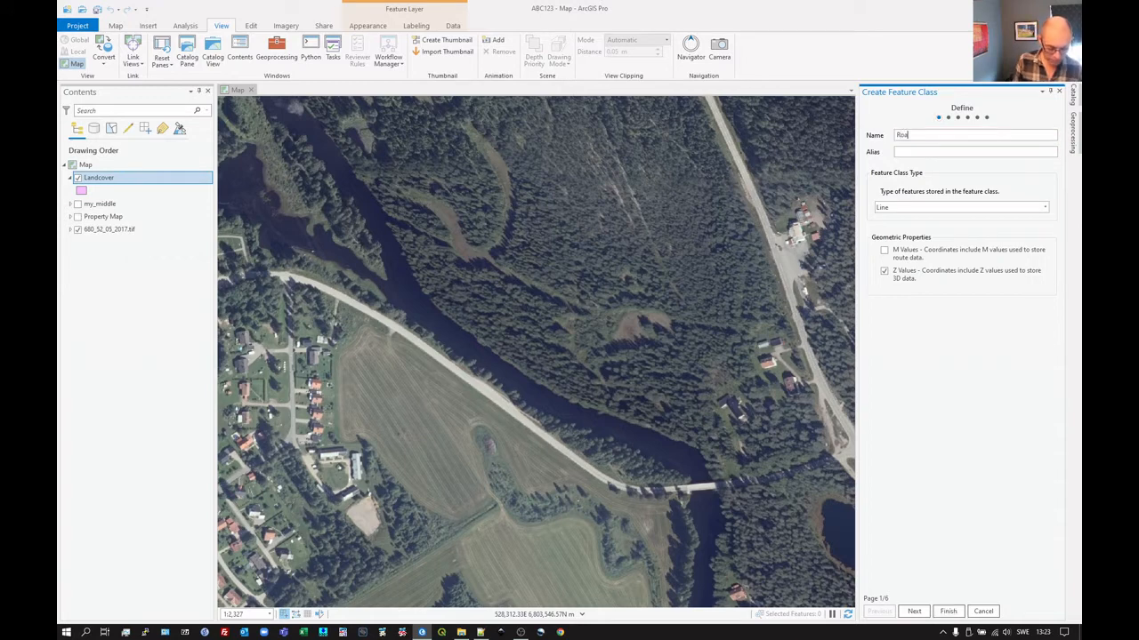
type("ds")
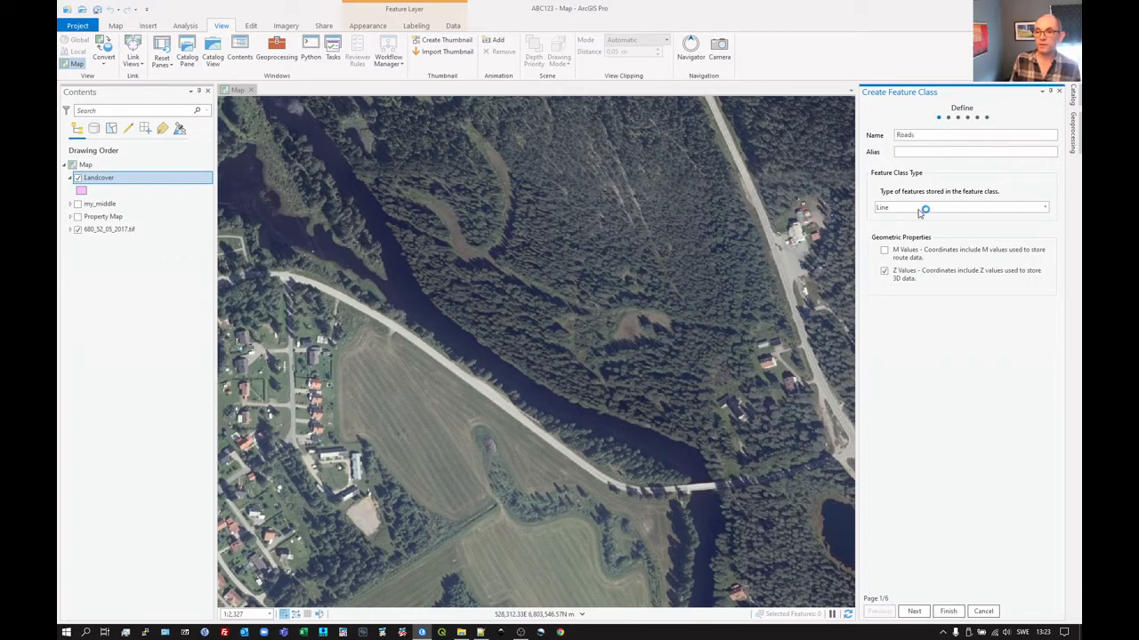
left_click(884, 270)
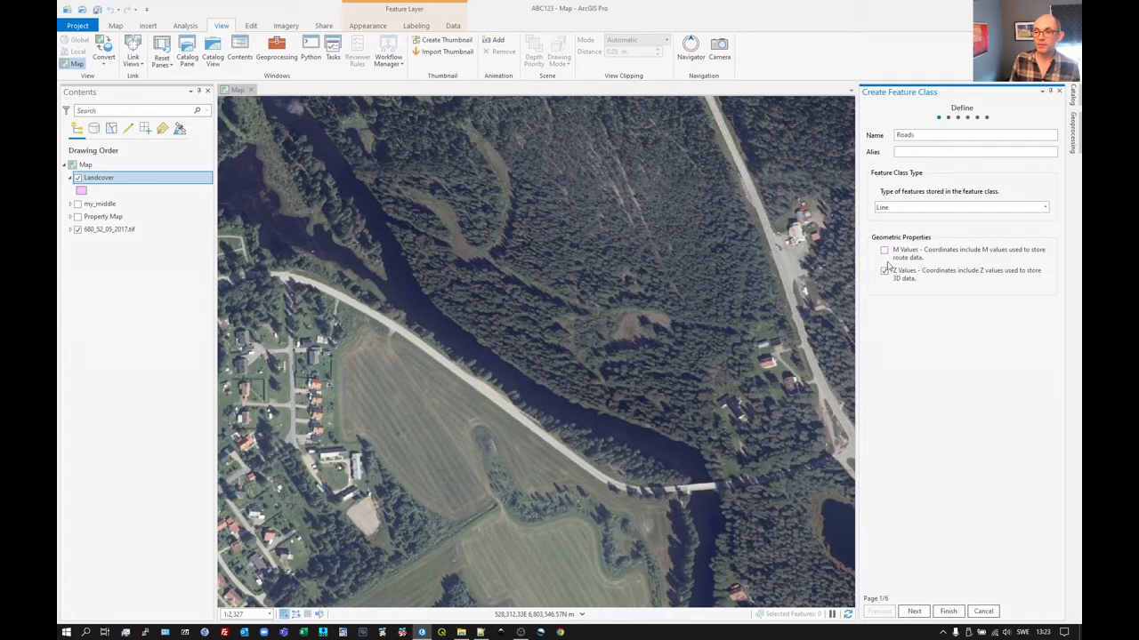
left_click(884, 249)
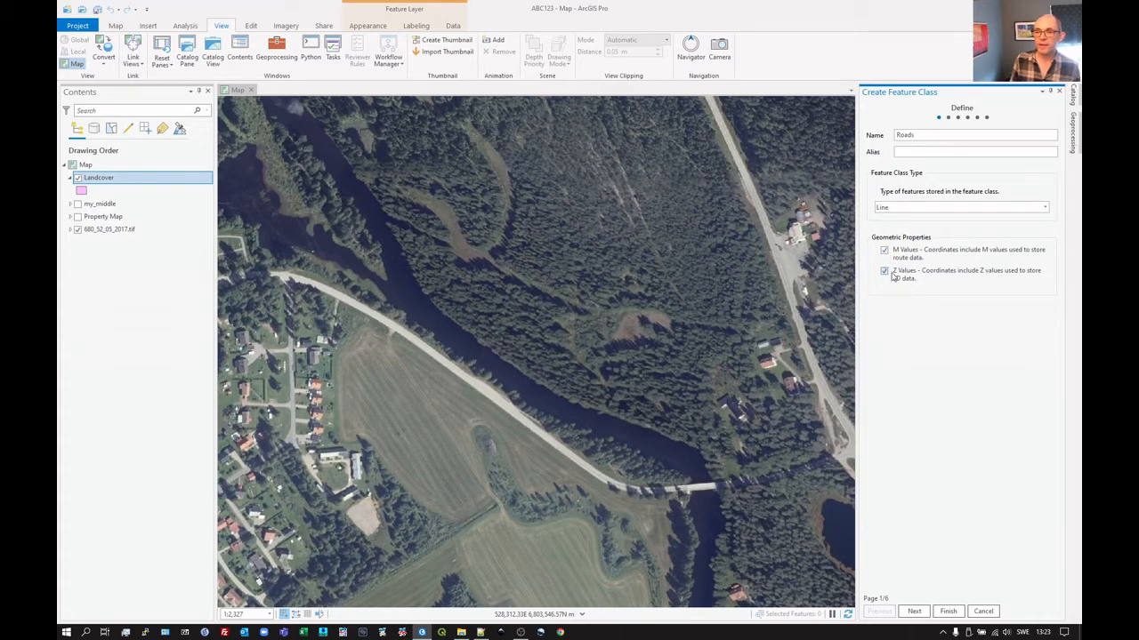
left_click(882, 271)
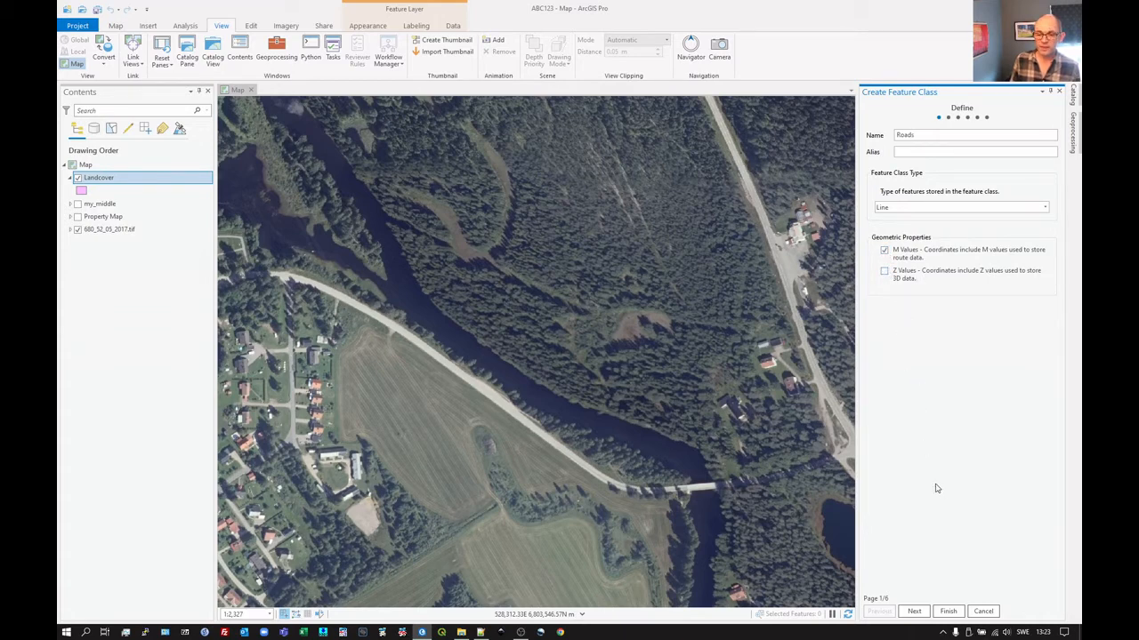
mouse_move(933, 514)
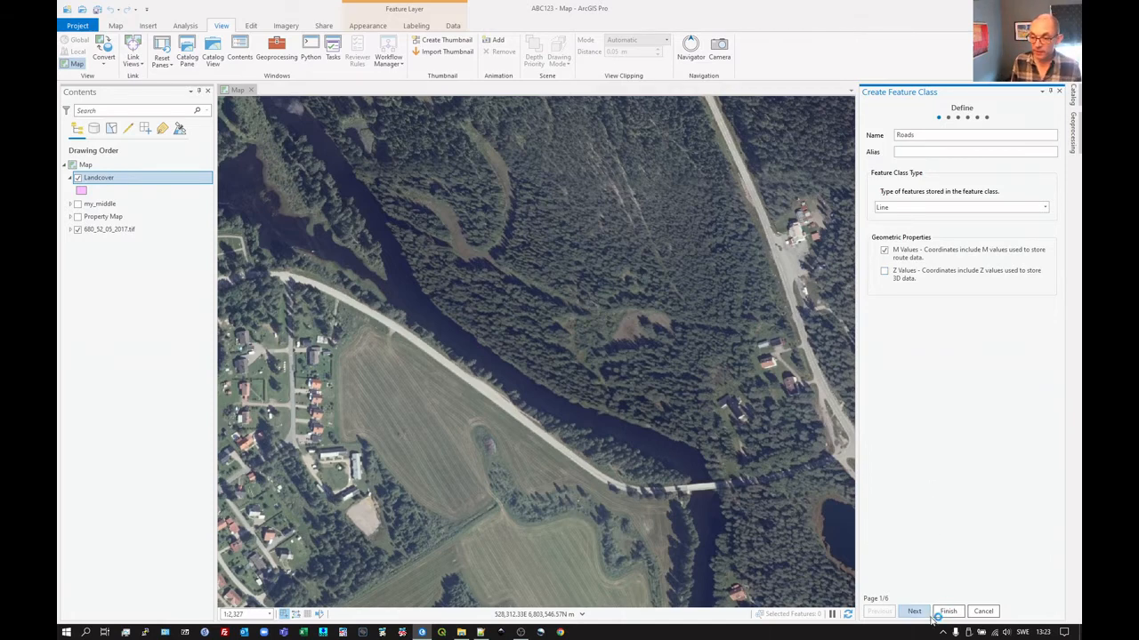
- Add fields Type (Short Integer) and TypeText (Text) to Roads
left_click(914, 612)
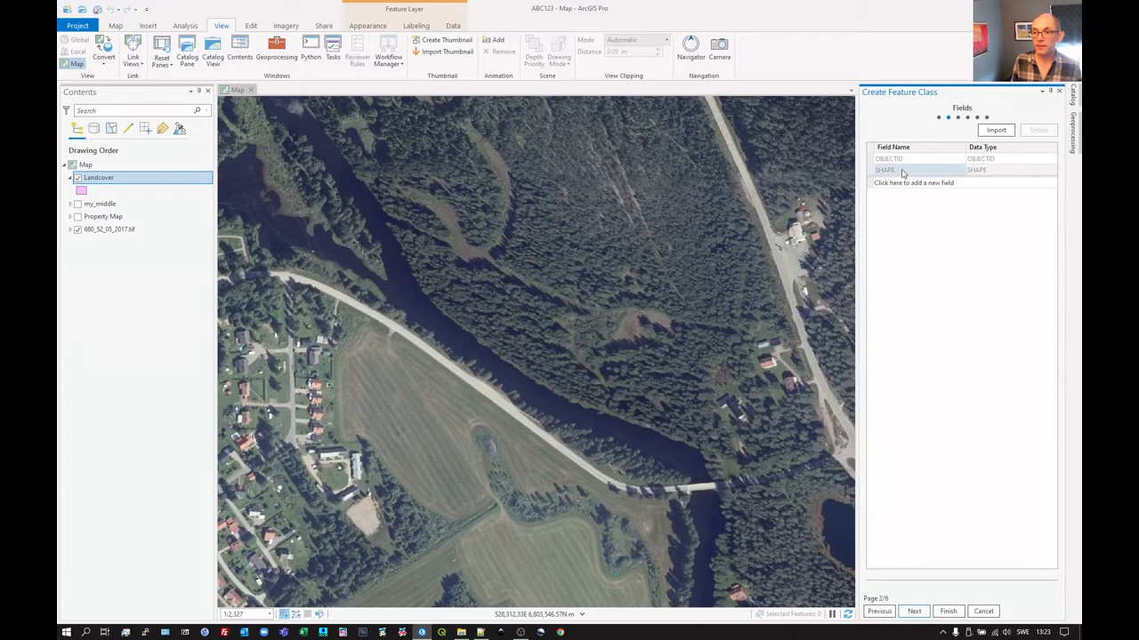
left_click(915, 182)
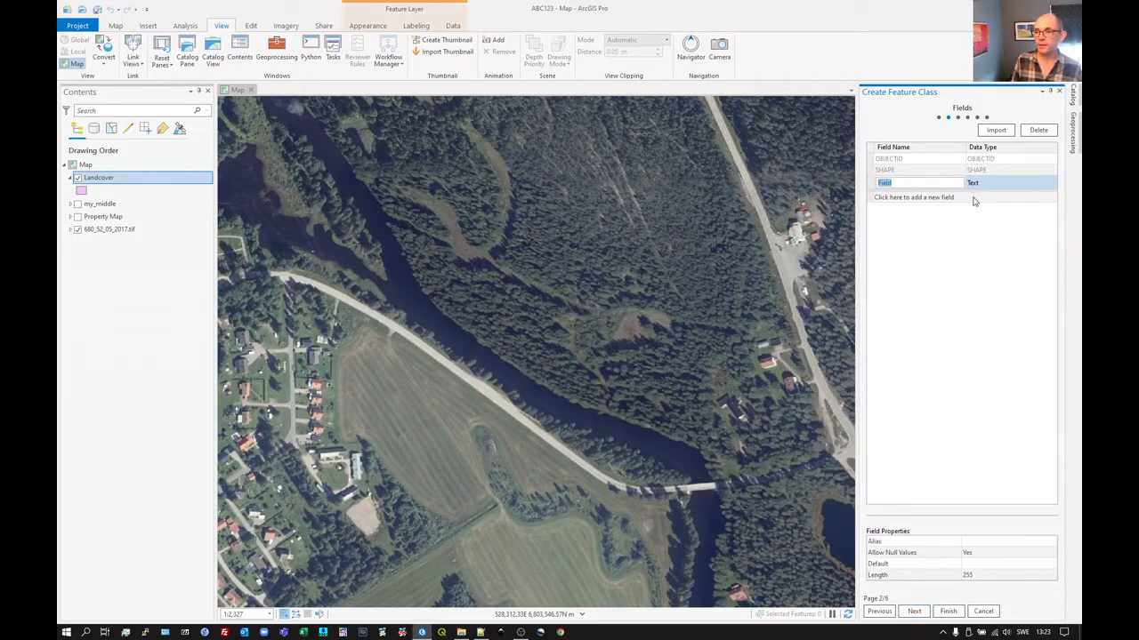
type("1")
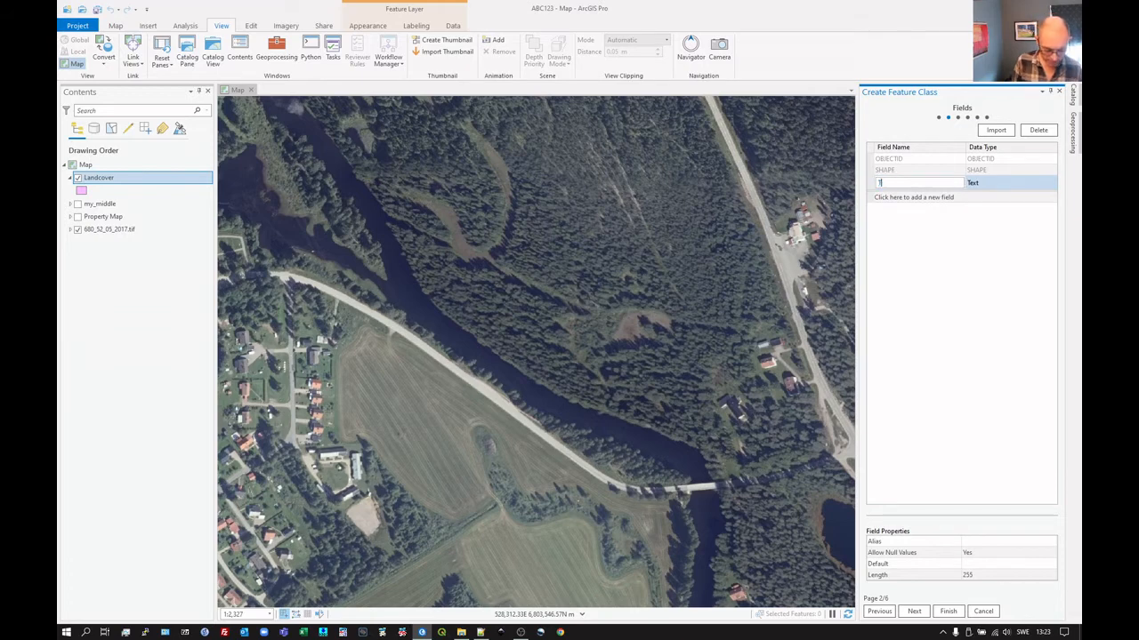
type("Type")
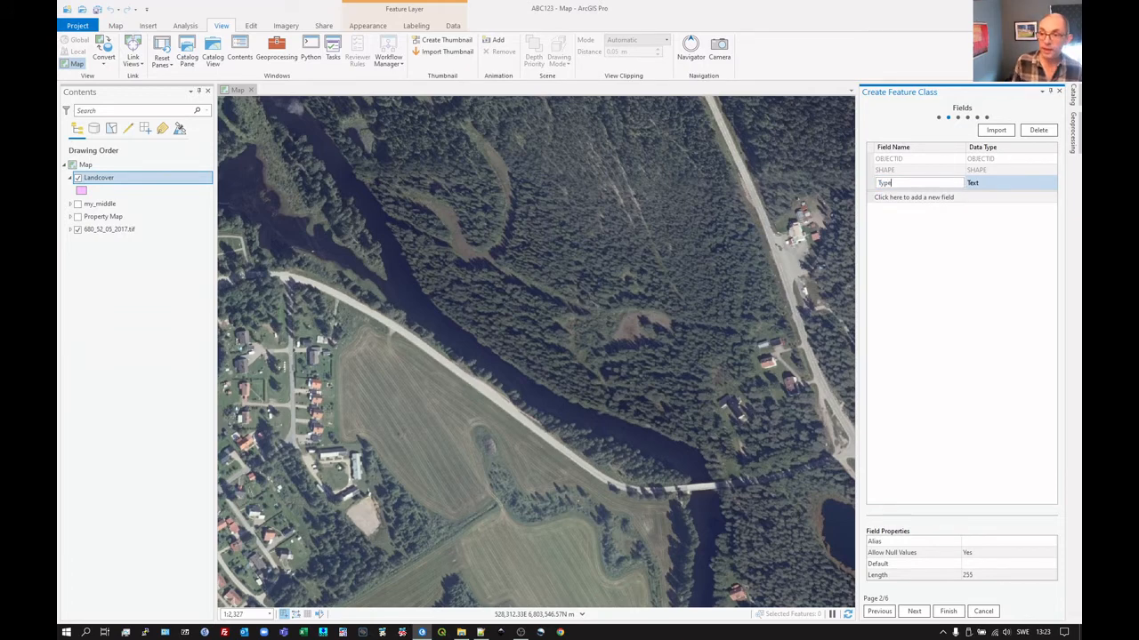
left_click(1010, 182)
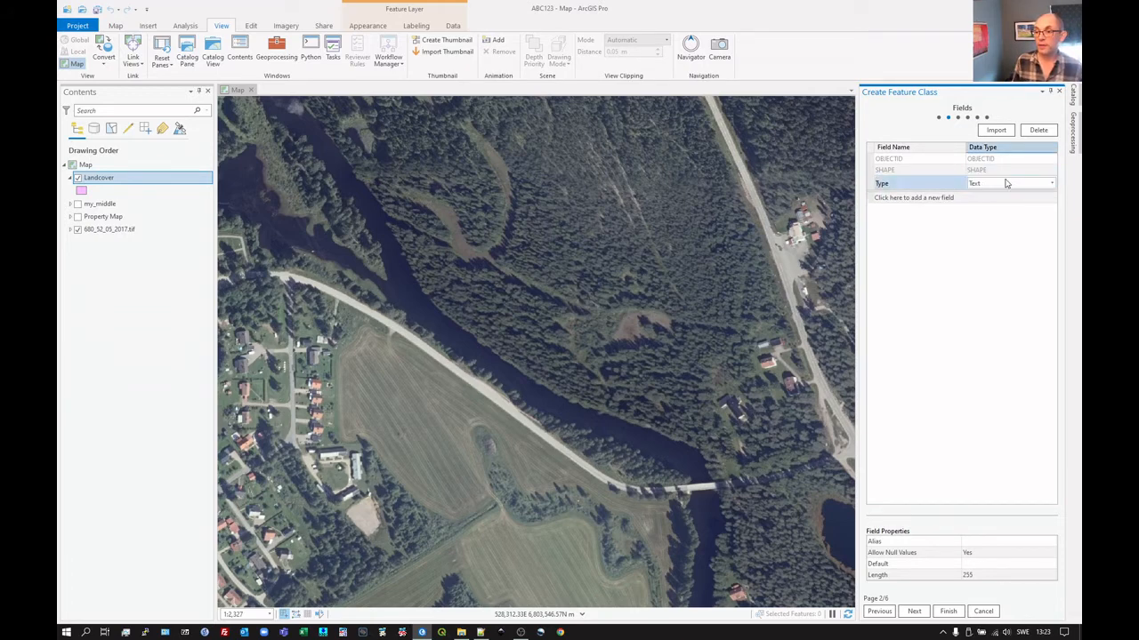
left_click(985, 184)
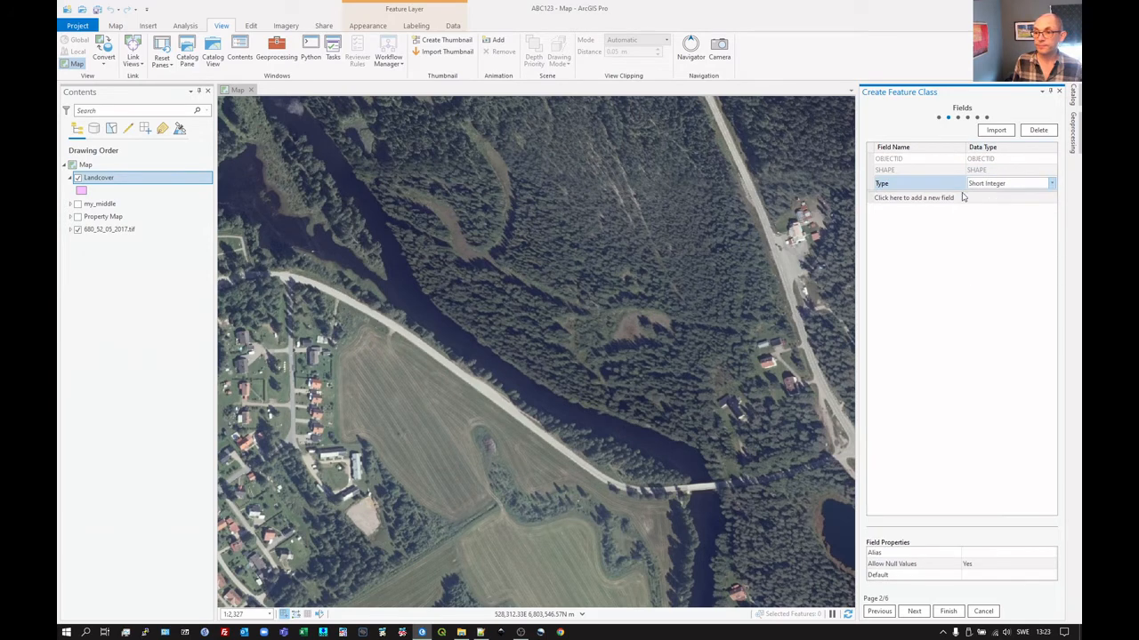
left_click(915, 197)
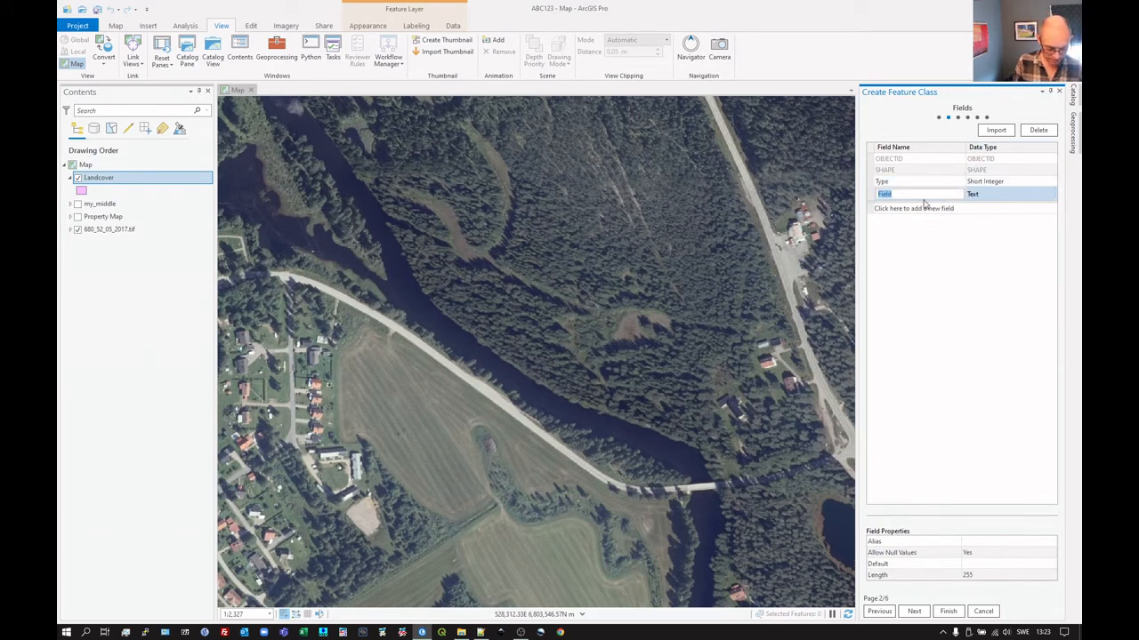
type("TypeText")
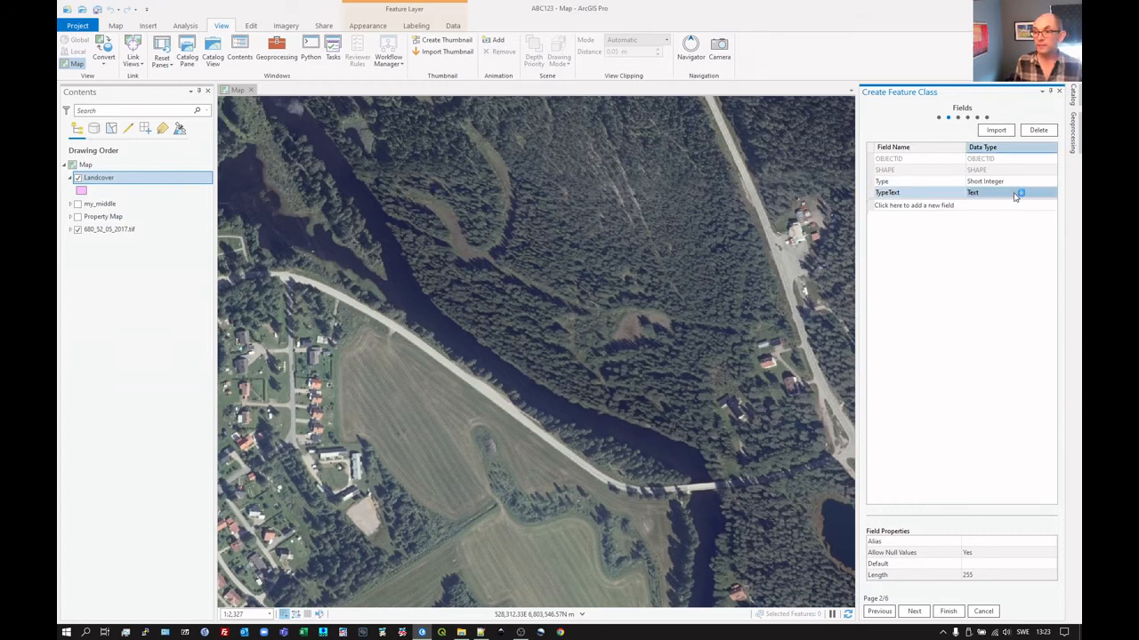
- Add MaxSpeed (Short Integer) and Width (Float), then finish creating Roads
left_click(915, 205)
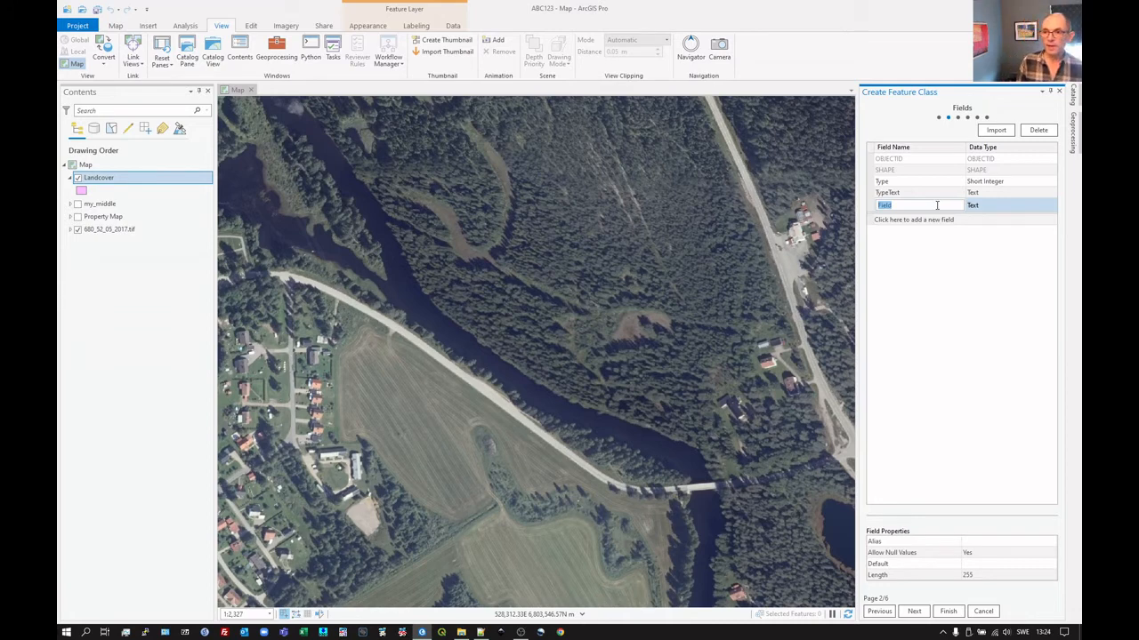
type("Max")
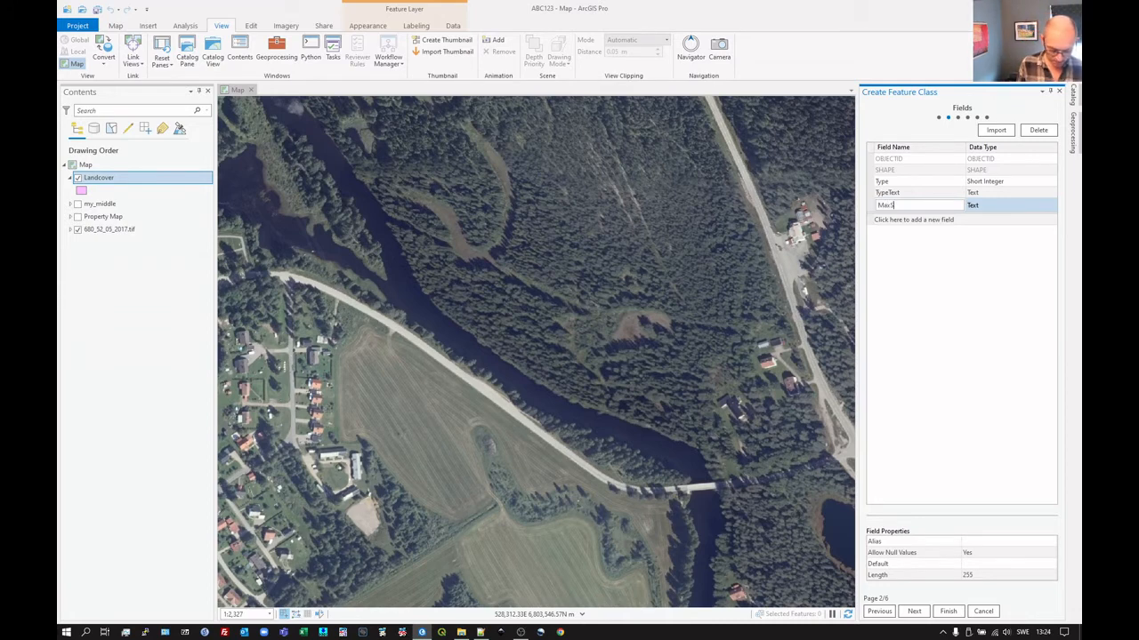
type("Speed")
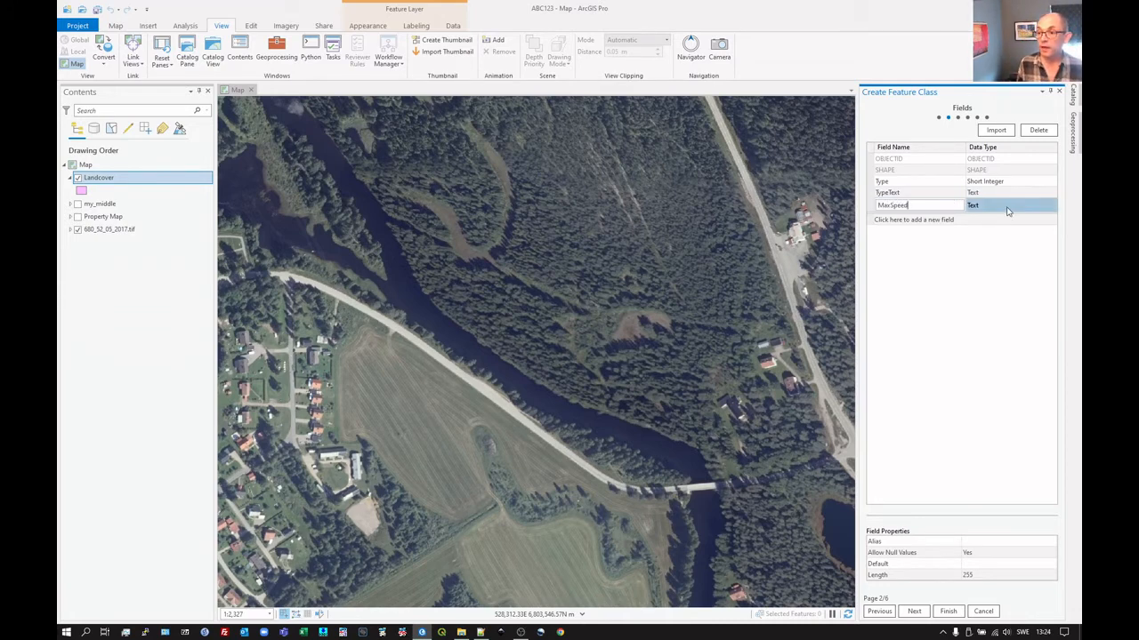
left_click(1050, 206)
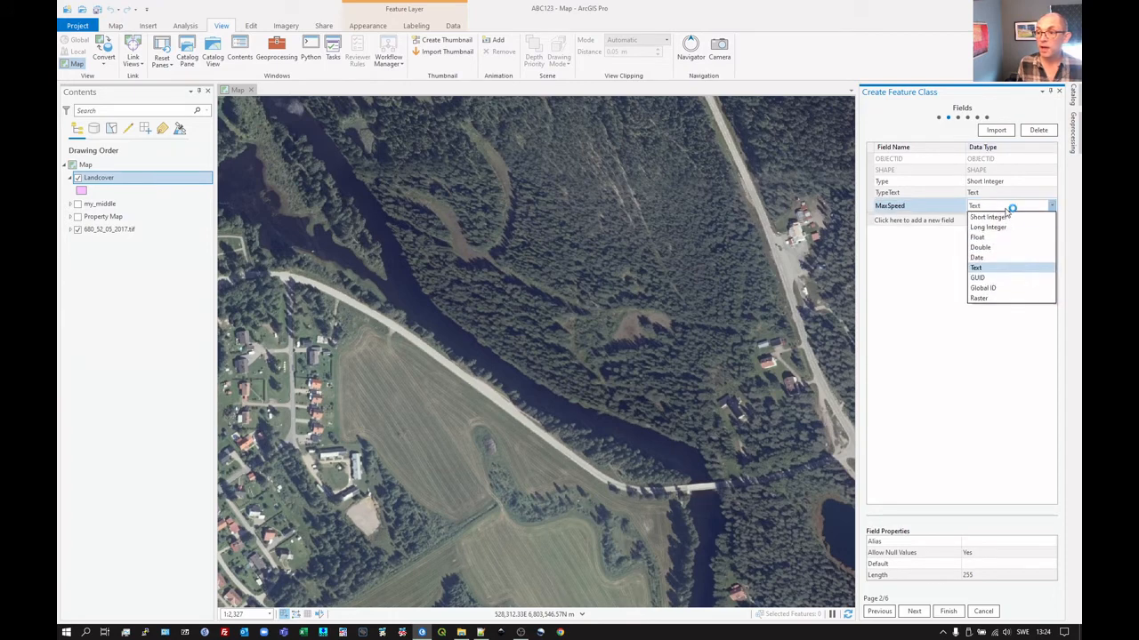
left_click(988, 217)
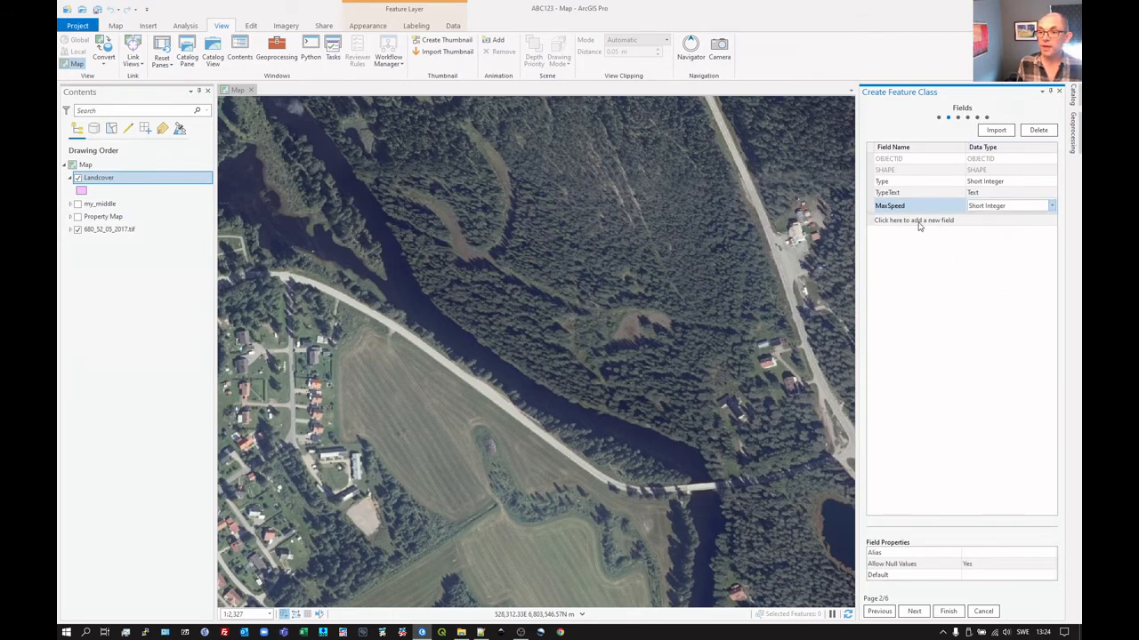
left_click(913, 221)
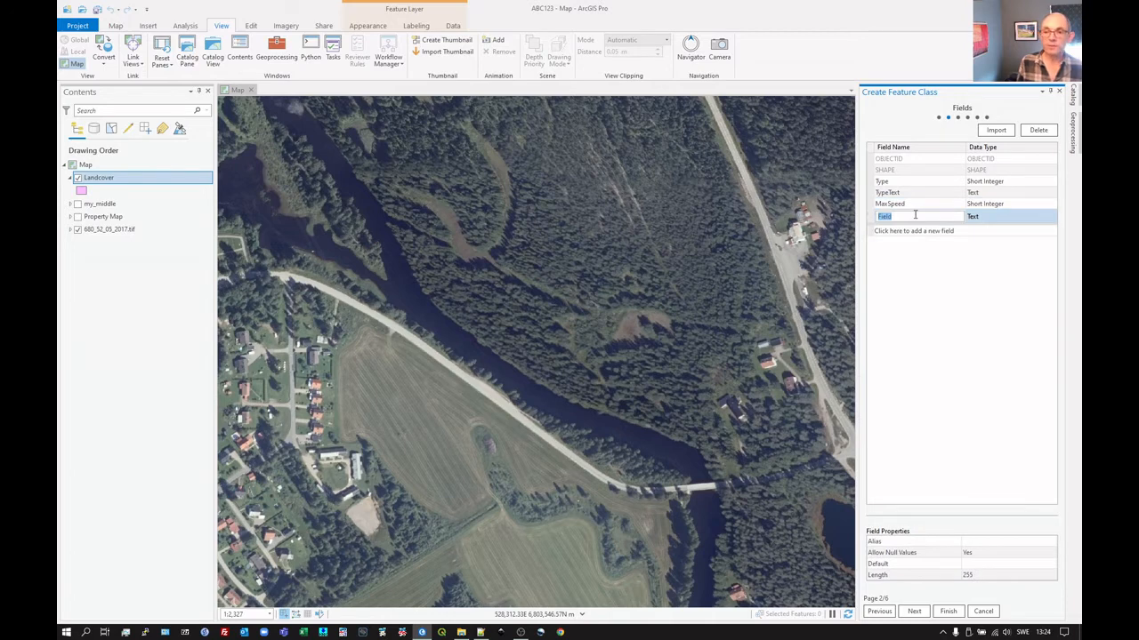
type("Width")
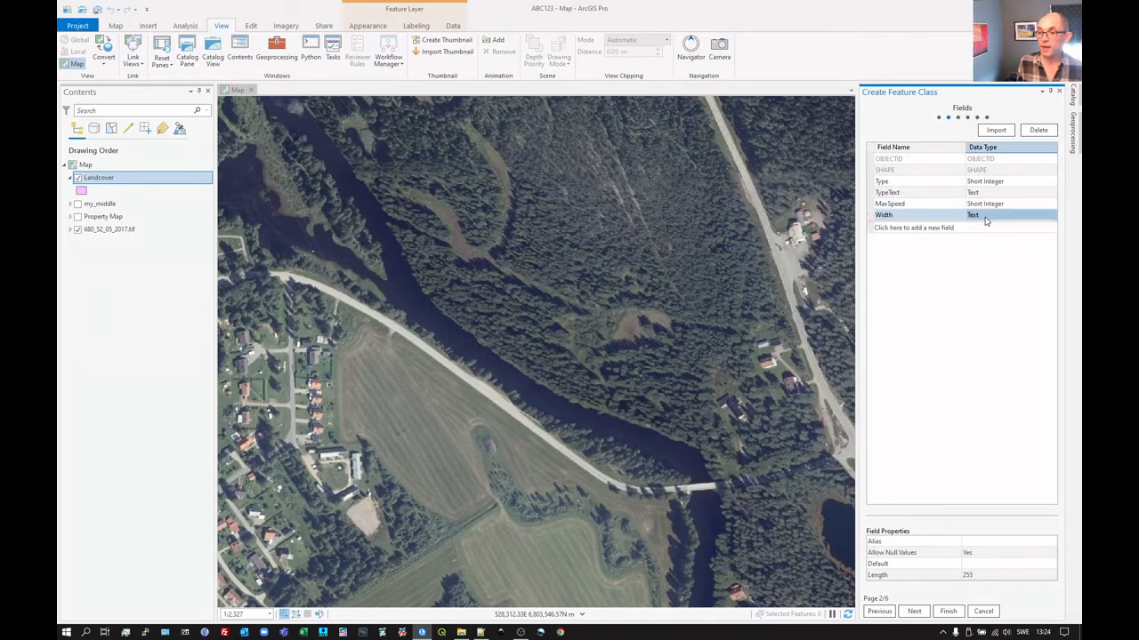
left_click(1051, 217)
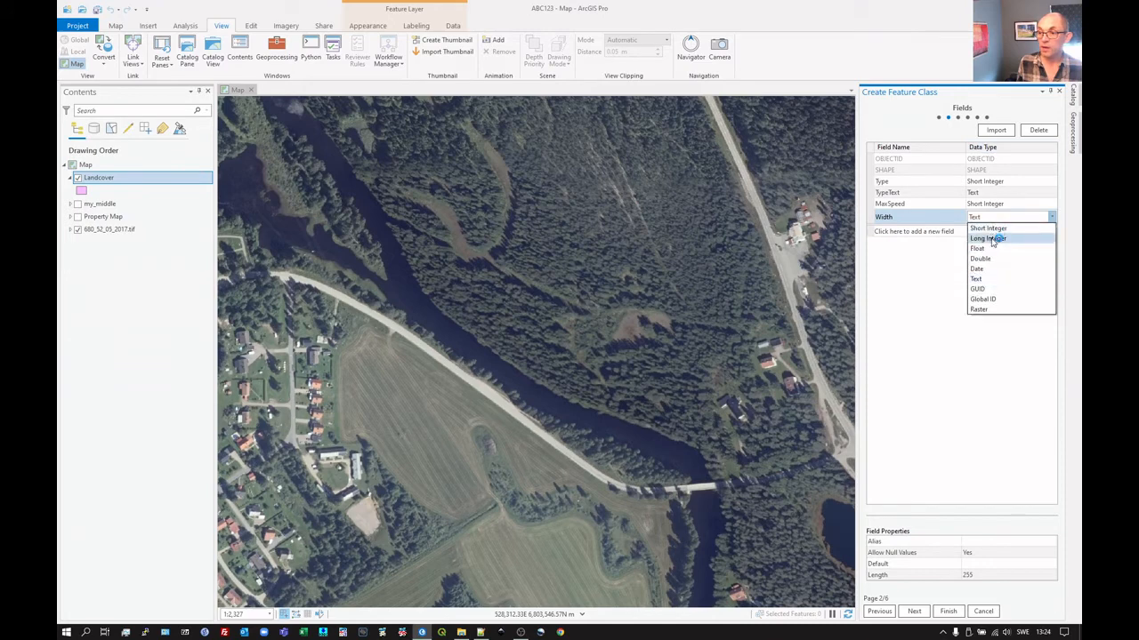
left_click(979, 249)
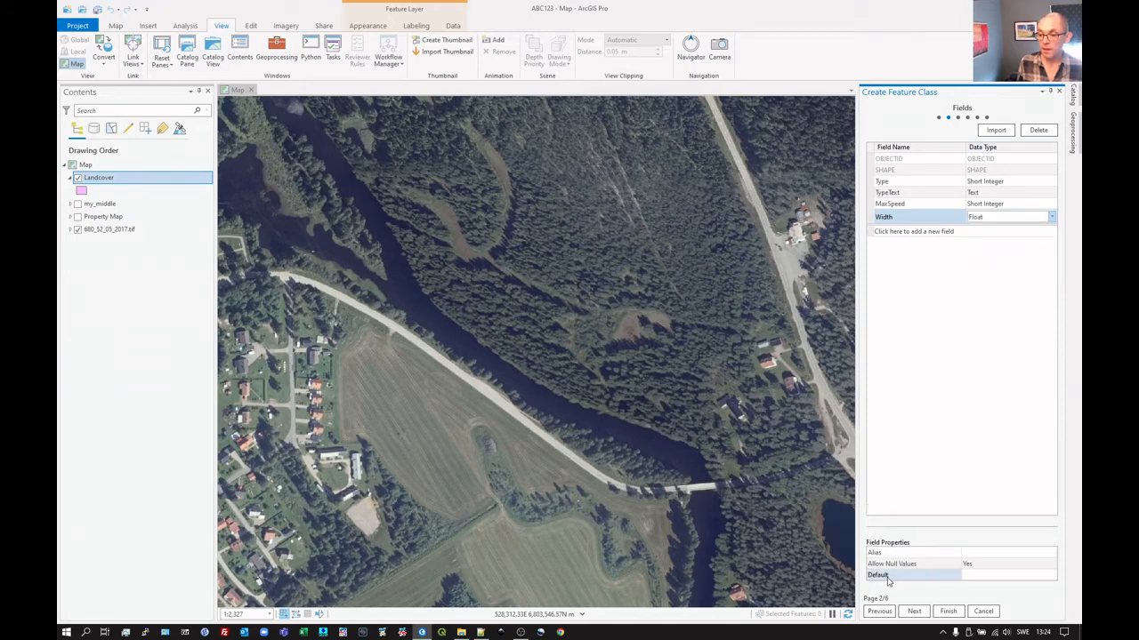
left_click(914, 612)
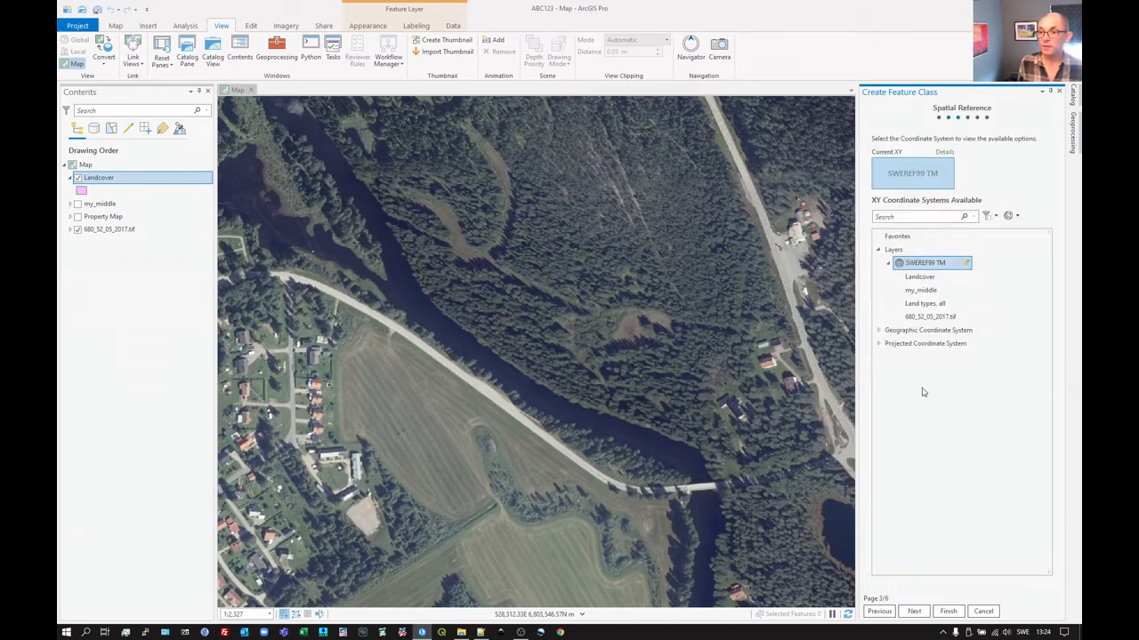
left_click(946, 612)
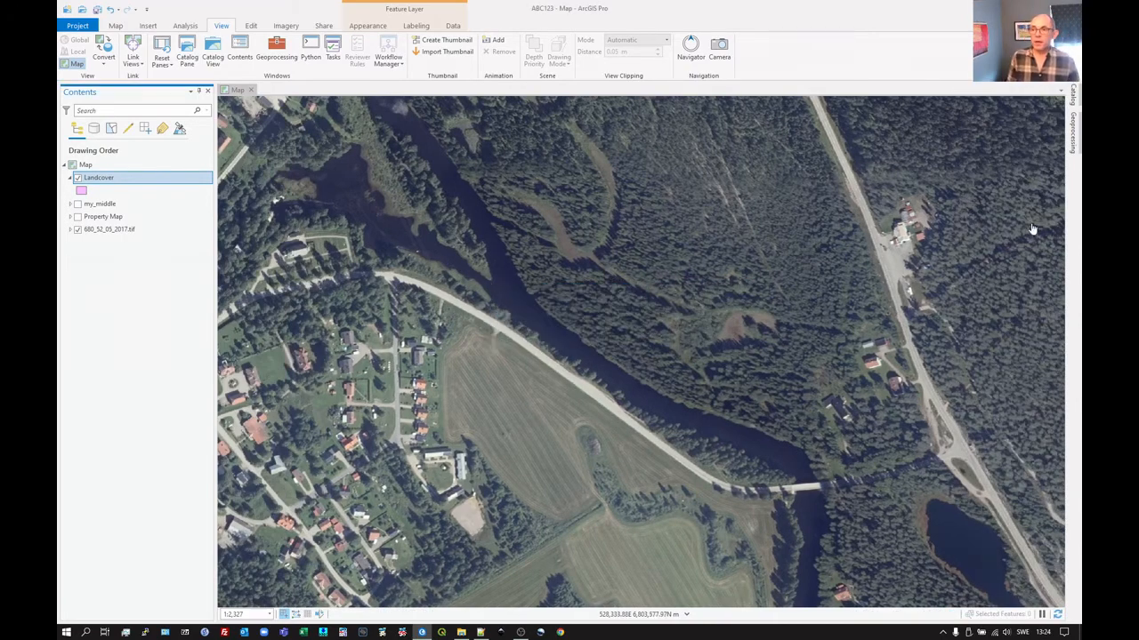
- Add Roads from ABC123.gdb to the current map and reopen the geodatabase menu
left_click(187, 55)
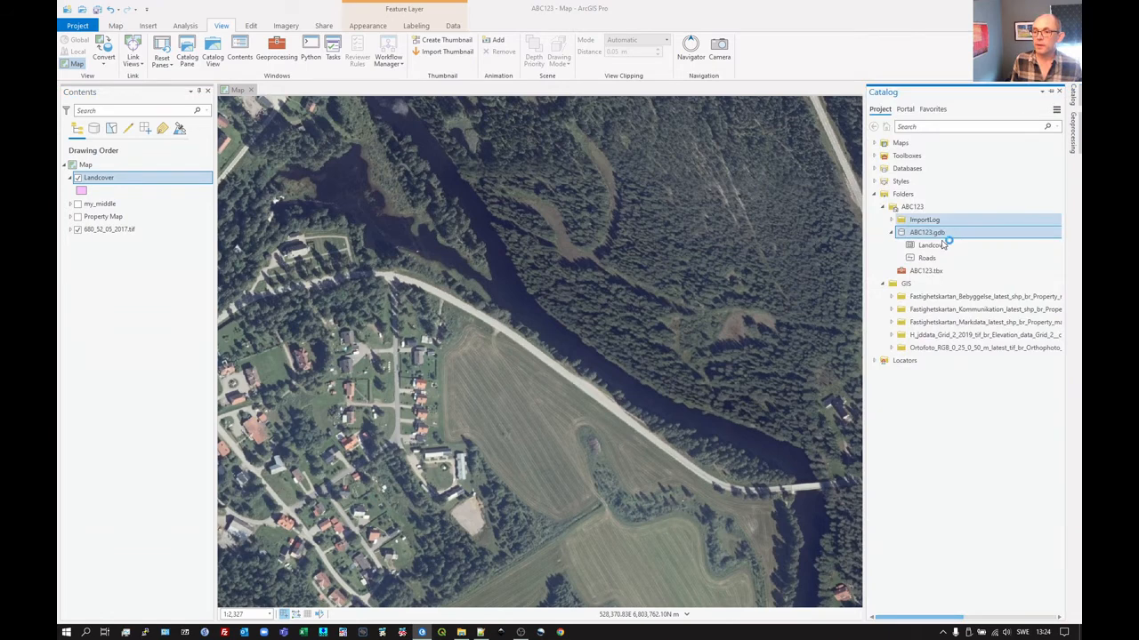
right_click(927, 258)
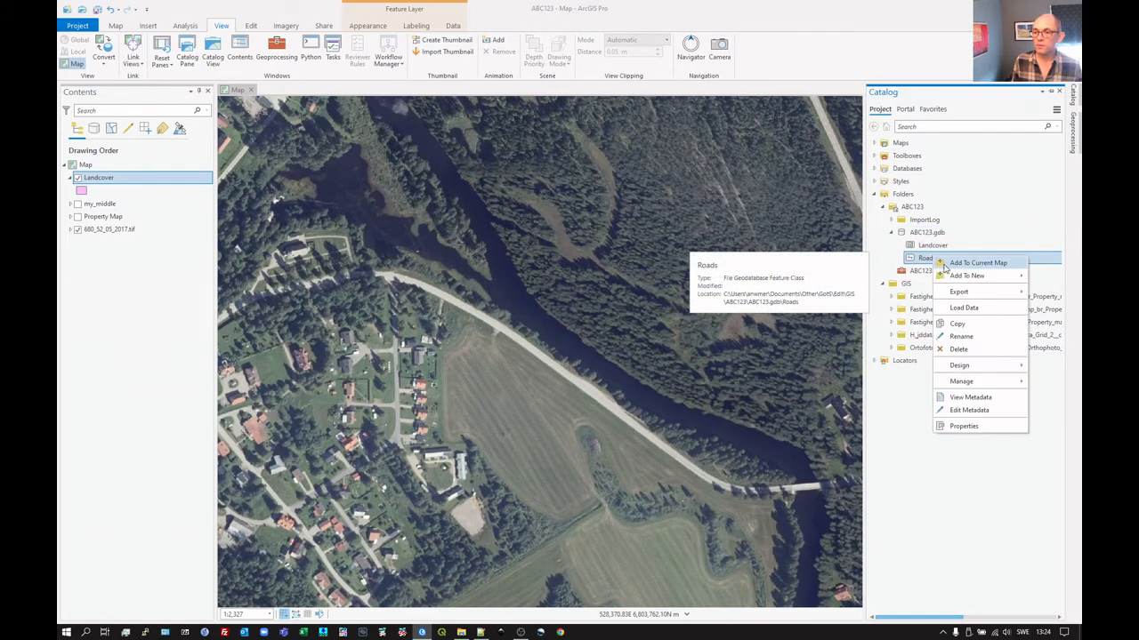
left_click(976, 264)
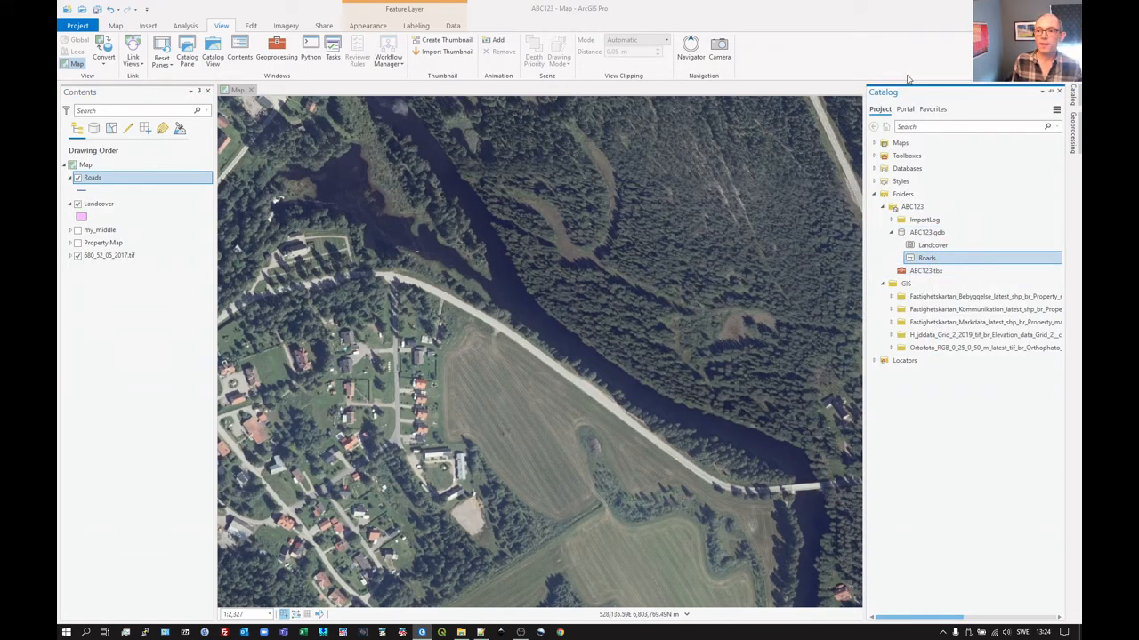
left_click(927, 231)
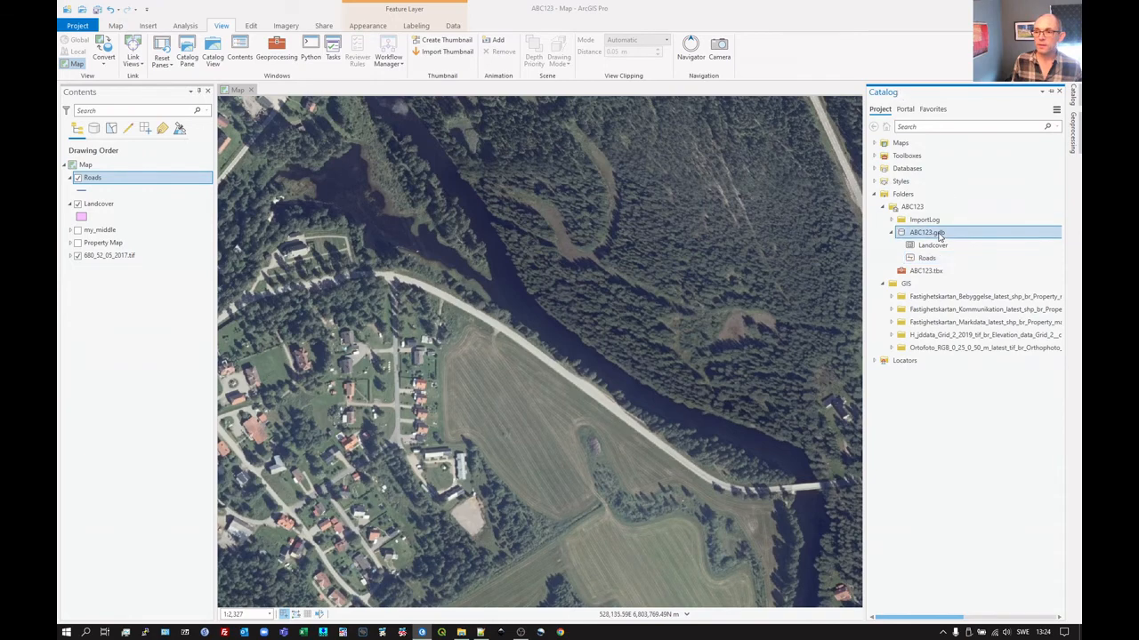
right_click(922, 232)
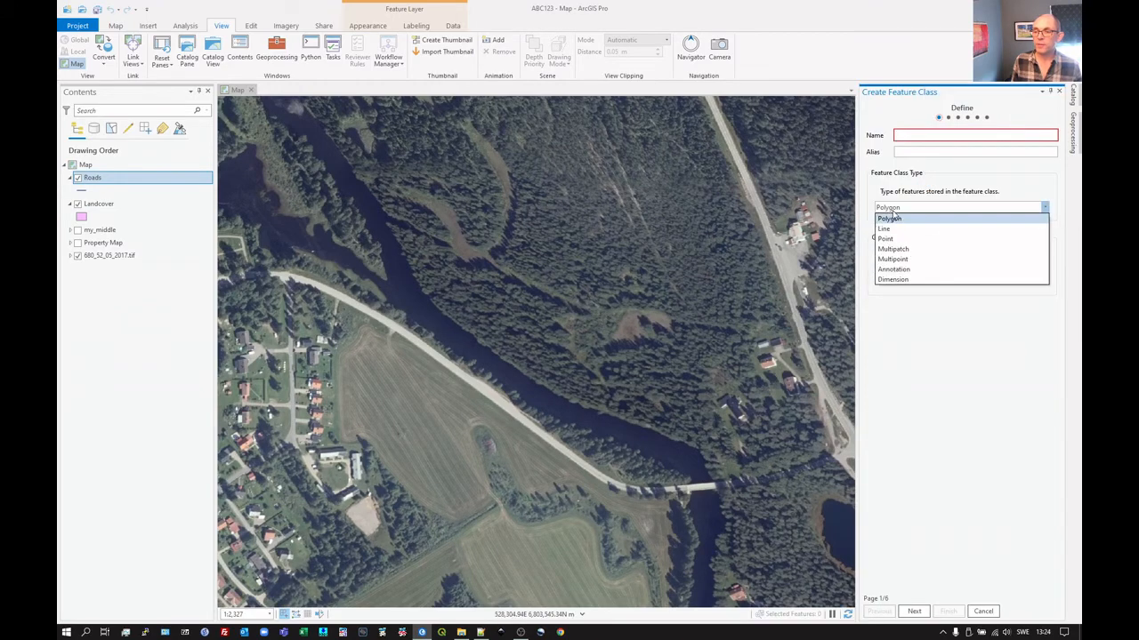
- Define a Point feature class named Trees with Z values off and proceed to fields
left_click(886, 238)
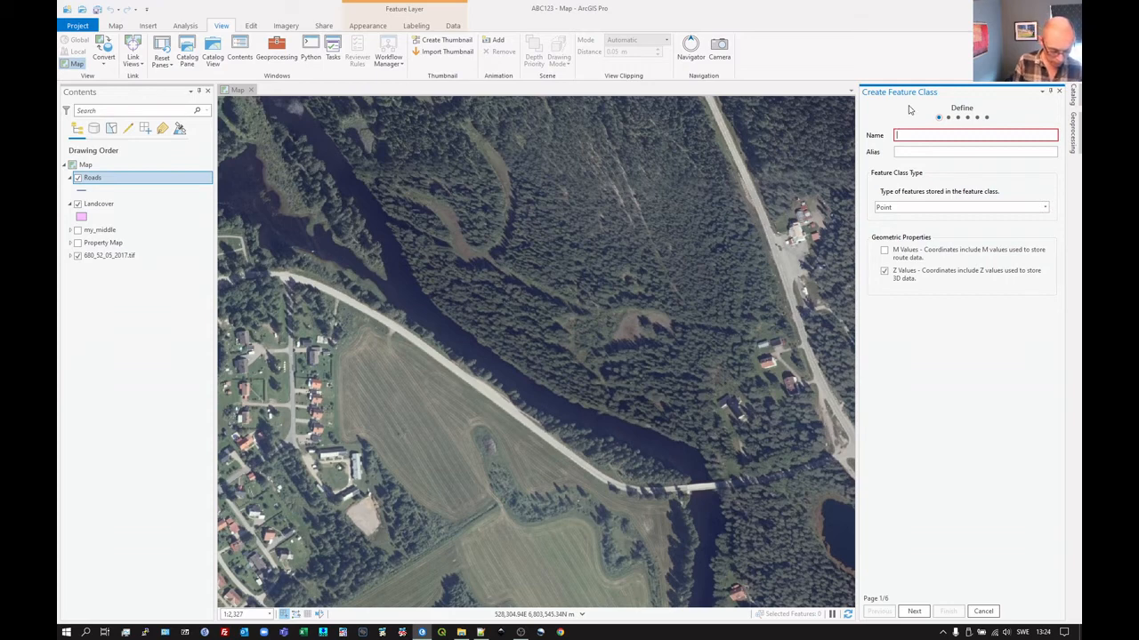
type("Trees")
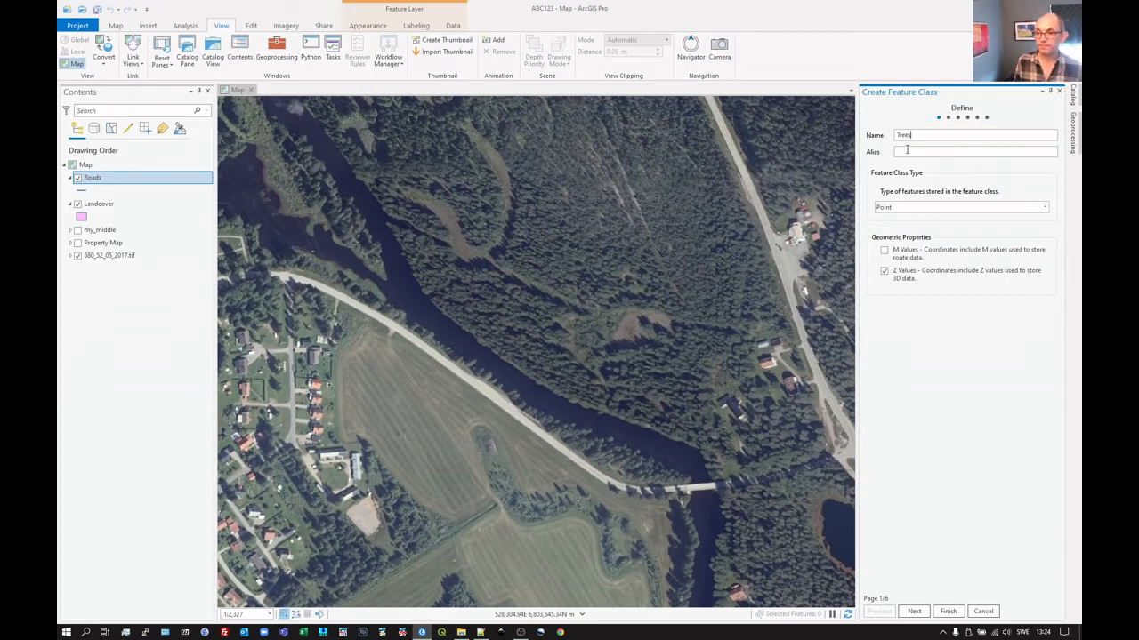
left_click(884, 270)
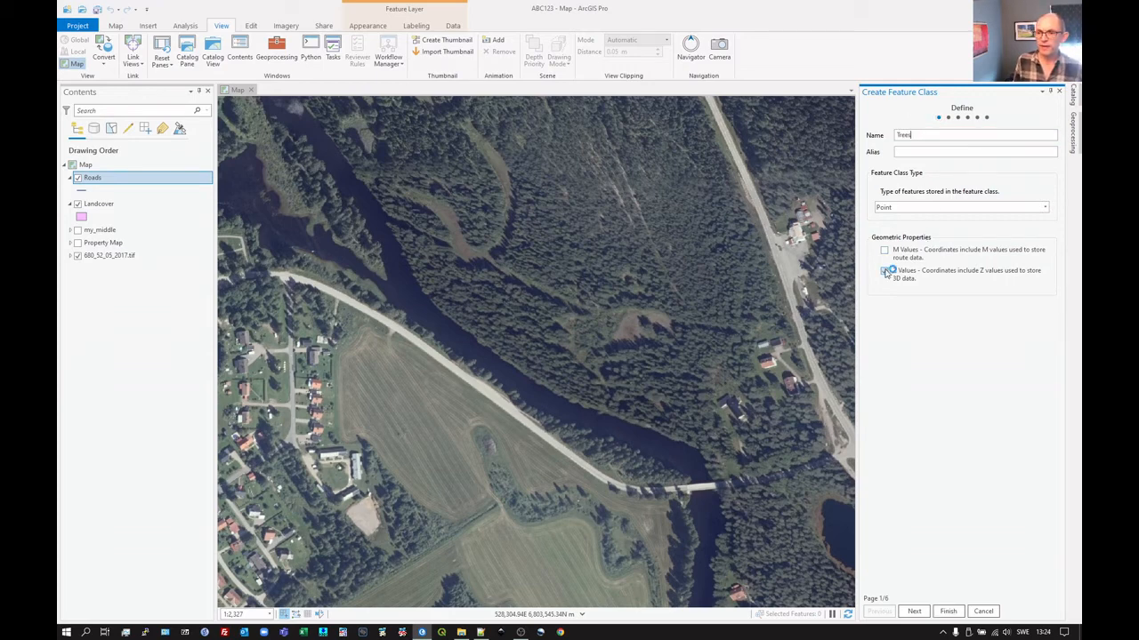
left_click(884, 270)
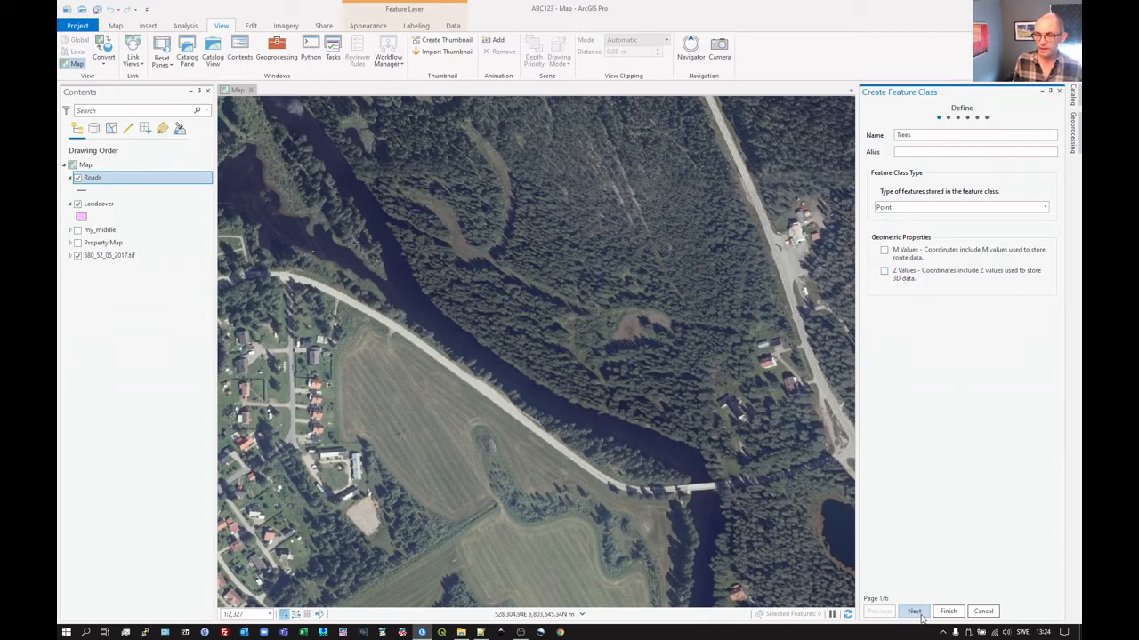
left_click(913, 612)
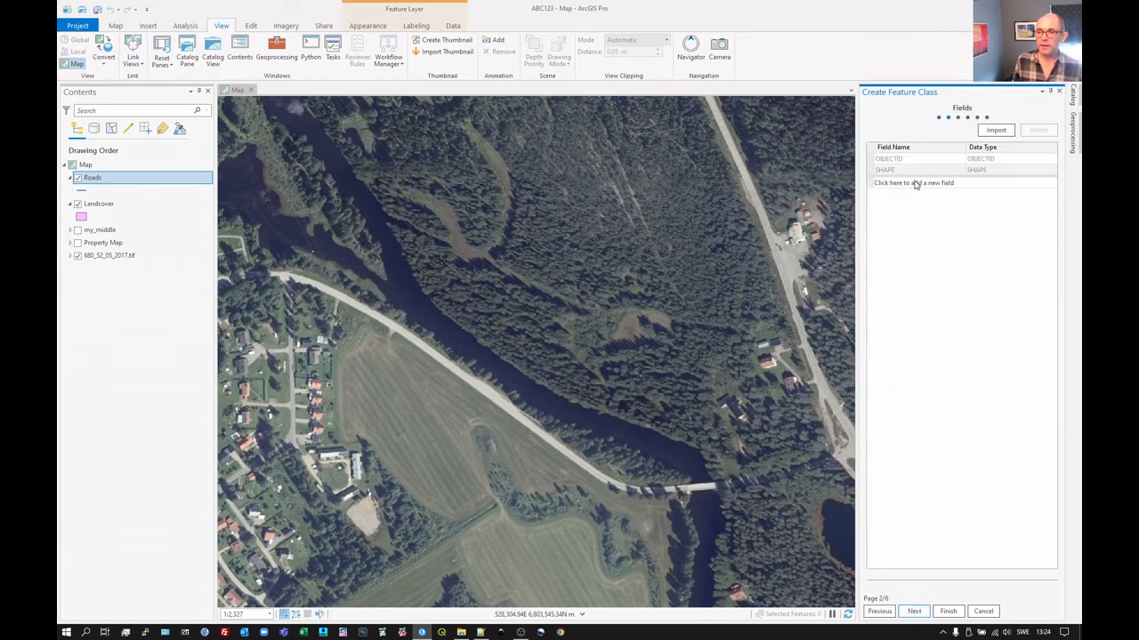
- Add a Type short integer field and a TypeText text field to Trees
left_click(913, 181)
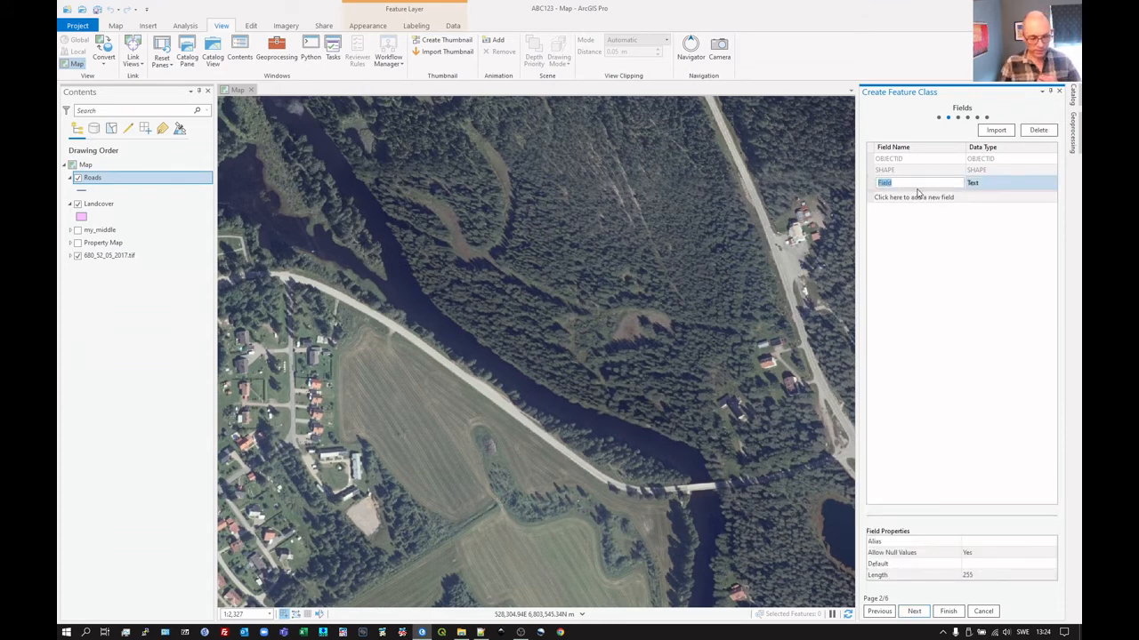
type("Type")
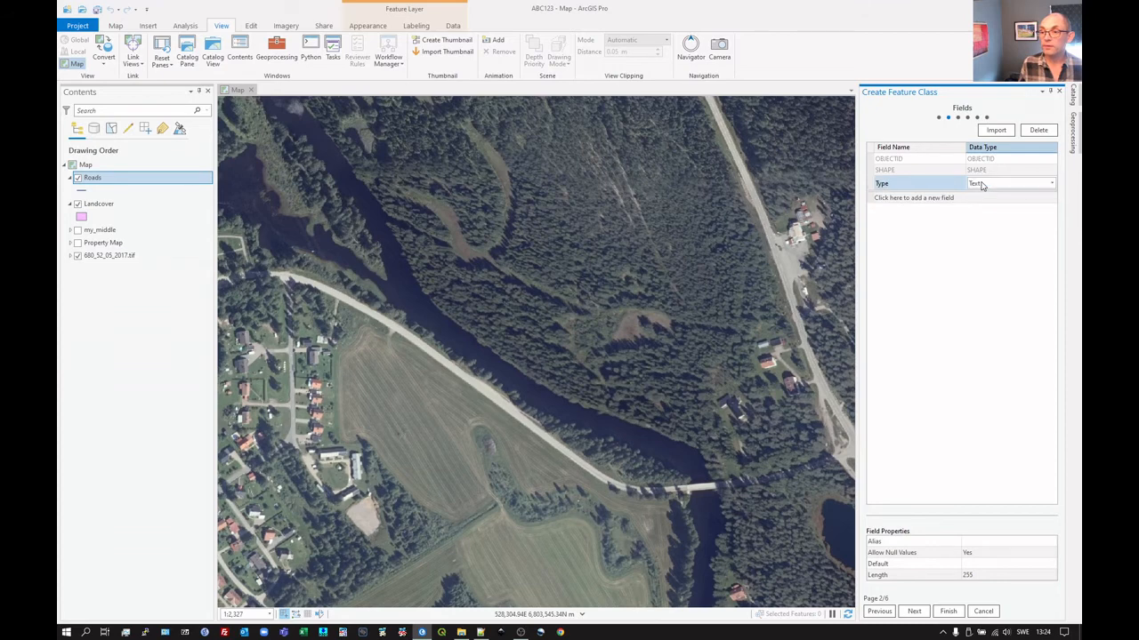
left_click(1011, 183)
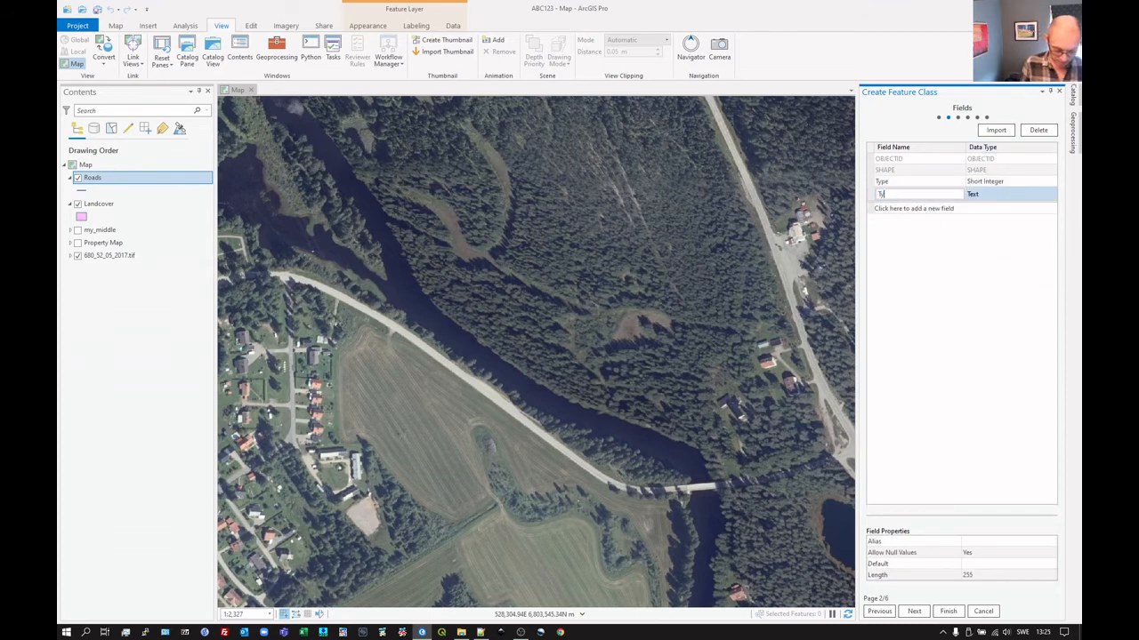
type("TypeText")
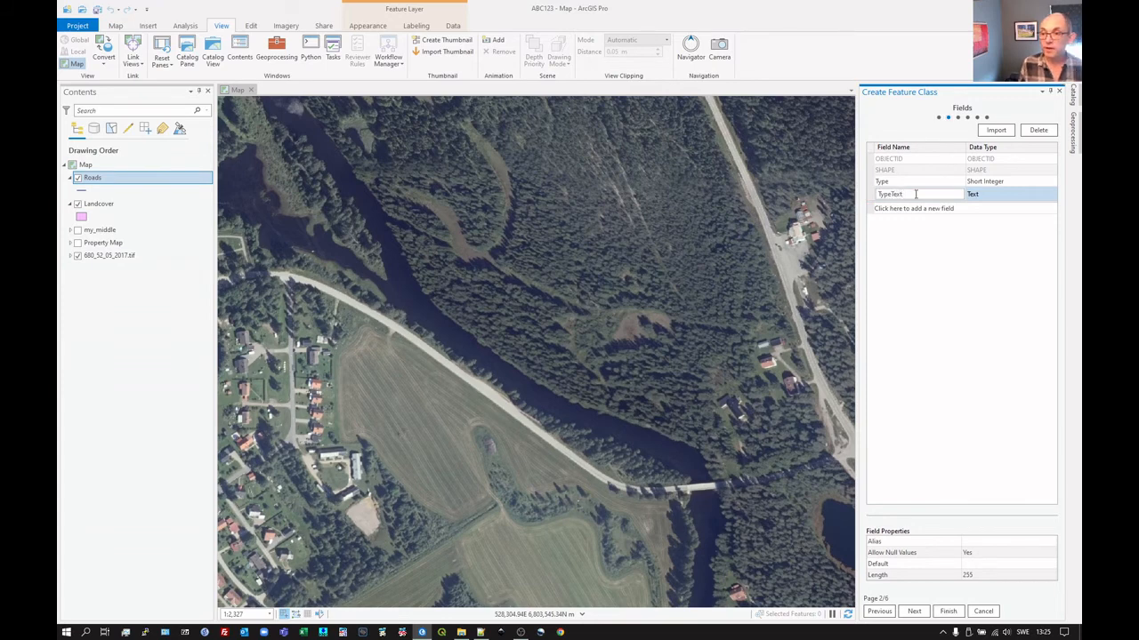
left_click(1011, 194)
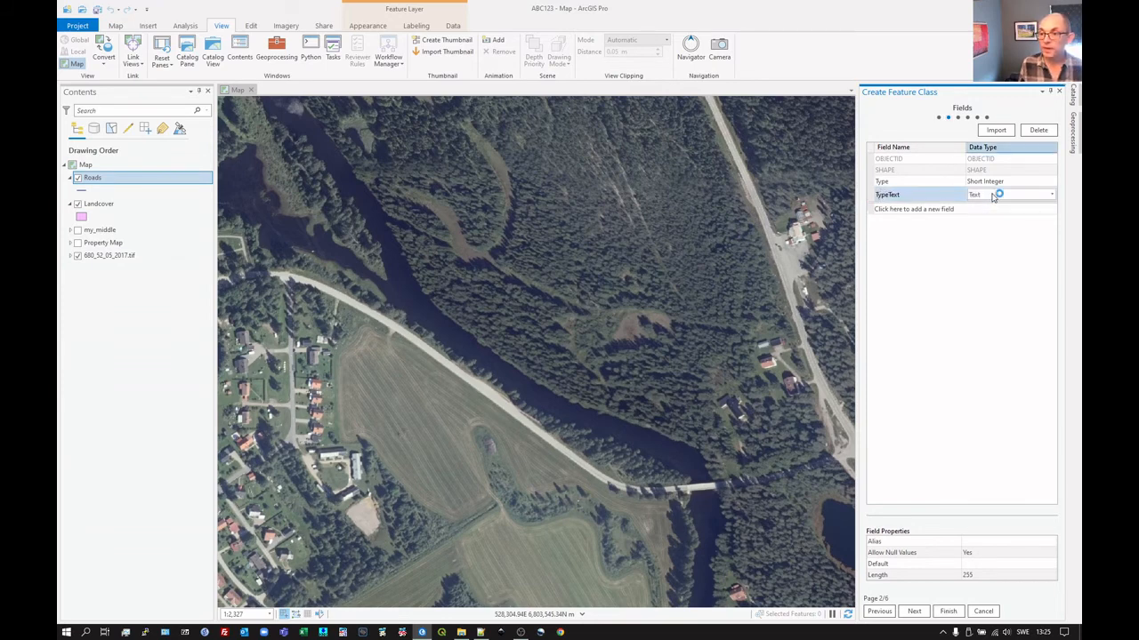
- Add a CrownDiam float field and continue to the spatial reference step
left_click(913, 208)
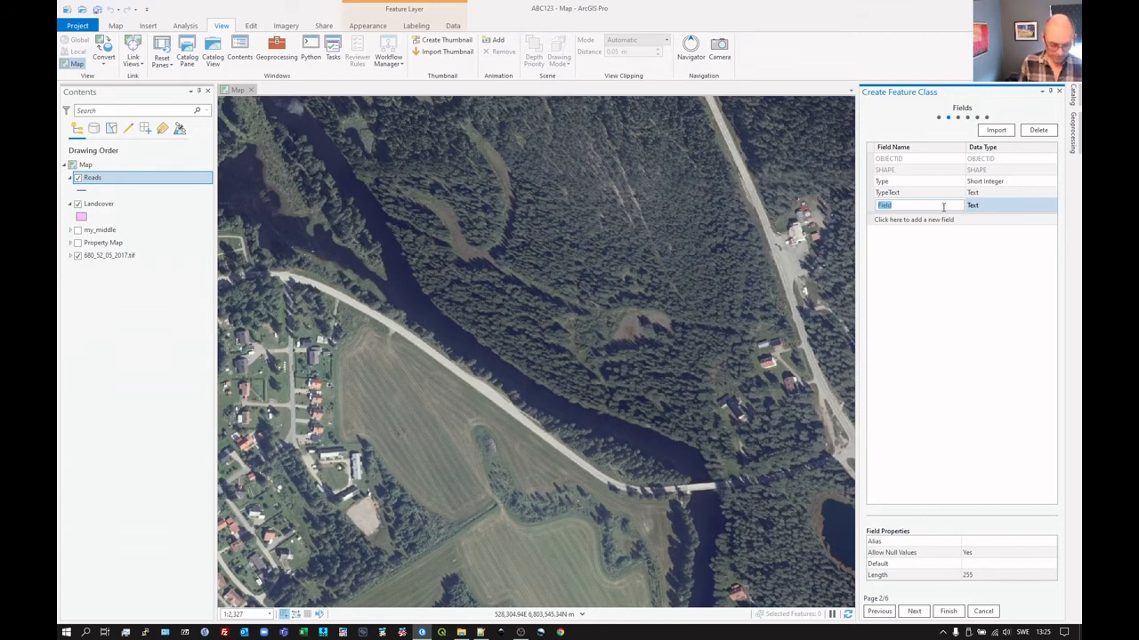
type("Crow")
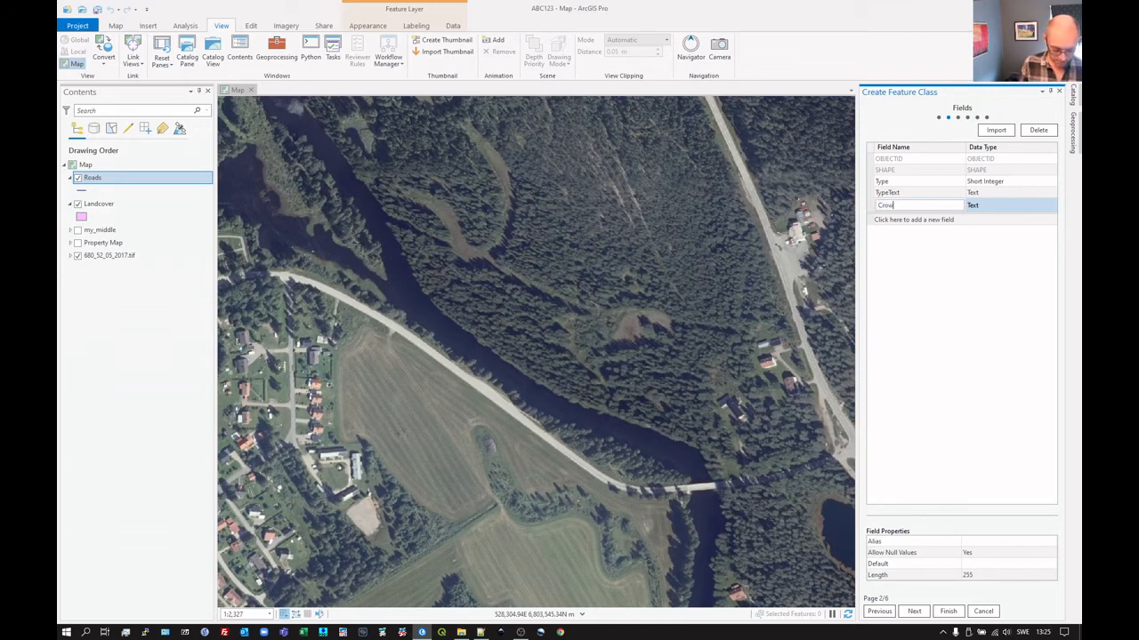
type("nDiam")
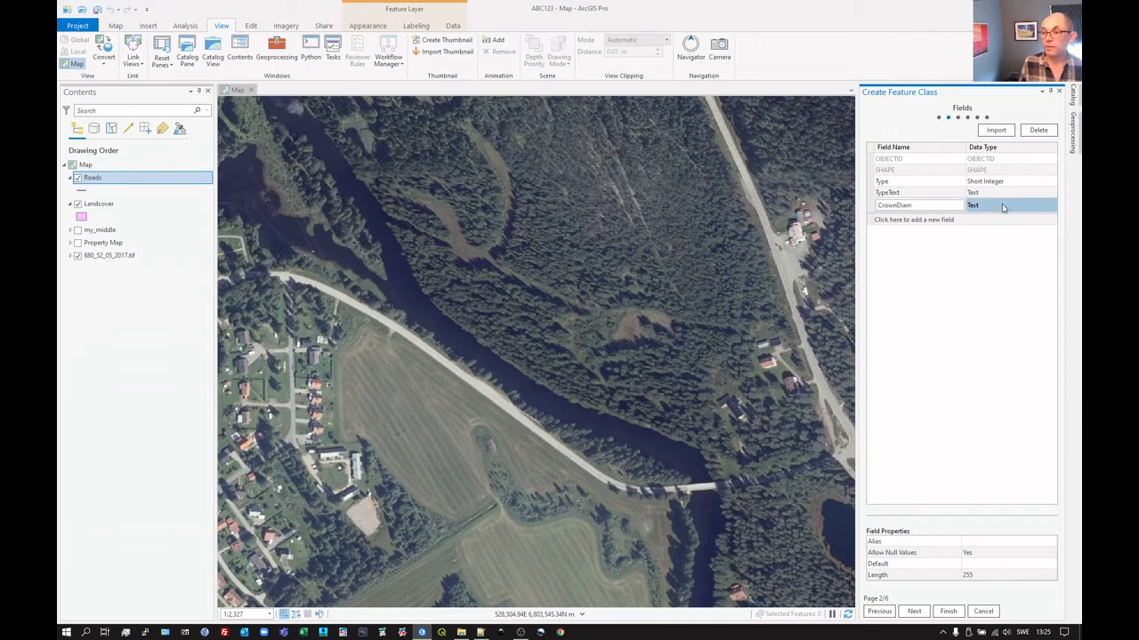
left_click(1052, 206)
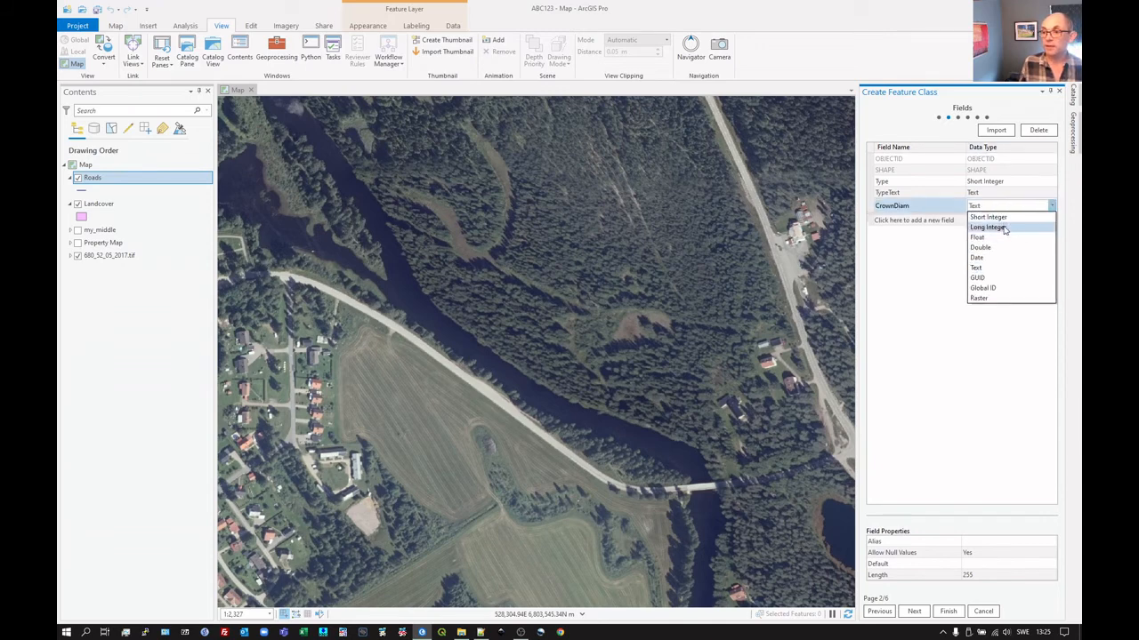
left_click(976, 236)
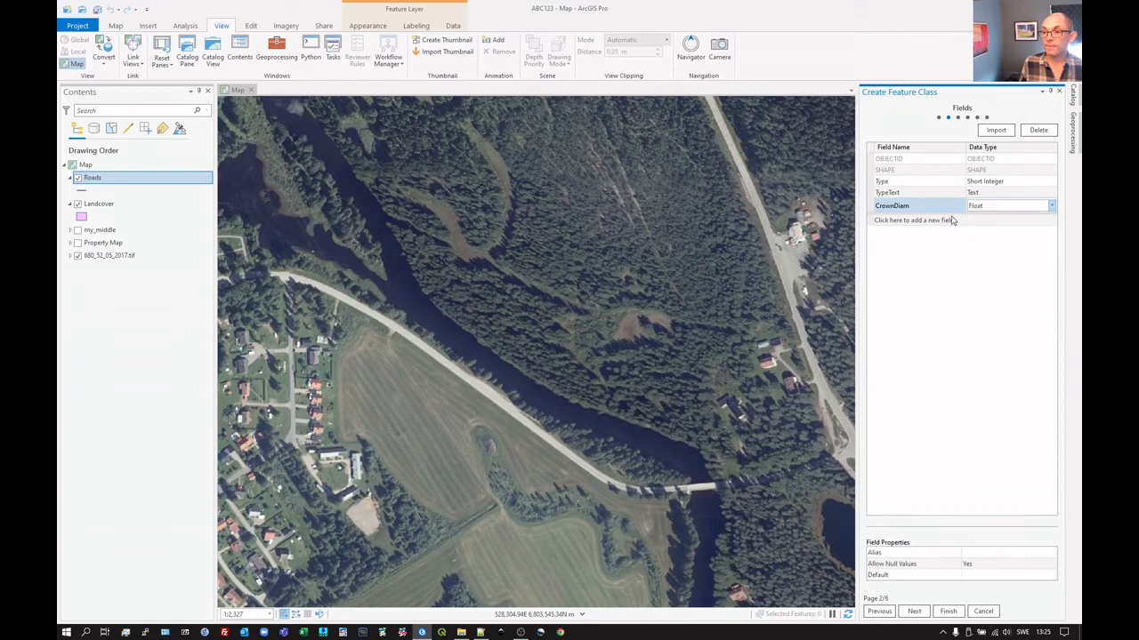
mouse_move(998, 632)
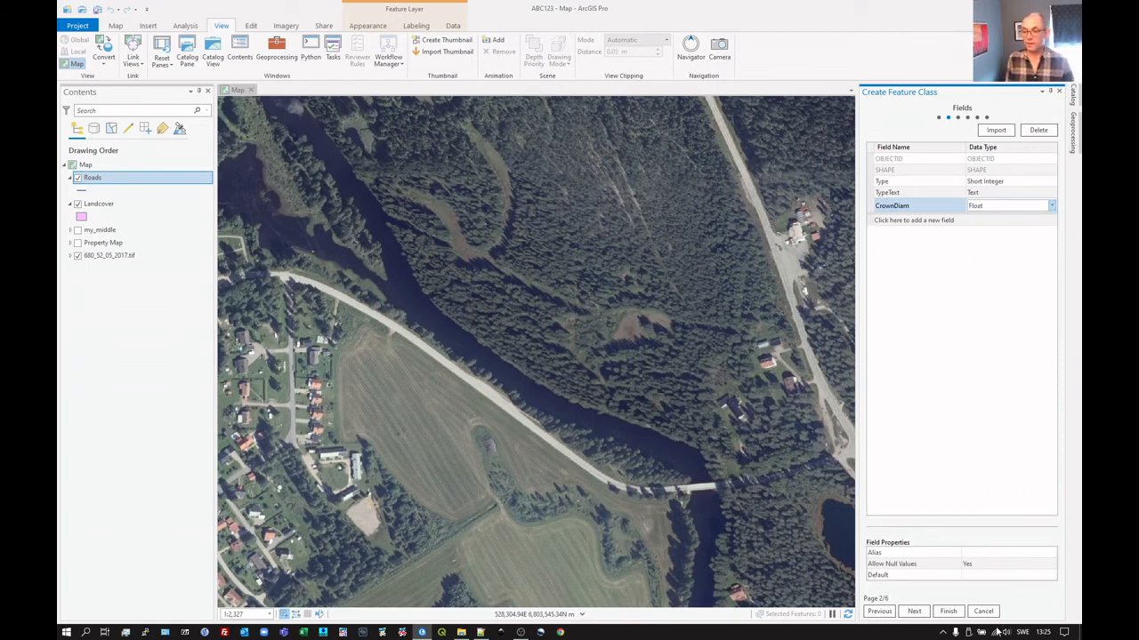
left_click(914, 612)
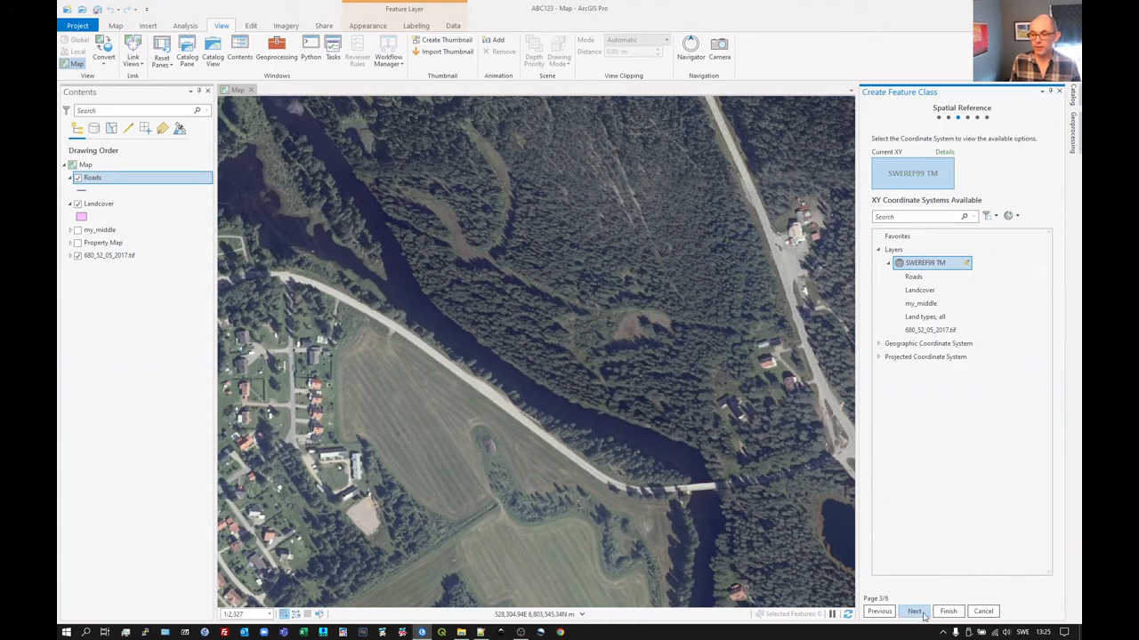
- Finish the wizard, creating Trees with the SWEREF99 TM coordinate system
left_click(915, 612)
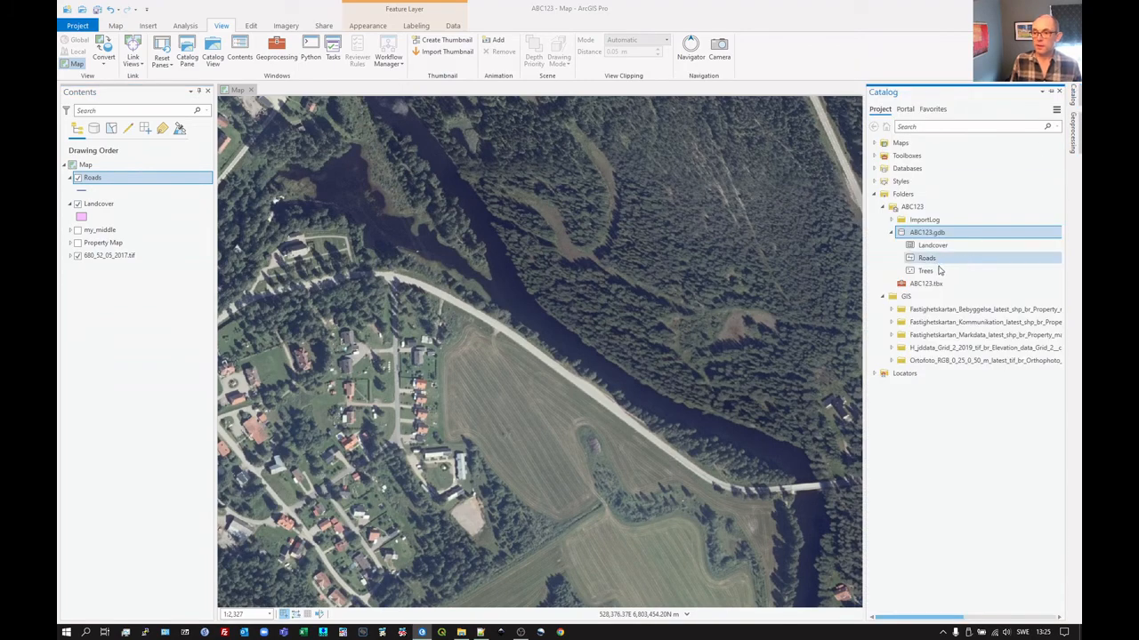
- Add Trees from ABC123.gdb to the current map via its context menu
right_click(927, 270)
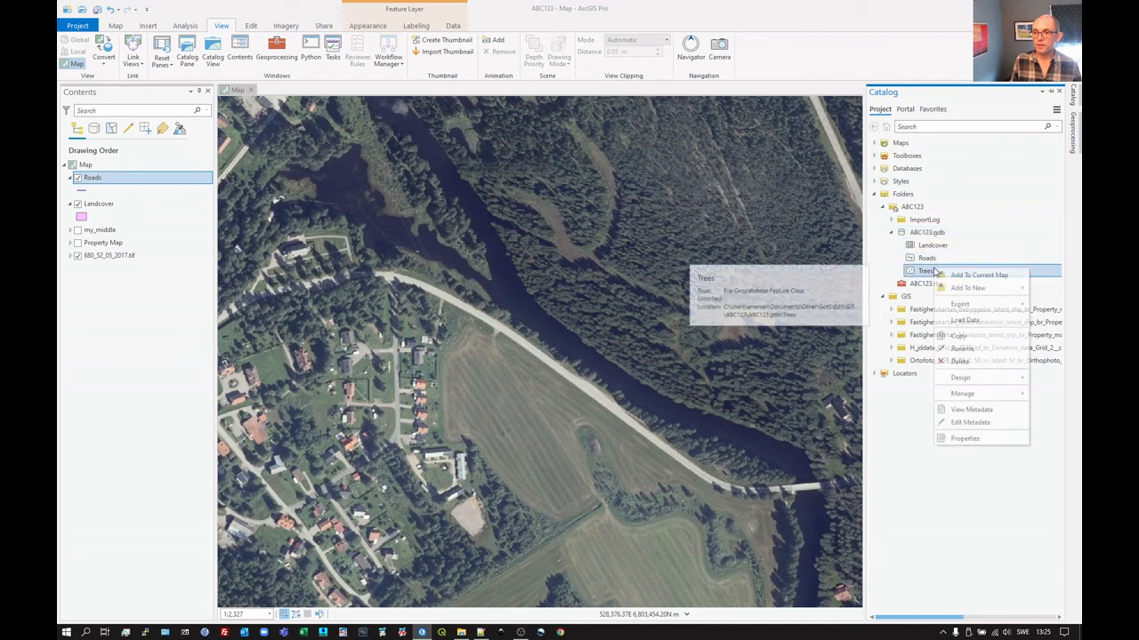
left_click(978, 274)
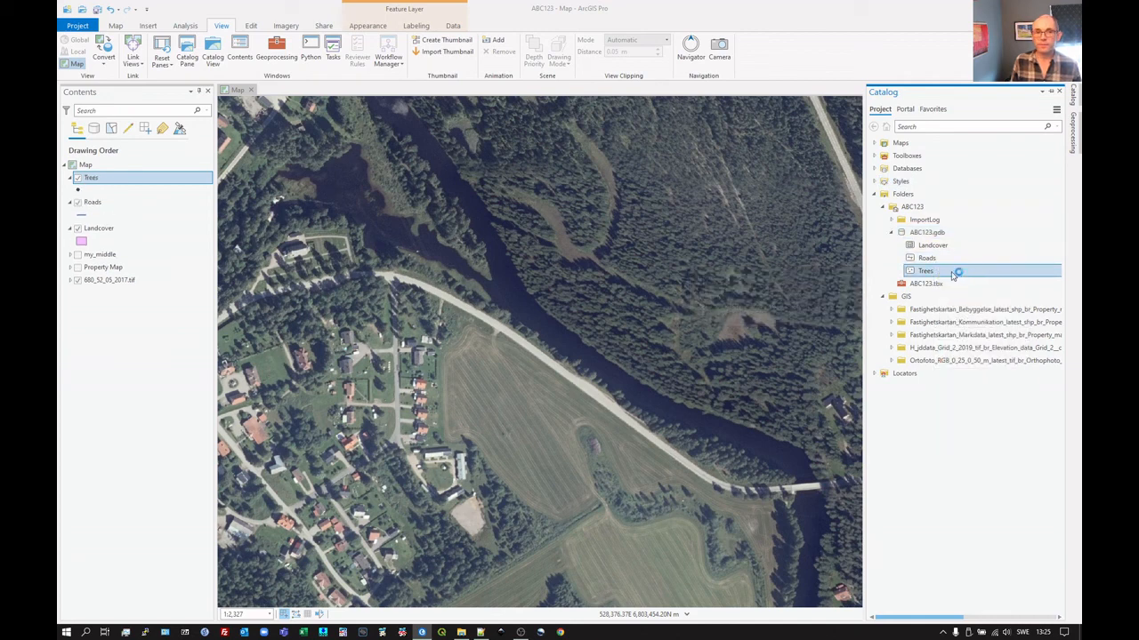